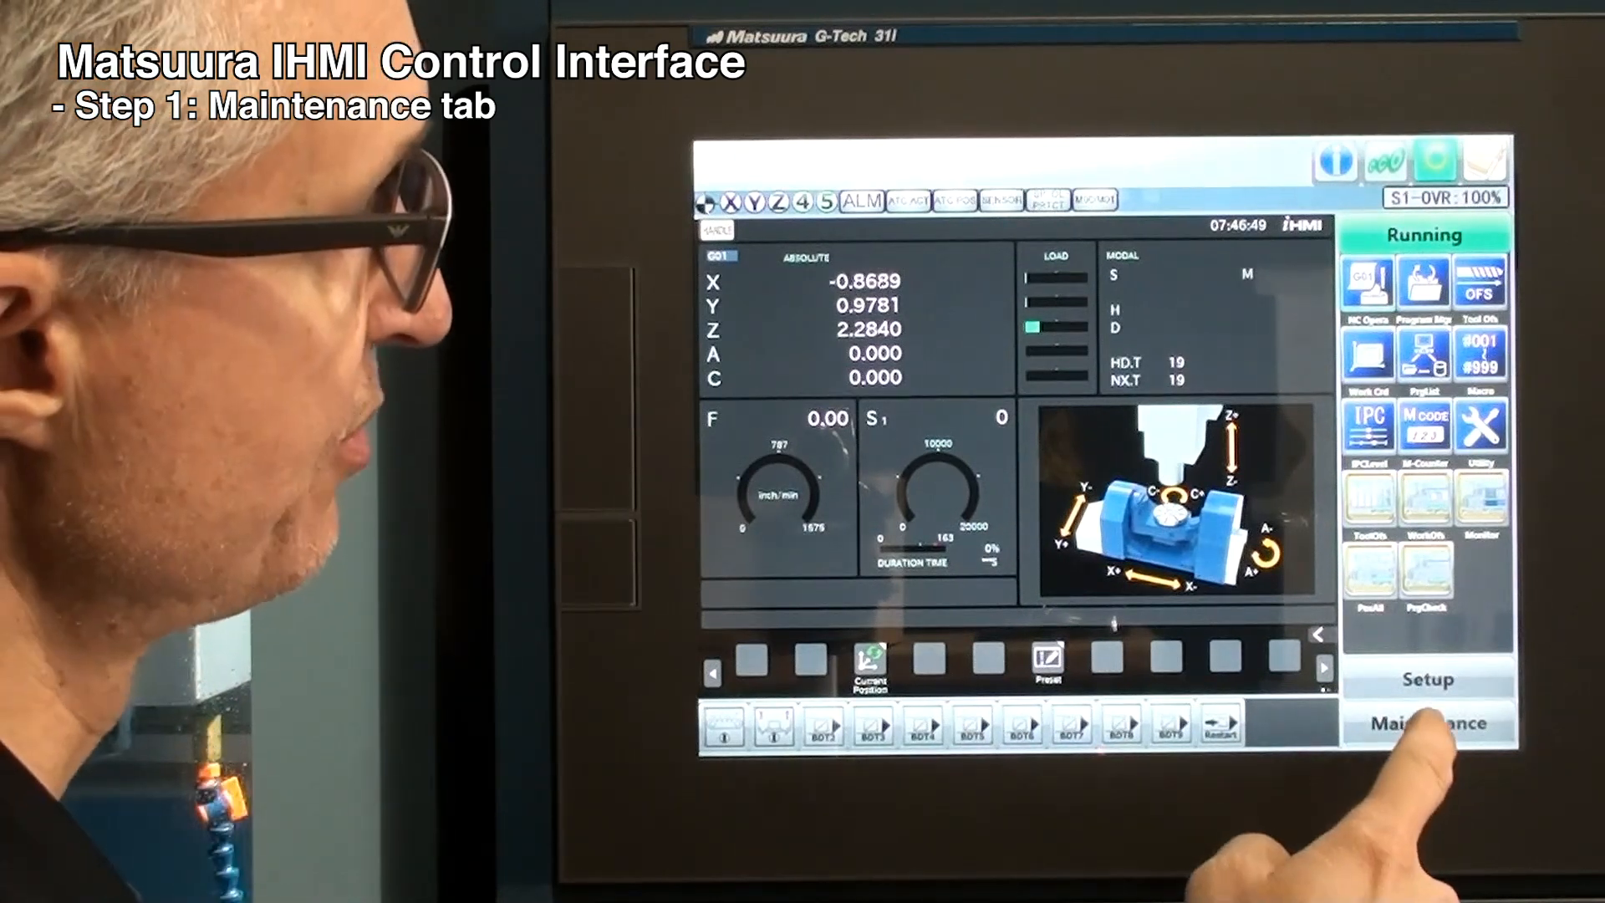
Step: Change the access level from Maintenance by entering the password at the ACCESS LEVEL CHANGE prompt
{"action": "left_click", "coordinate": [1424, 723]}
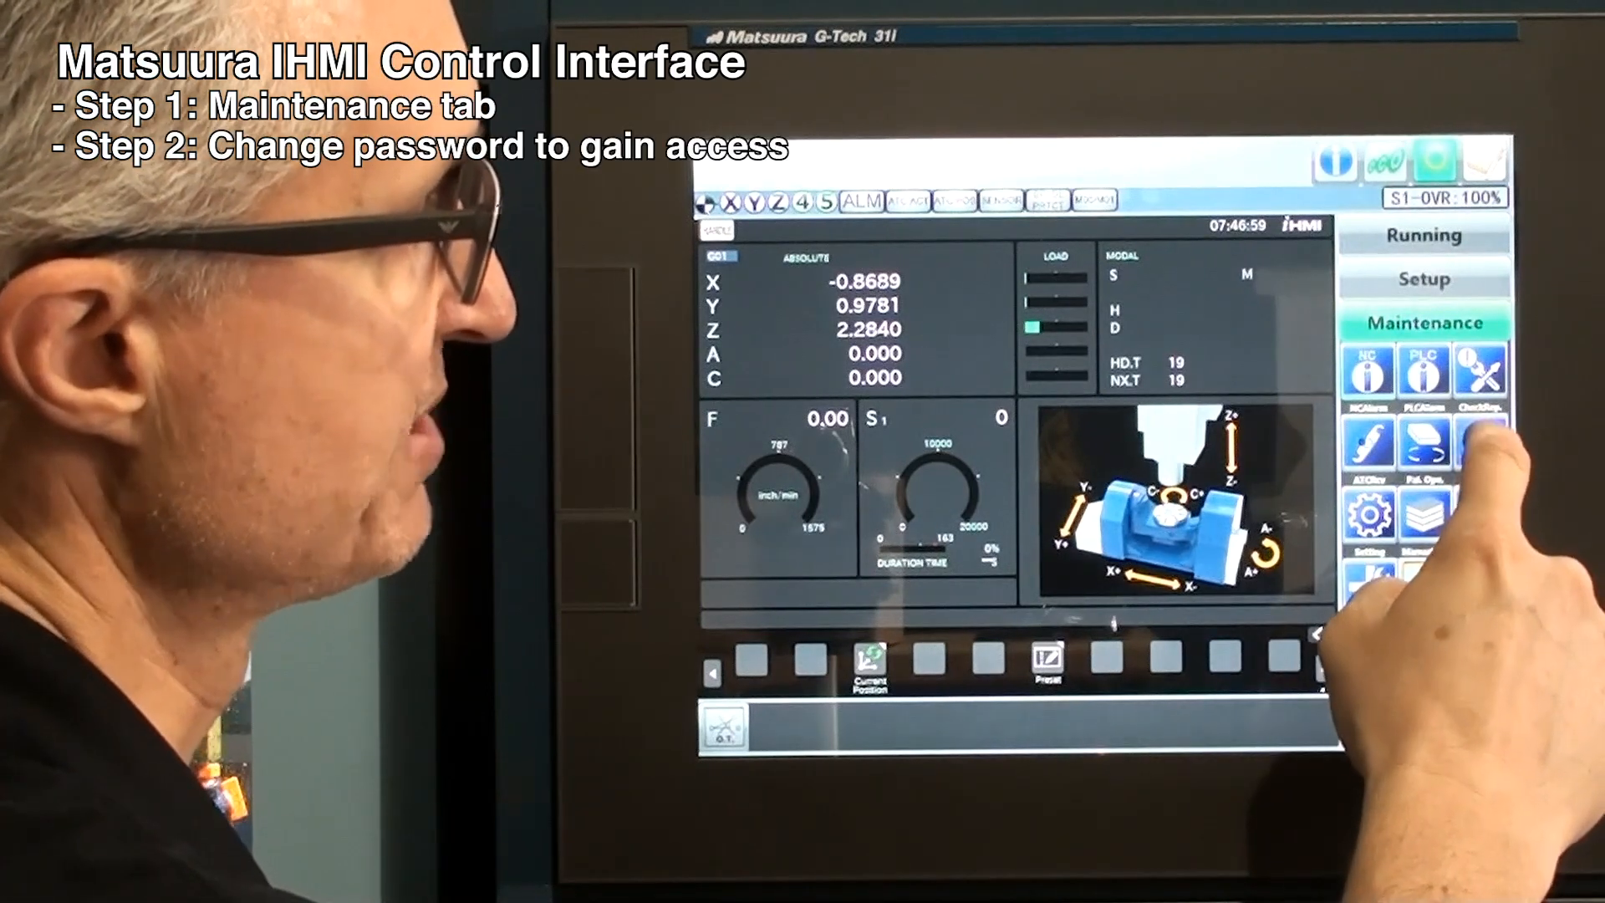
{"action": "left_click", "coordinate": [1483, 444]}
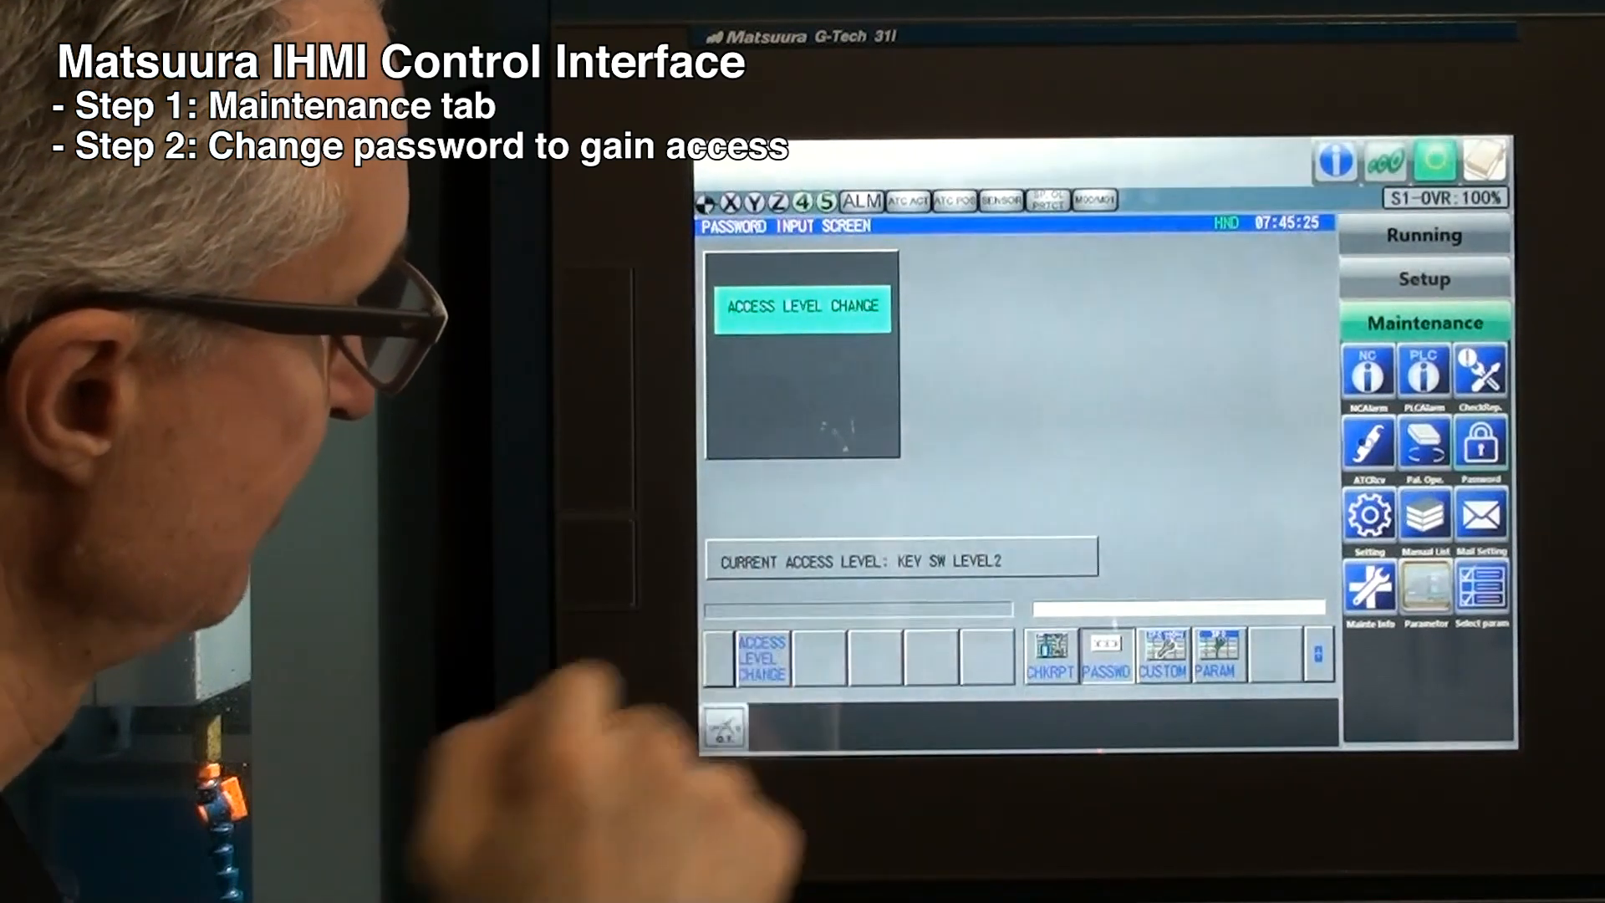
{"action": "left_click", "coordinate": [1105, 655]}
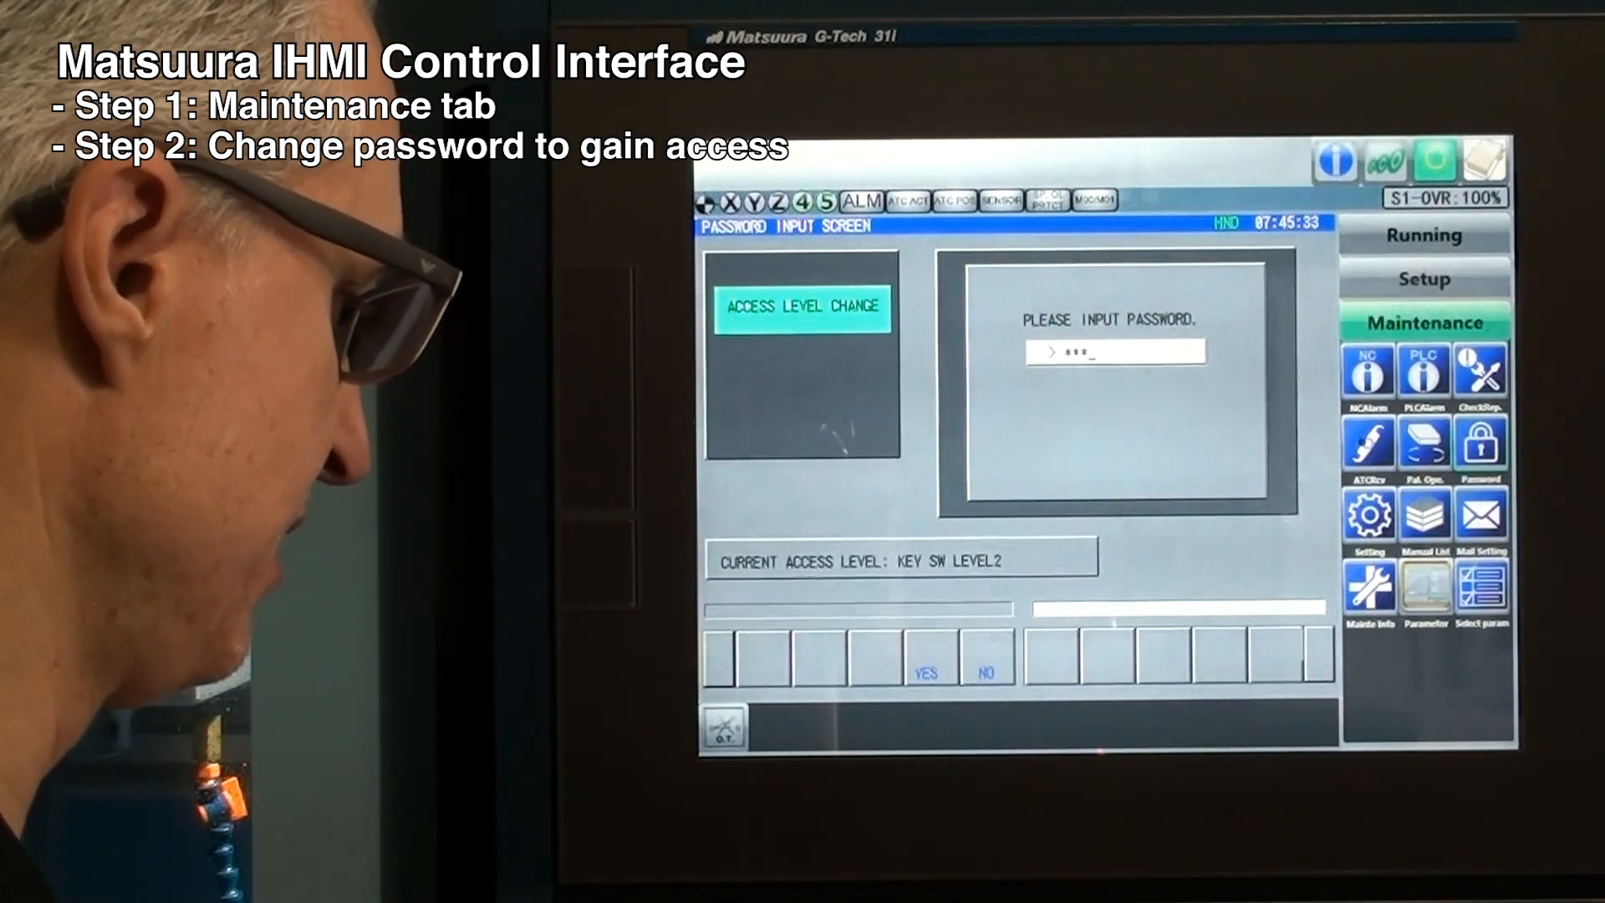
{"action": "type", "text": "****"}
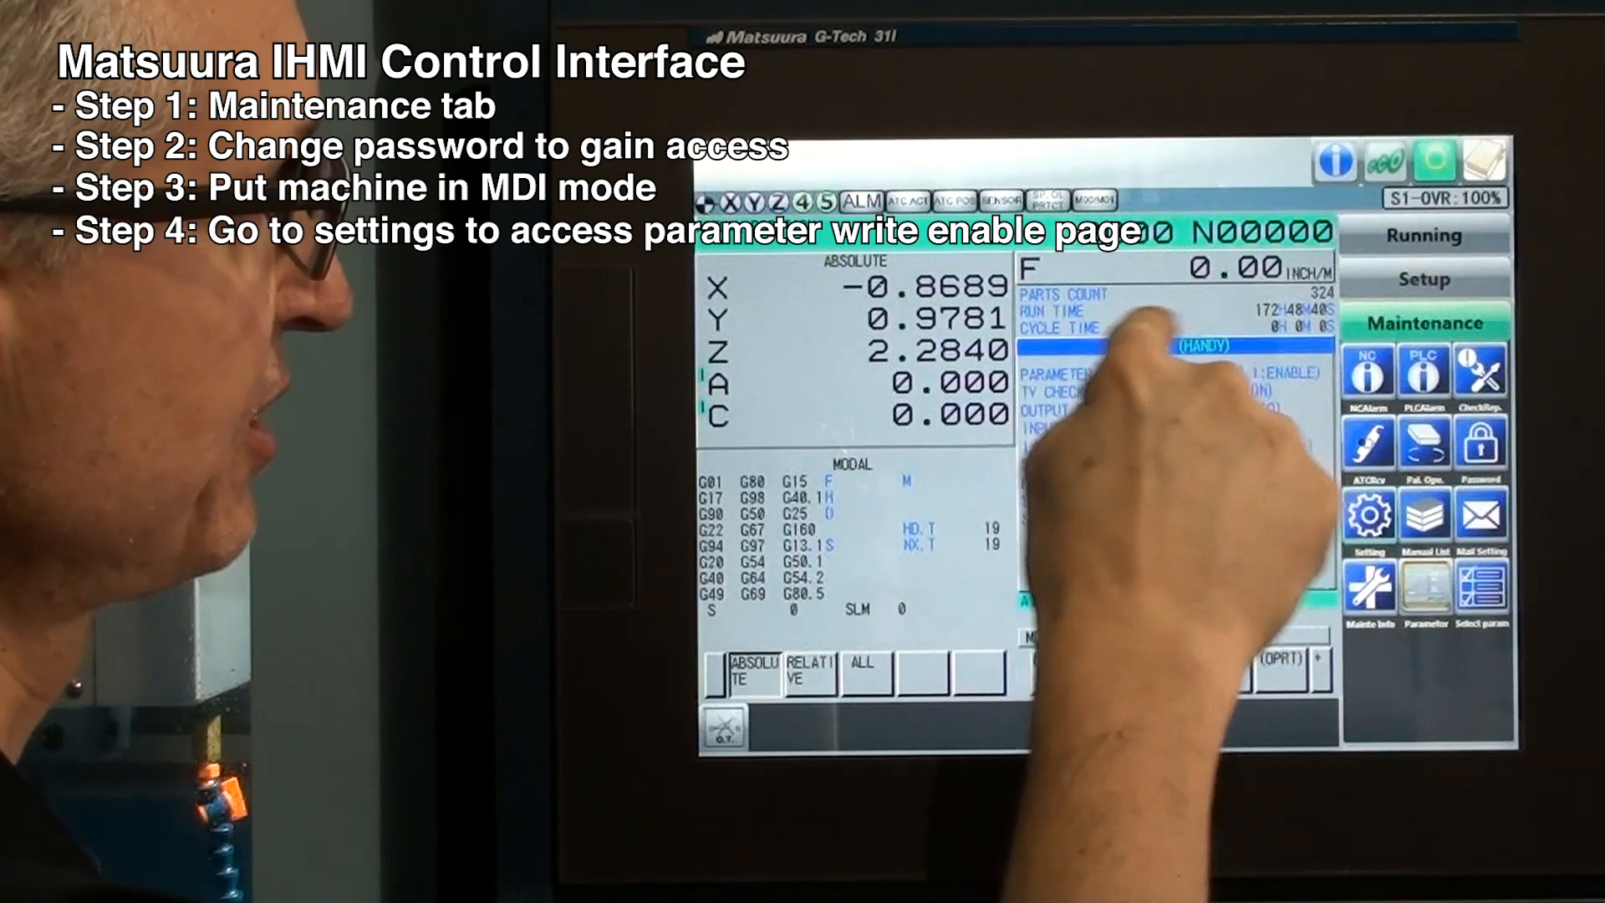
Step: Select the PARAMETER WRITE line on the Setting screen in MDI mode
{"action": "left_click", "coordinate": [1115, 663]}
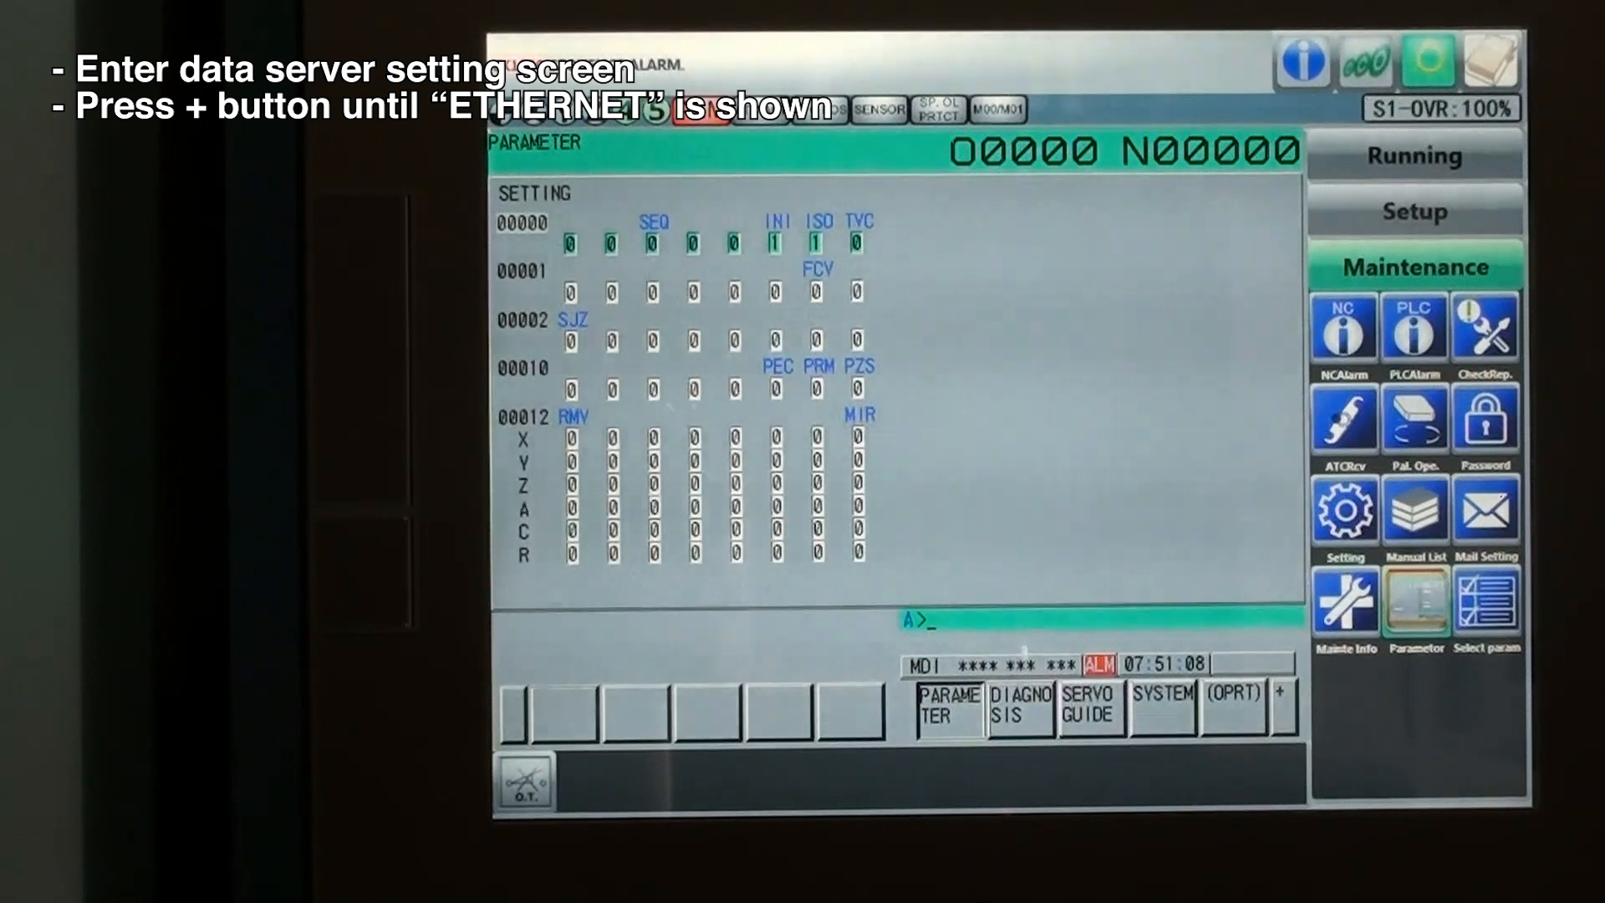
Step: Advance the parameter soft keys until ETHERNET appears and enter the Ethernet settings
{"action": "left_click", "coordinate": [1279, 702]}
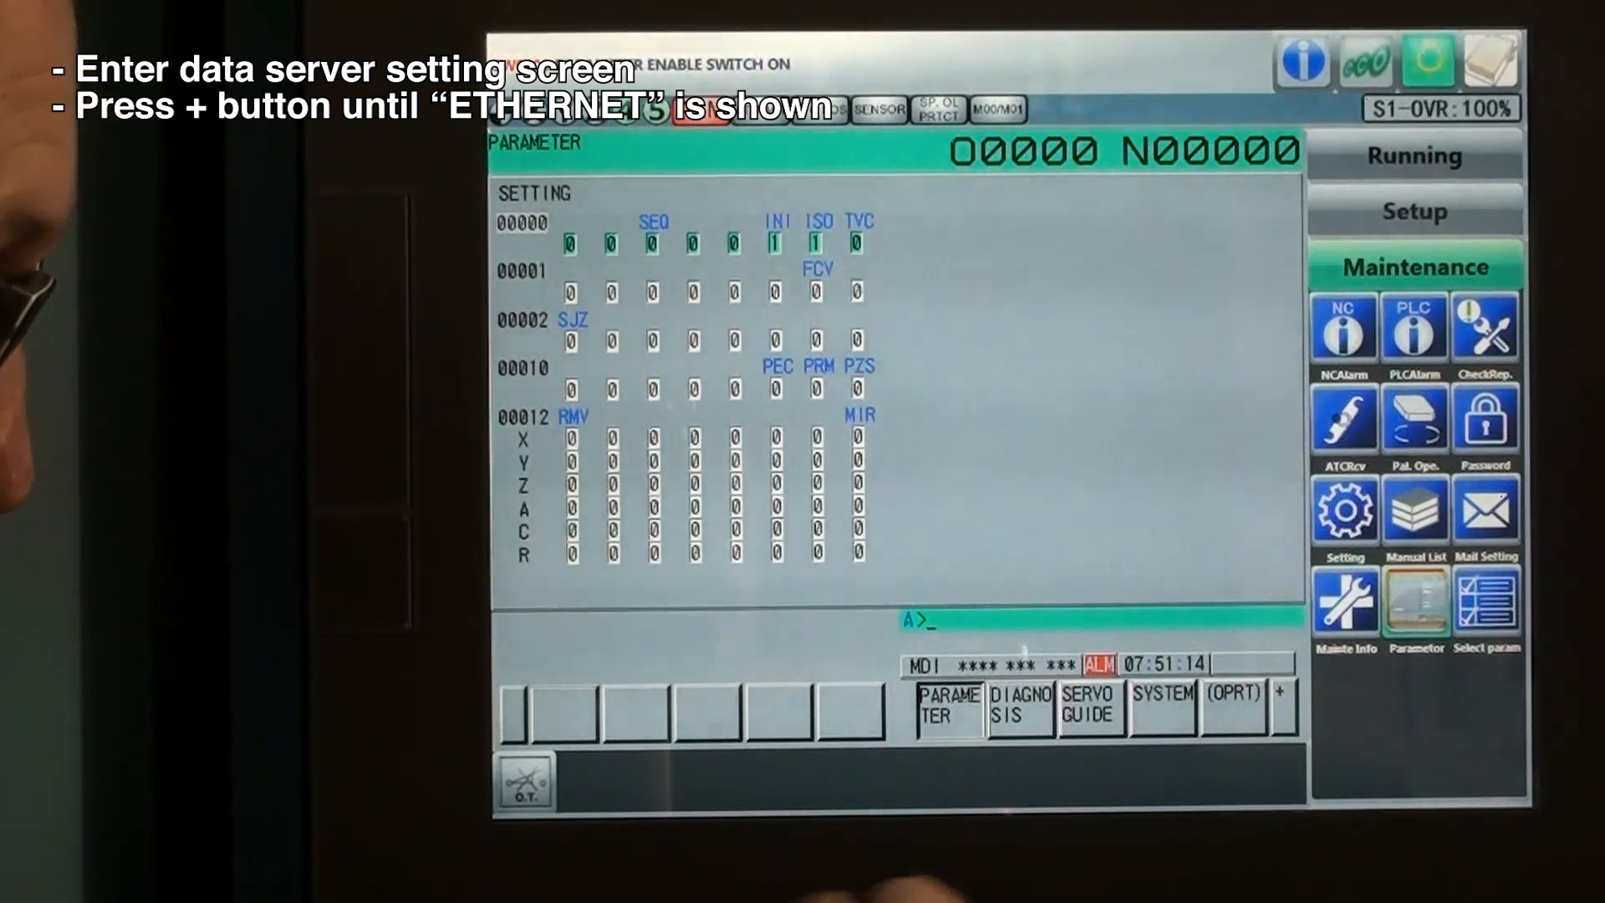
{"action": "left_click", "coordinate": [1276, 709]}
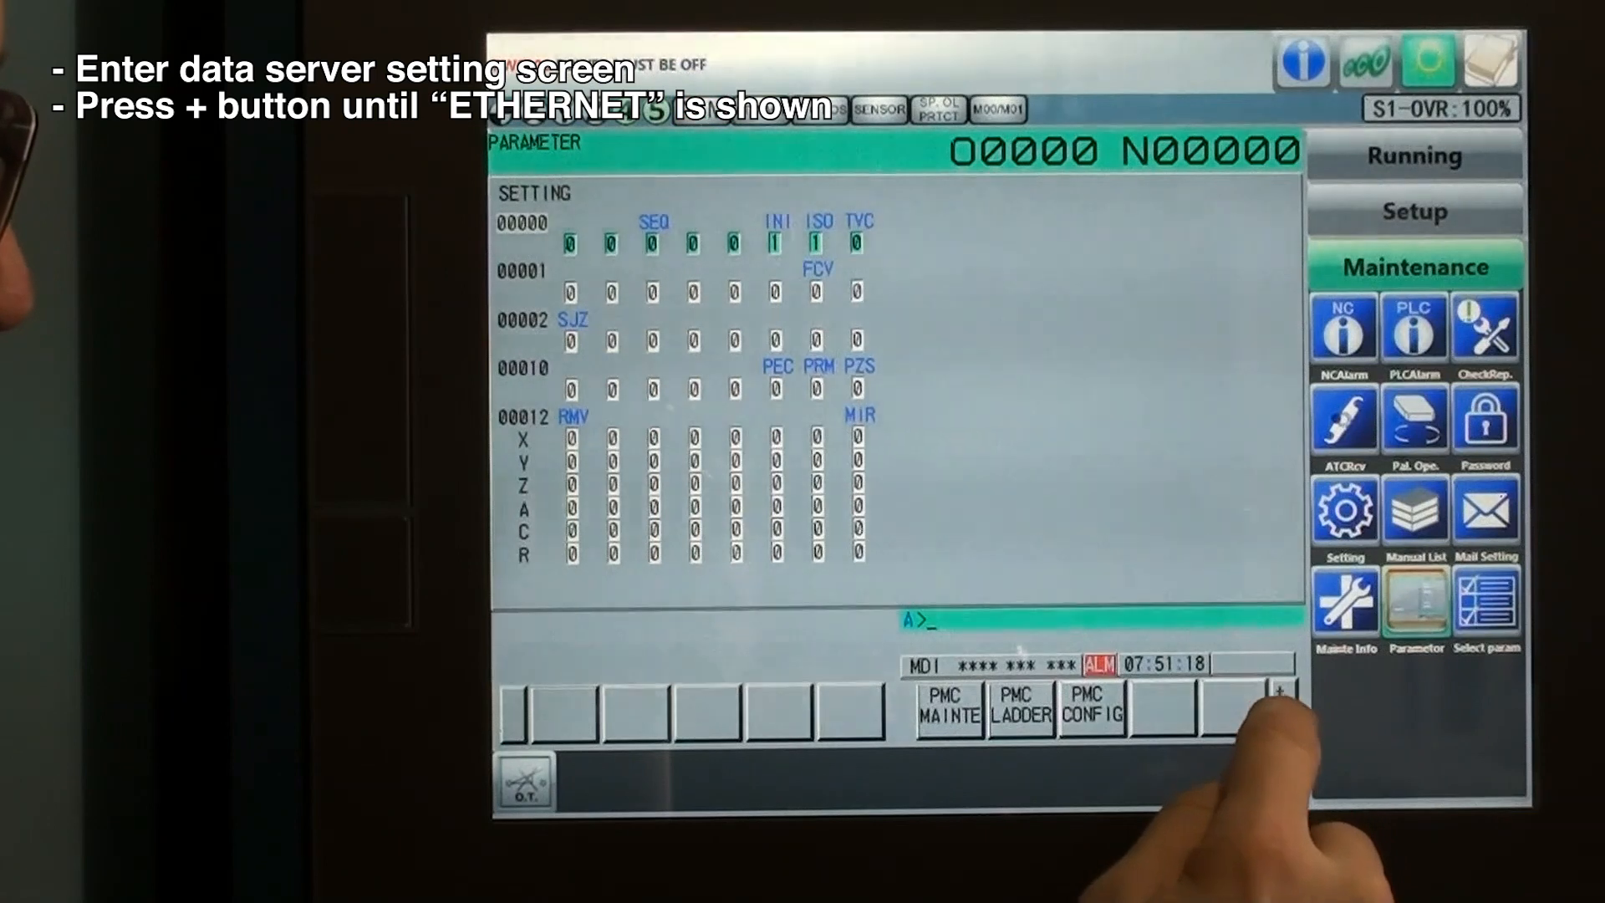
{"action": "left_click", "coordinate": [1279, 708]}
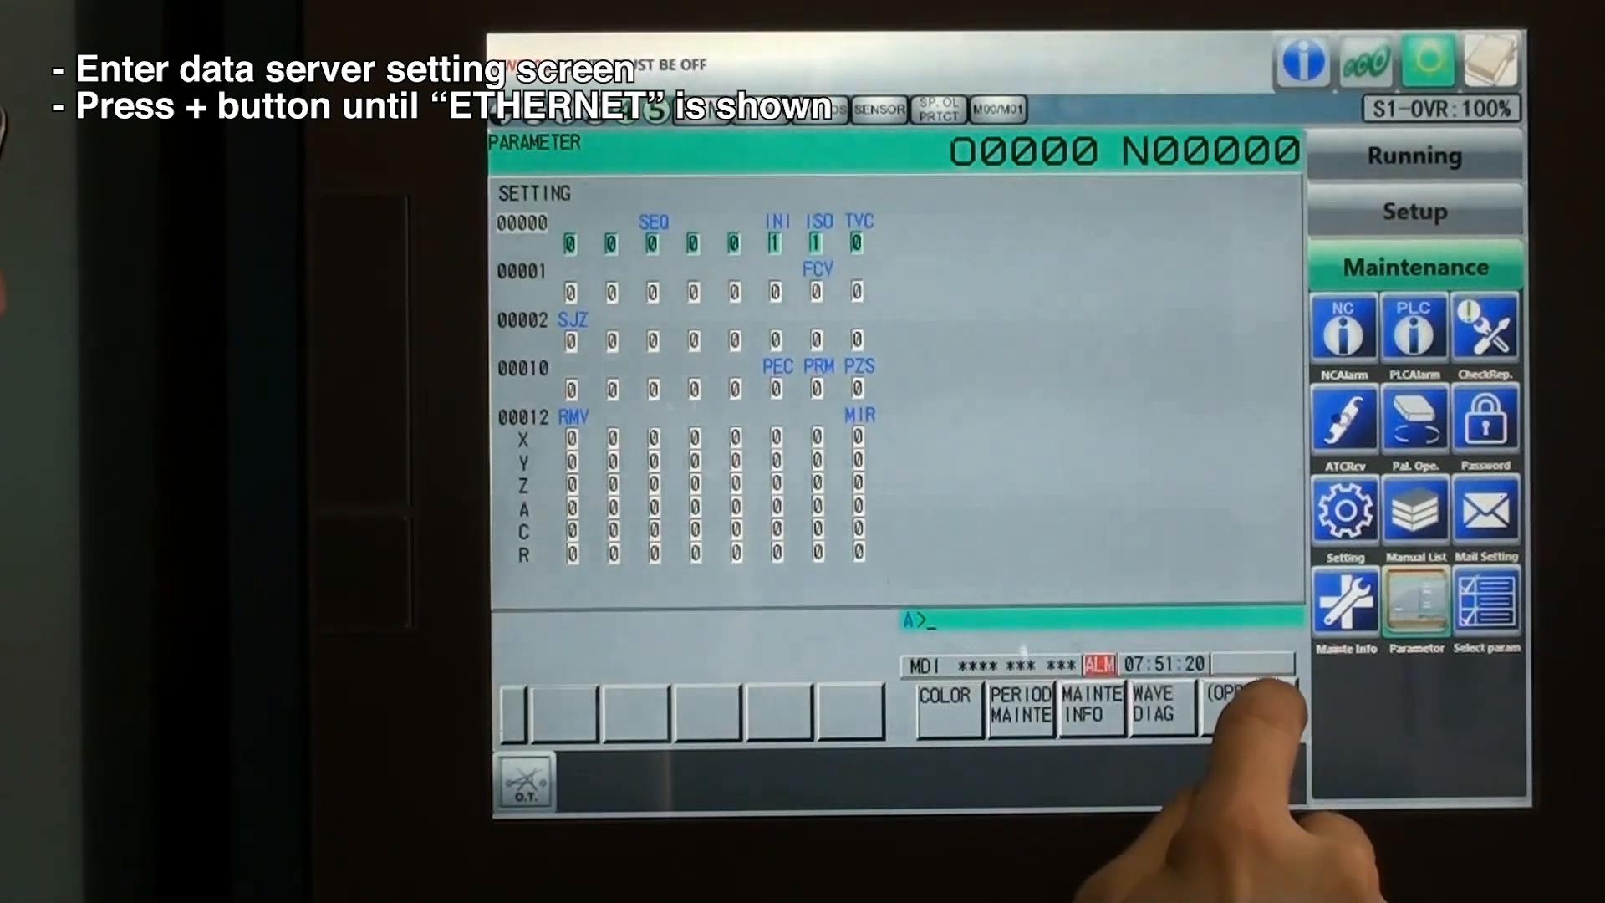
{"action": "left_click", "coordinate": [1274, 705]}
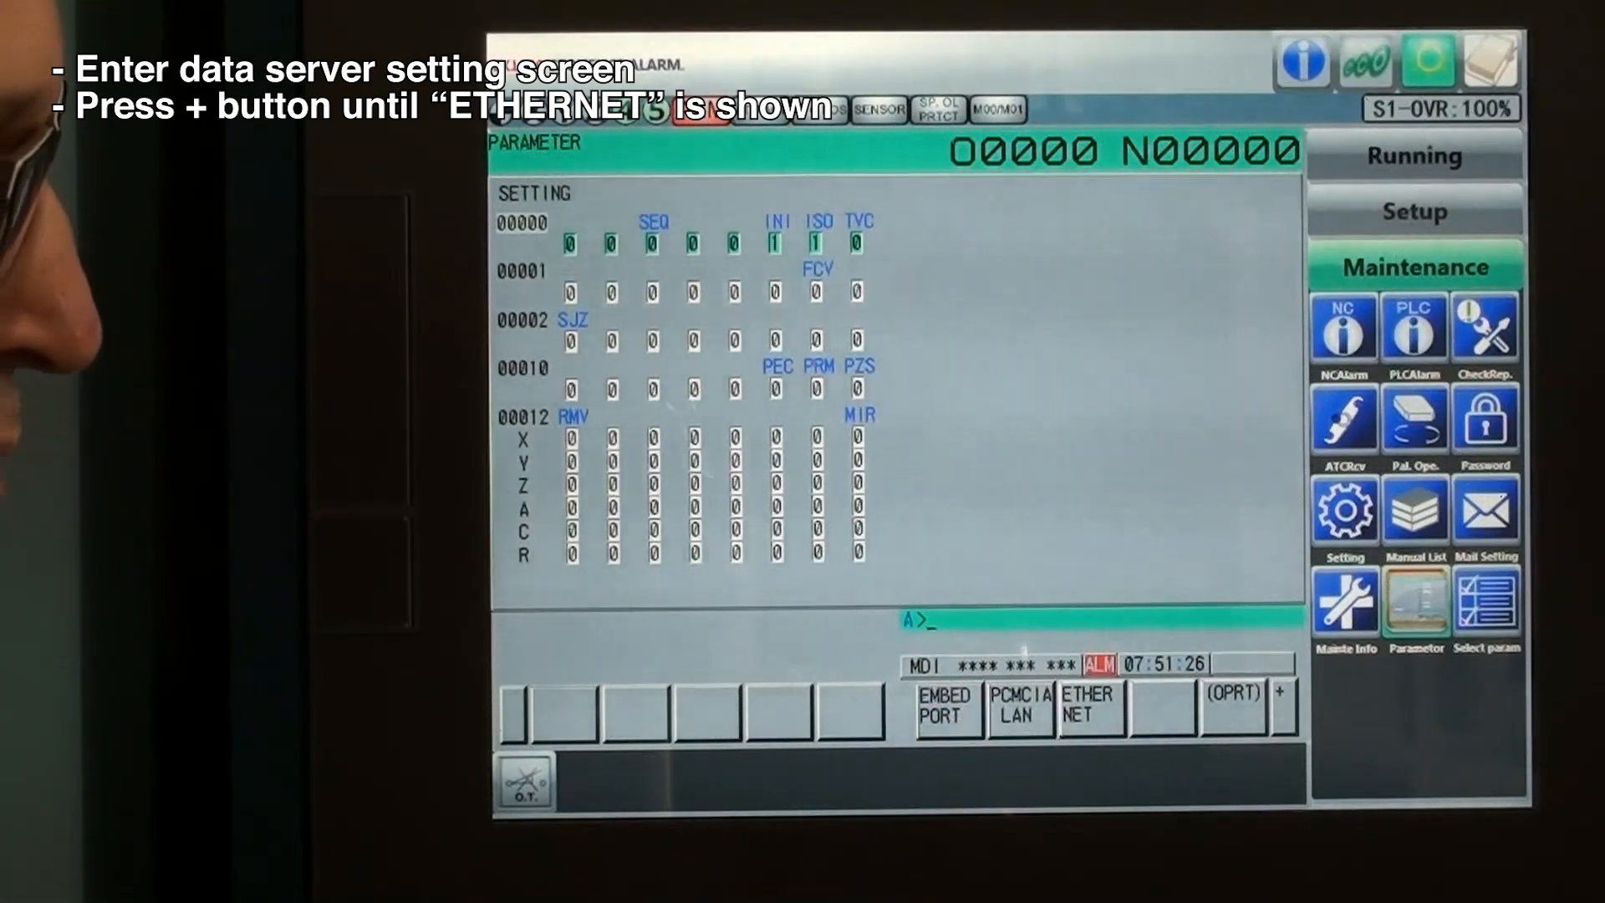
{"action": "left_click", "coordinate": [942, 709]}
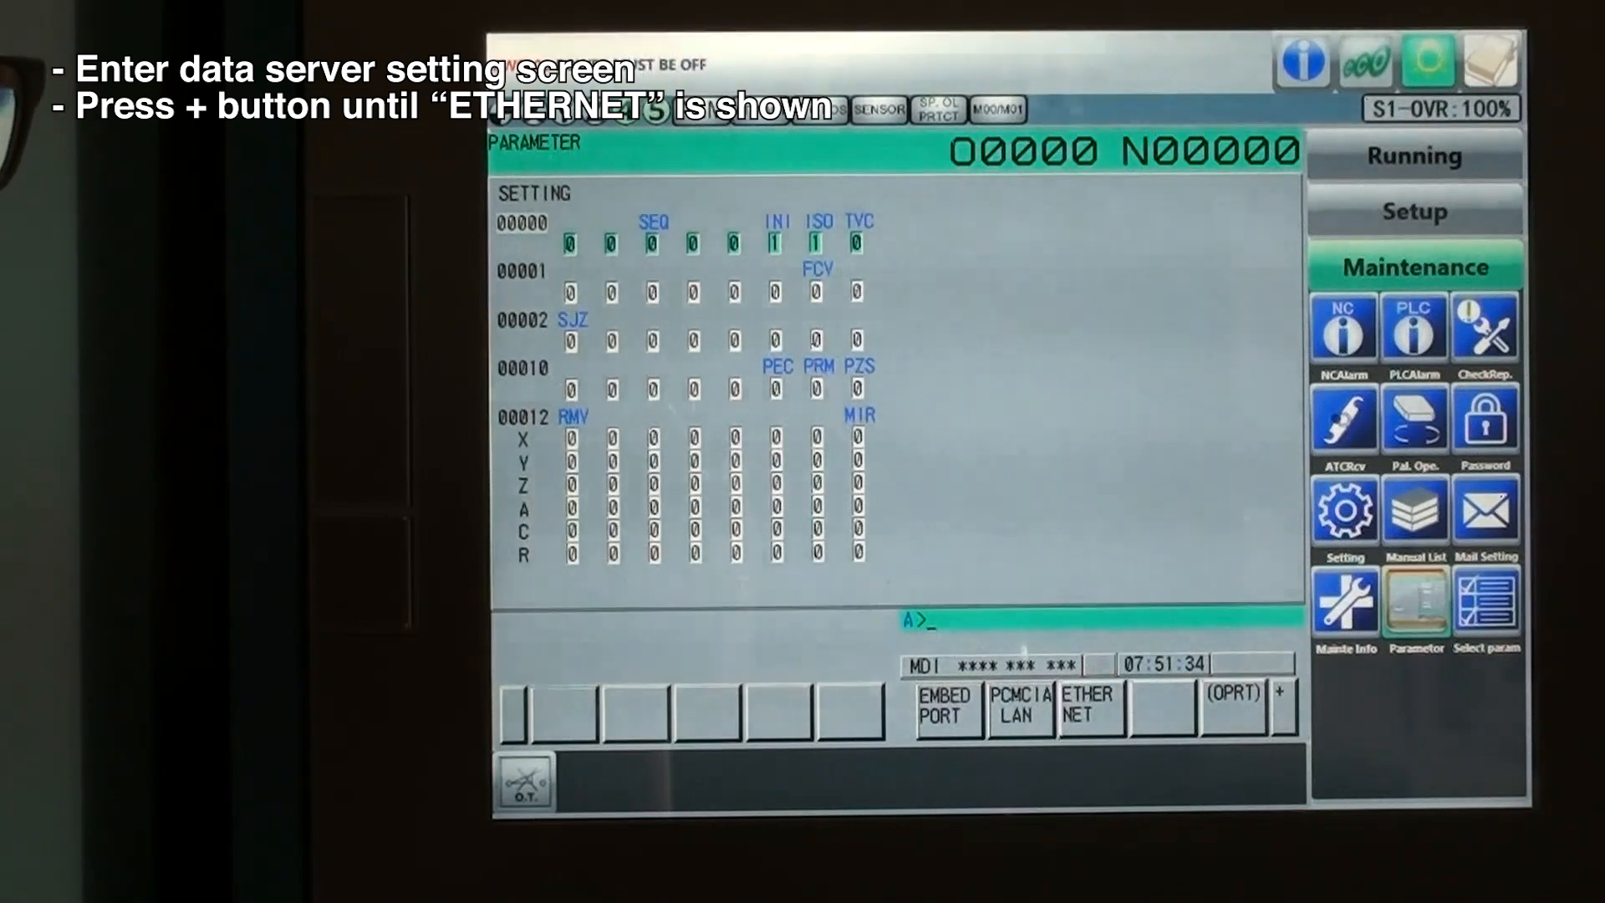
{"action": "left_click", "coordinate": [1092, 705]}
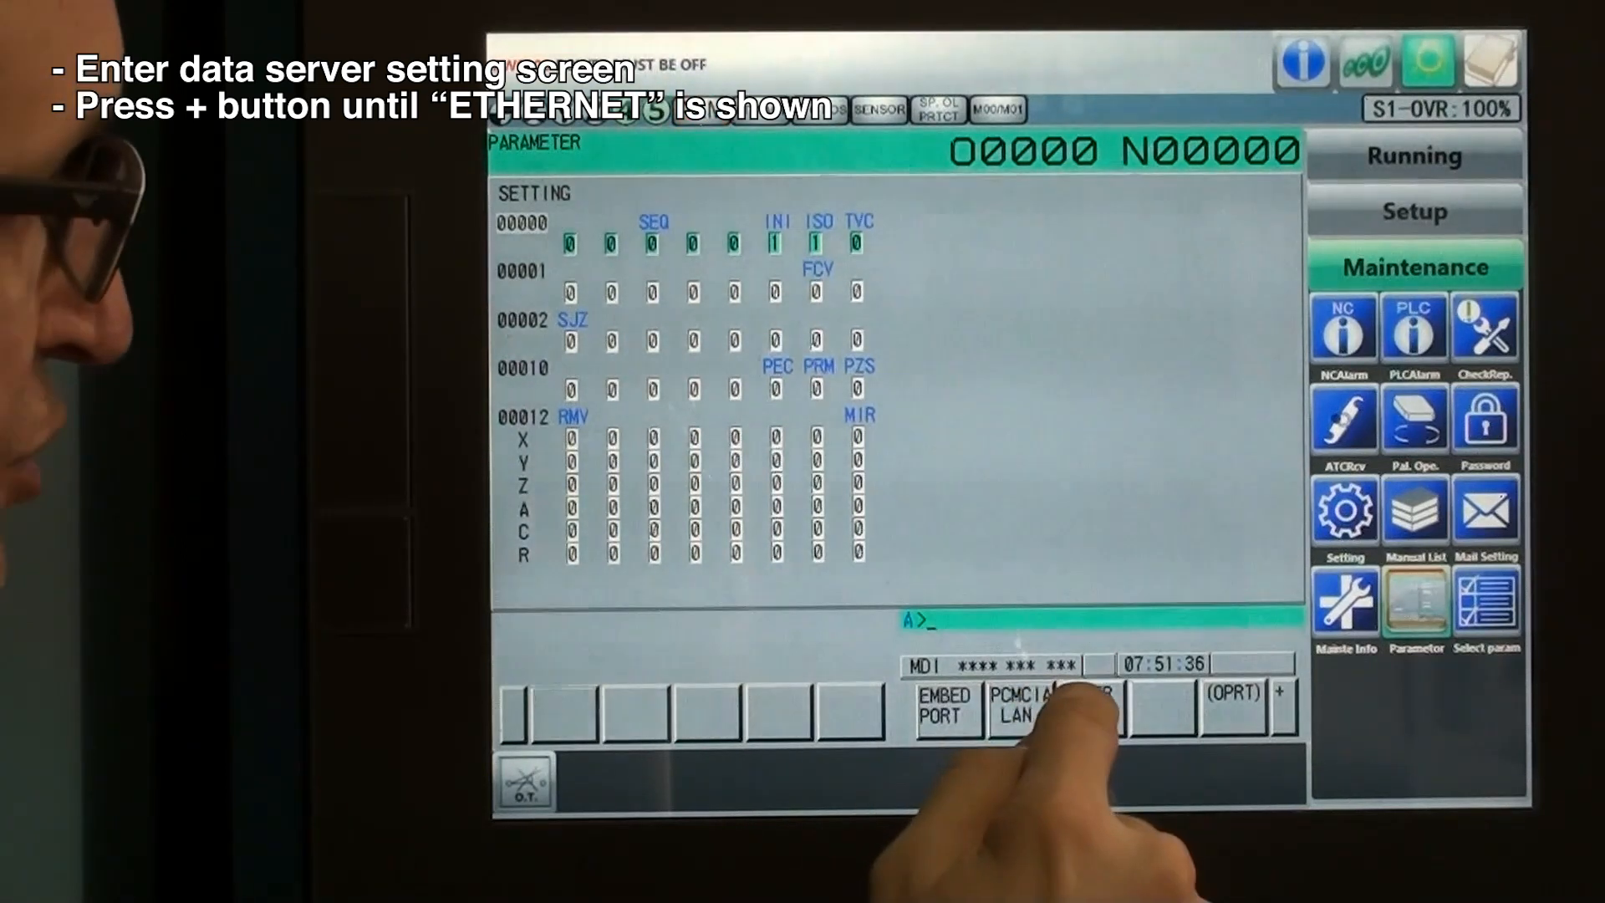
{"action": "left_click", "coordinate": [1055, 705]}
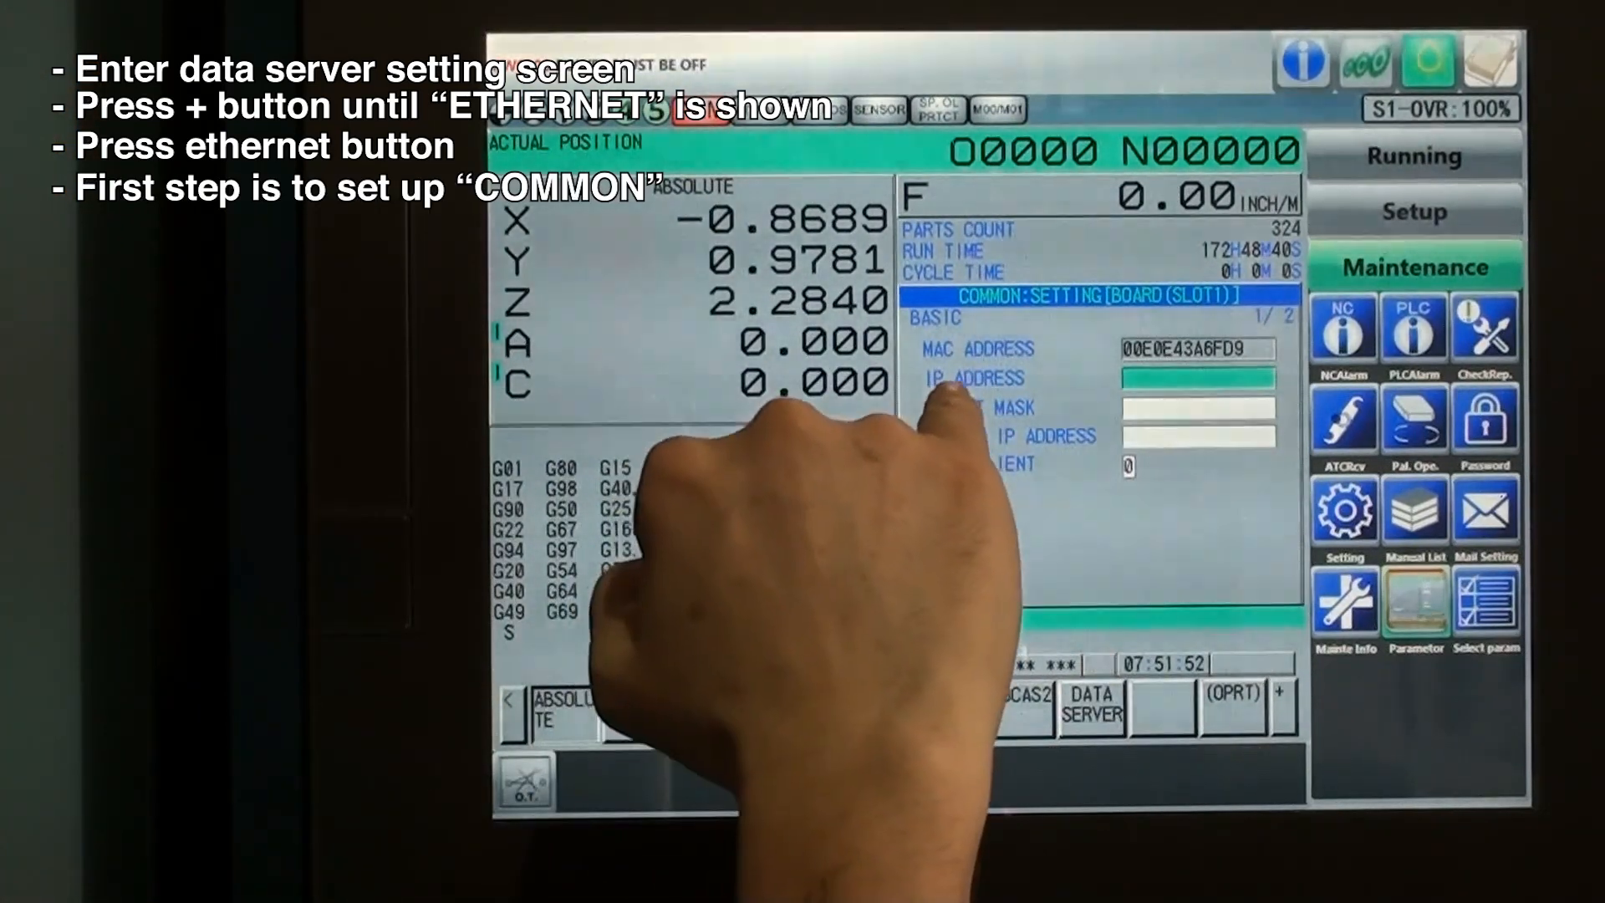
Step: Select the IP ADDRESS field on the COMMON:SETTING page for editing
{"action": "left_click", "coordinate": [946, 704]}
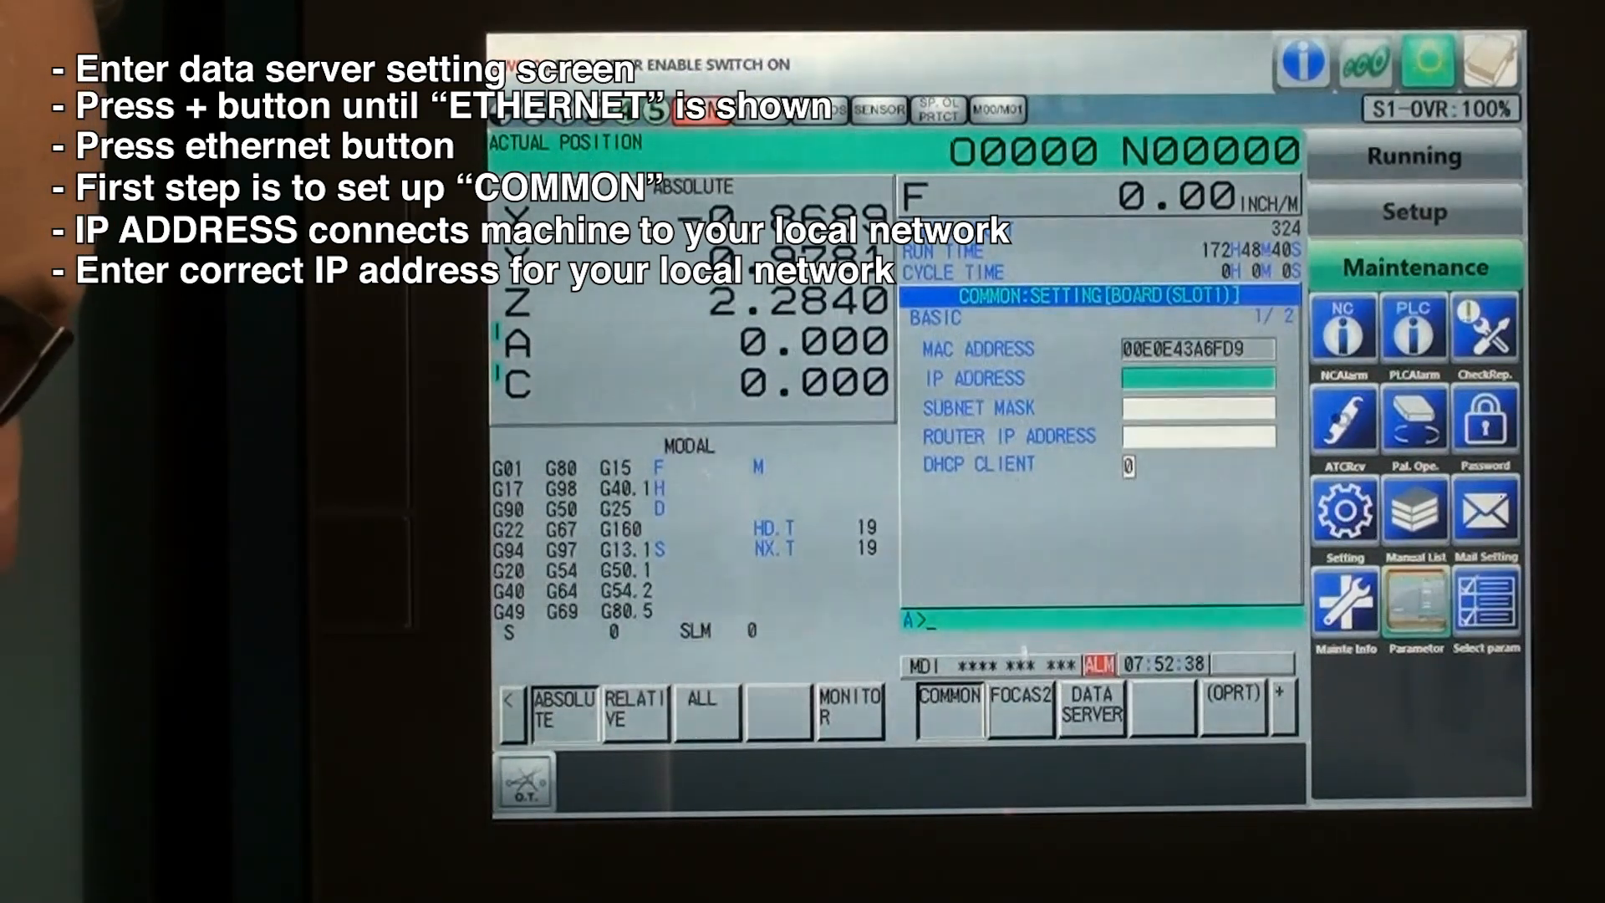
Step: Enter IP address 192.168.105.23 and subnet mask 255.255.255.0, then begin the router IP address
{"action": "type", "text": "1"}
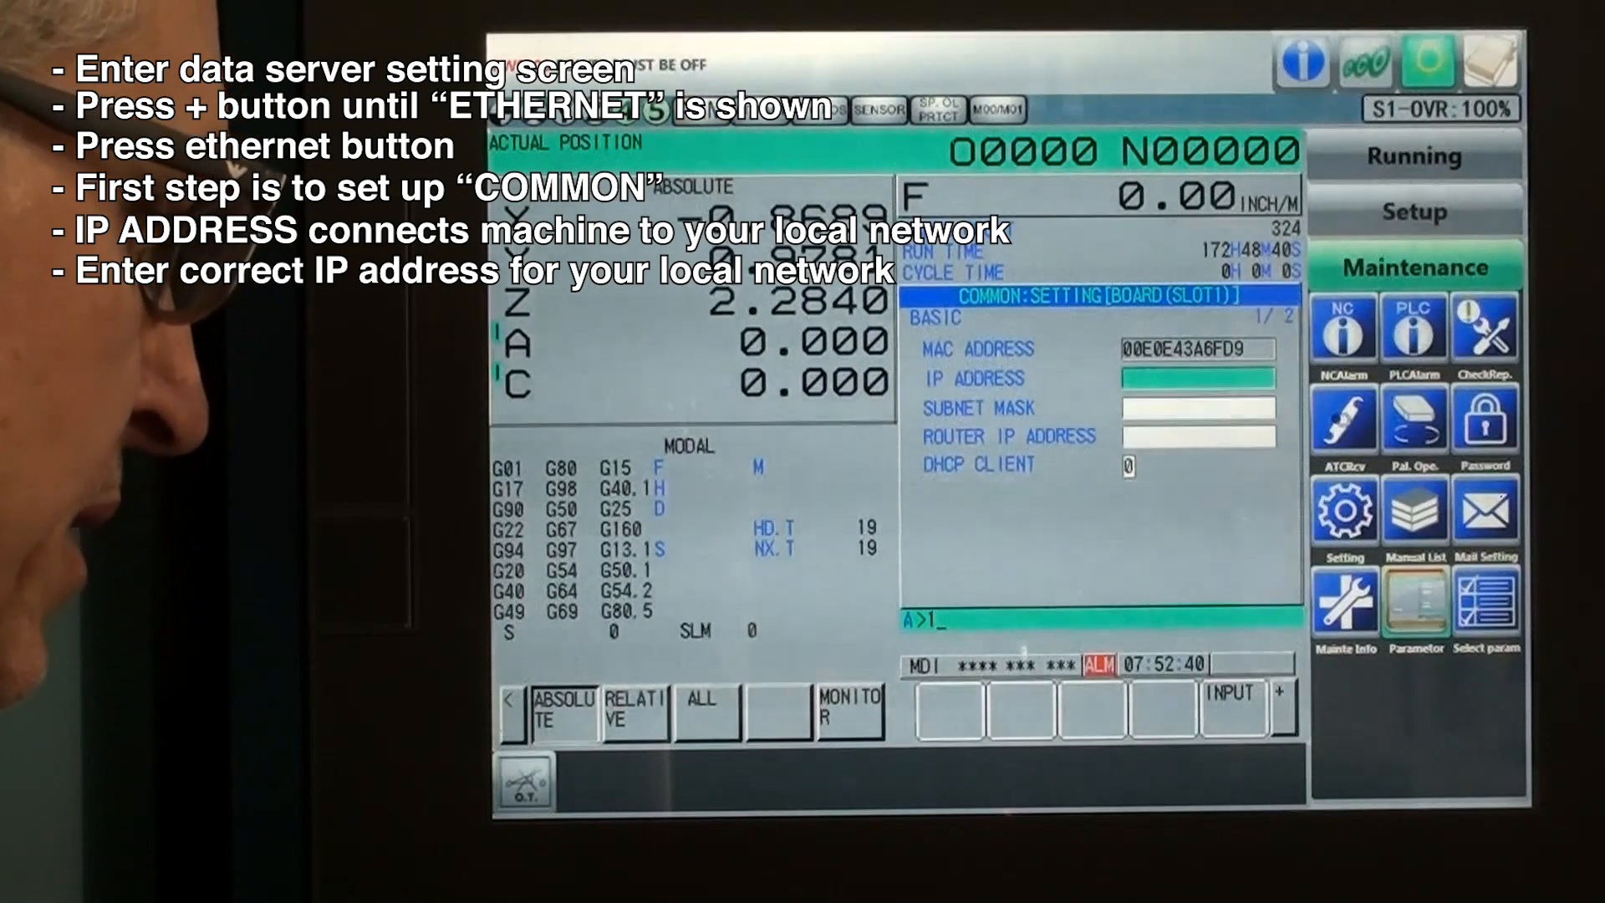
{"action": "type", "text": "192.168."}
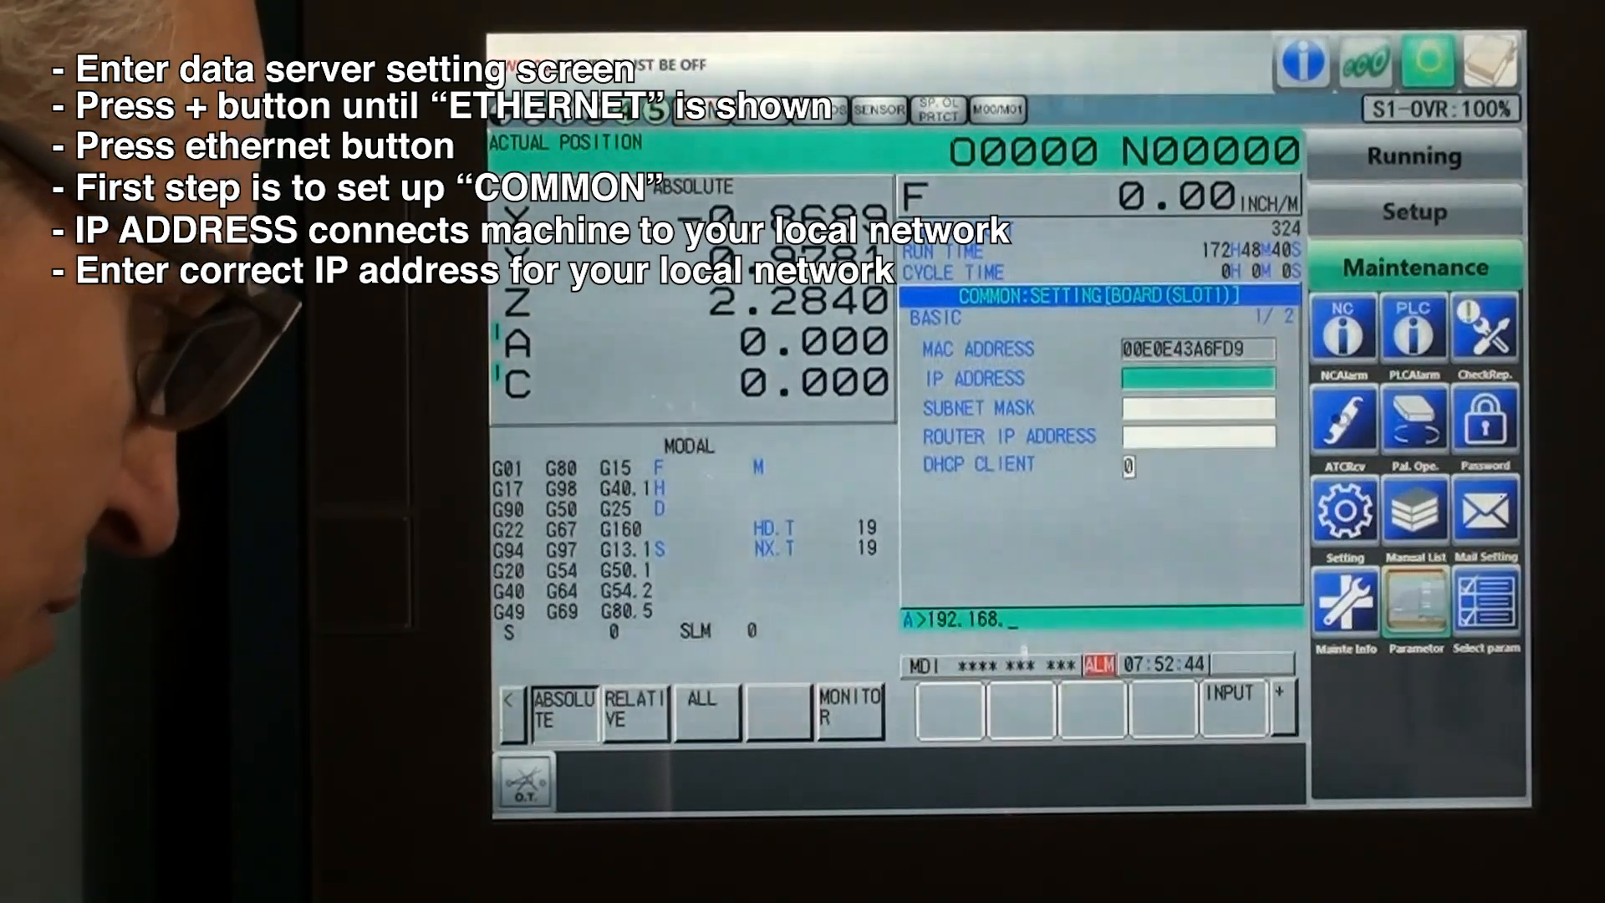
{"action": "type", "text": "105.23"}
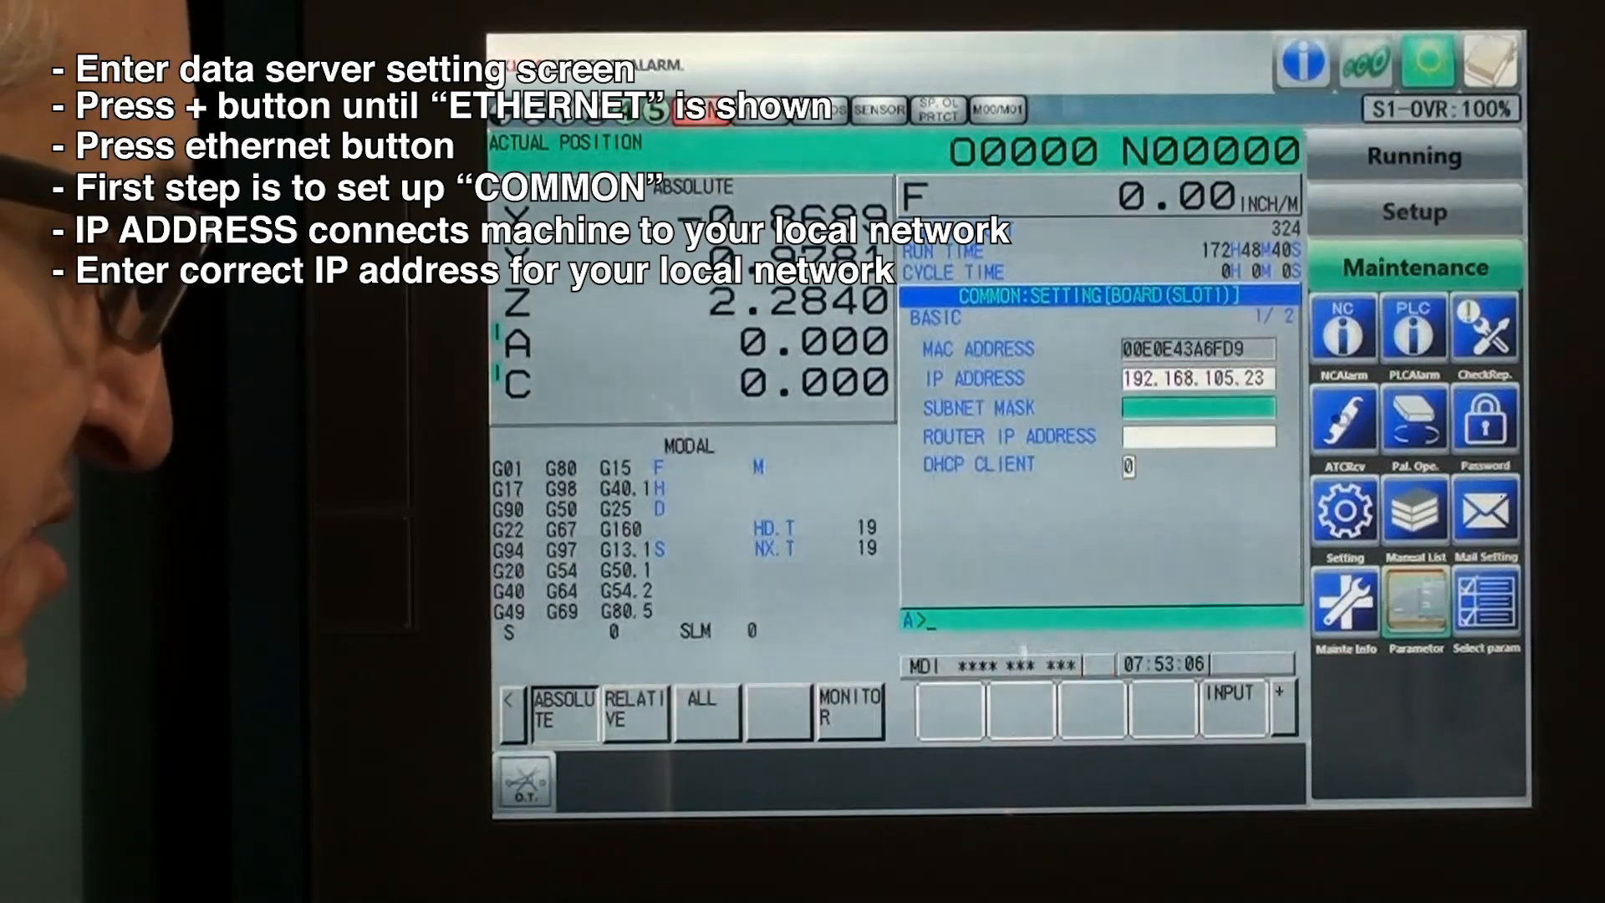
{"action": "type", "text": "255. 255. 255. 0"}
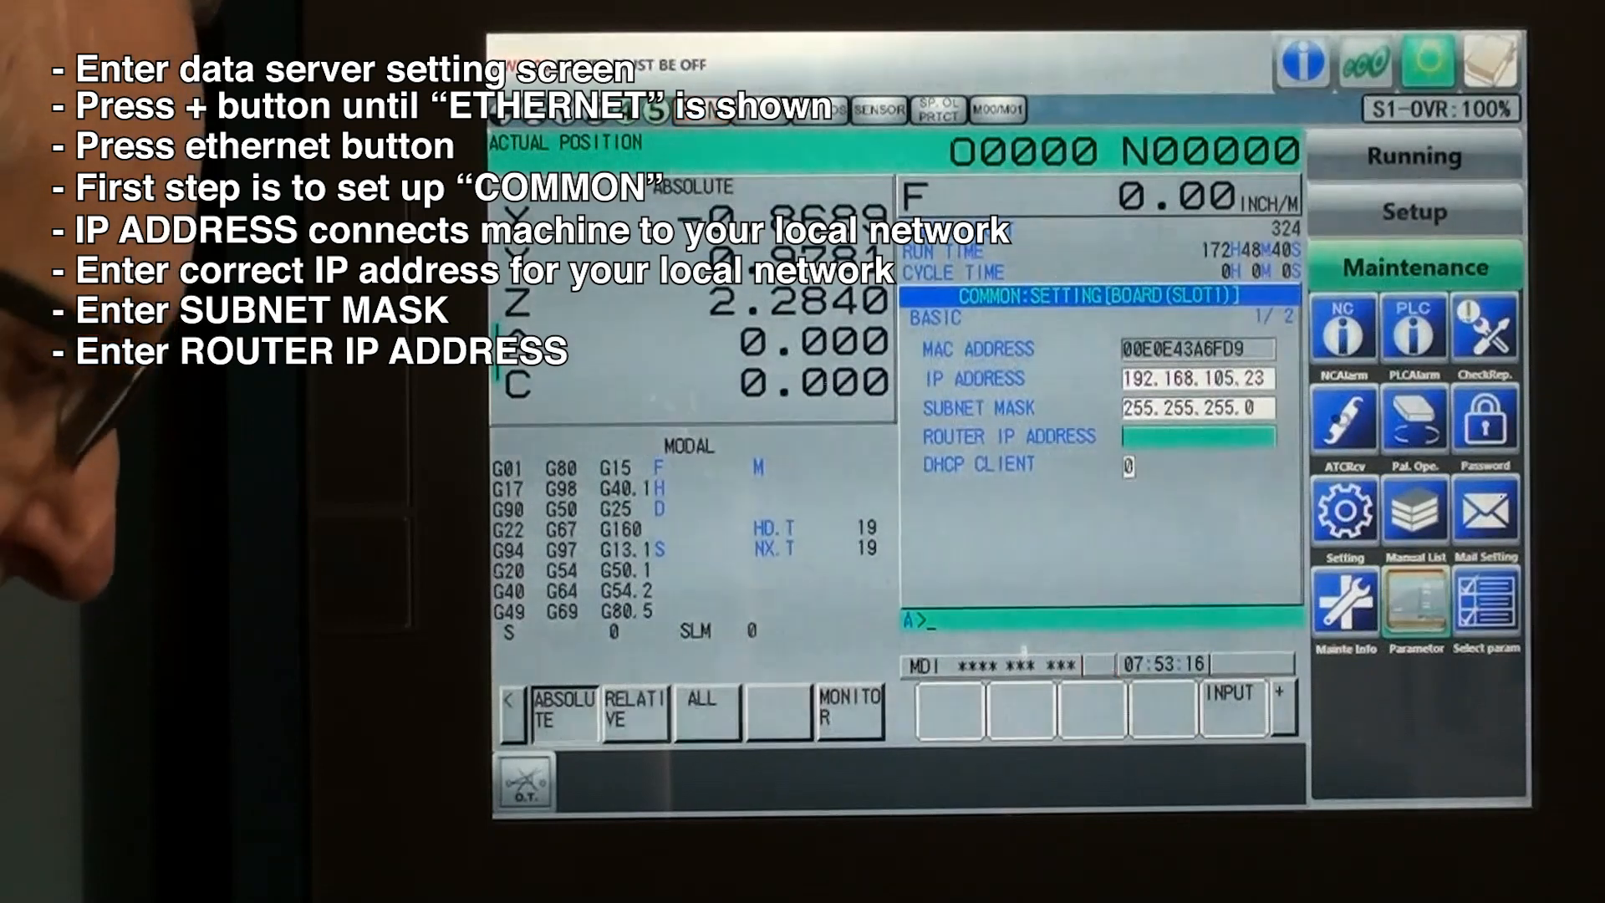
{"action": "type", "text": "192"}
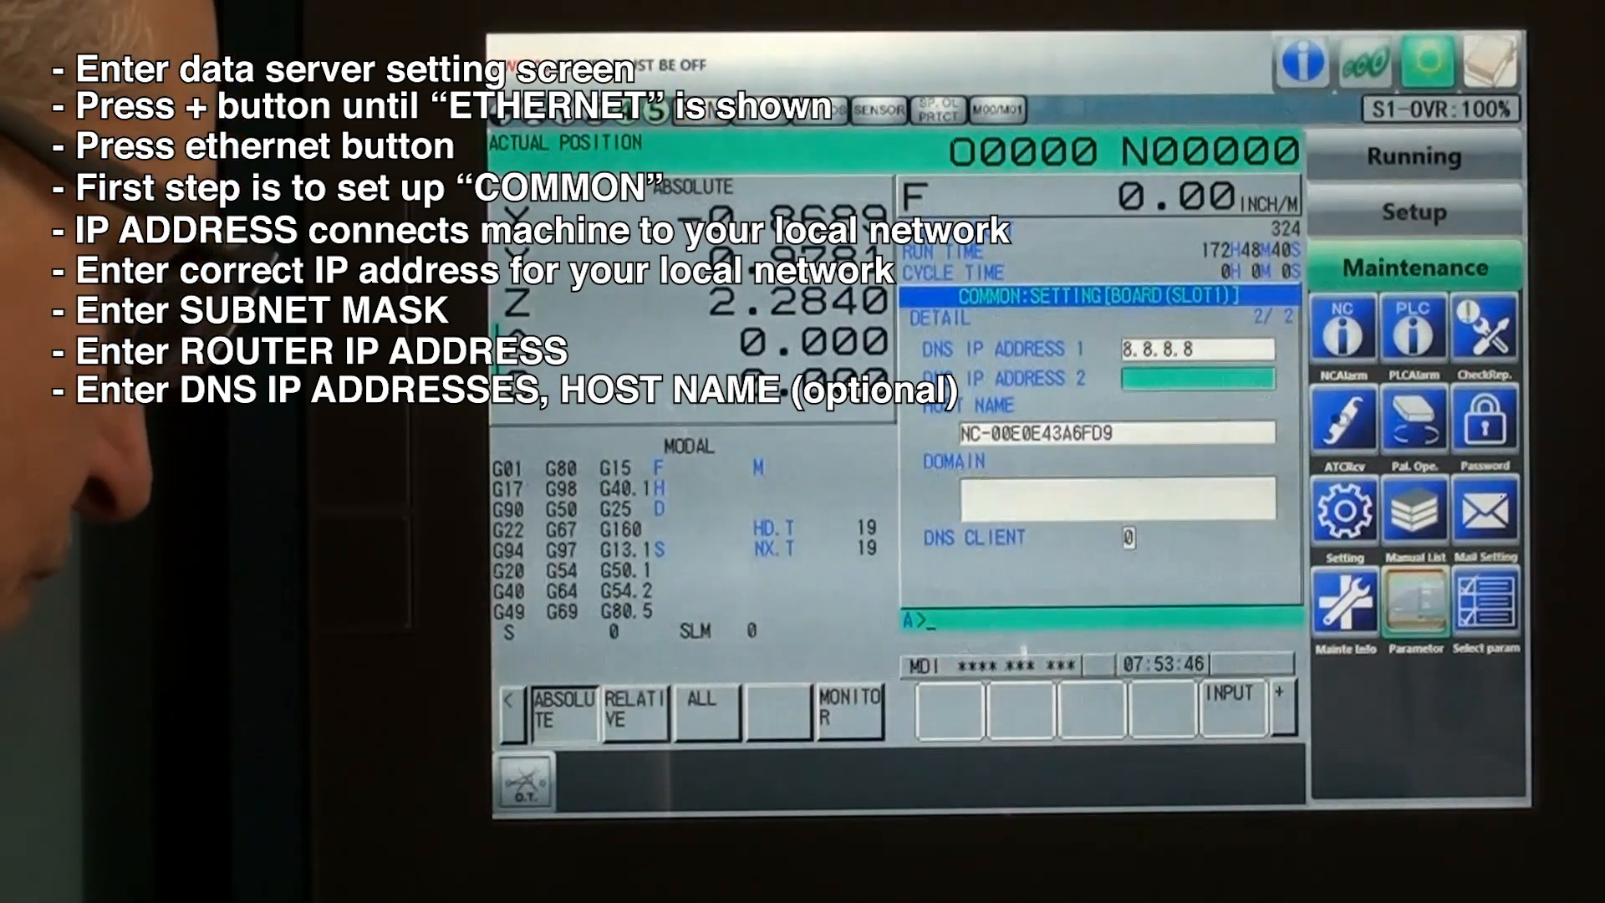
Step: Enter DNS IP ADDRESS 2 as 4.2.2.1 and return to the Ethernet setting categories
{"action": "type", "text": "4.2"}
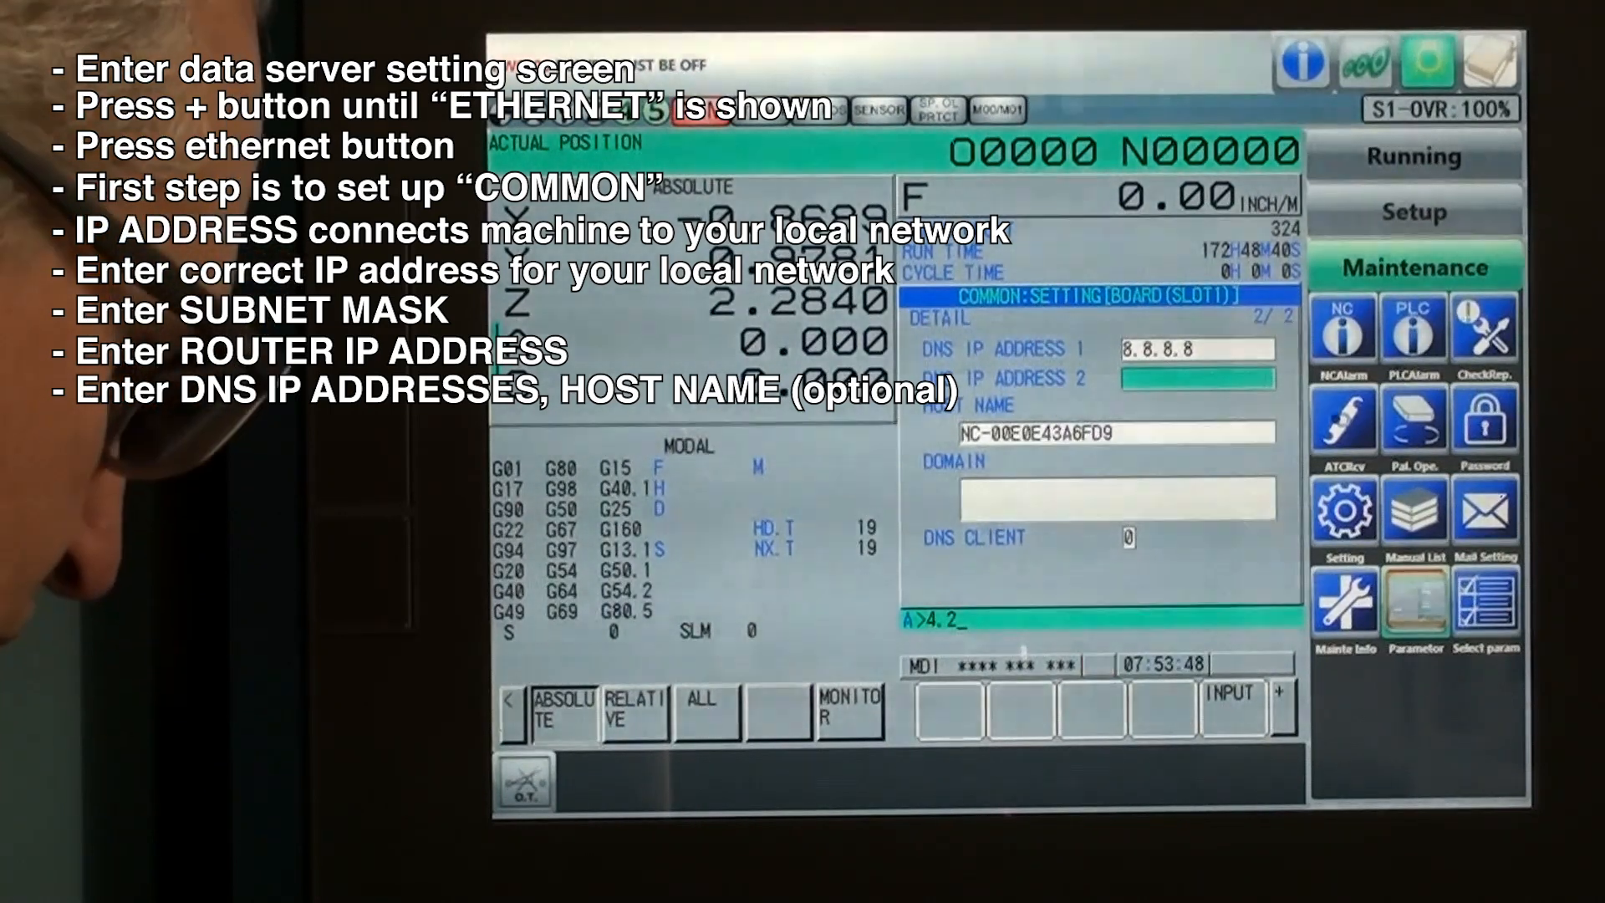
{"action": "type", "text": "2.2.1"}
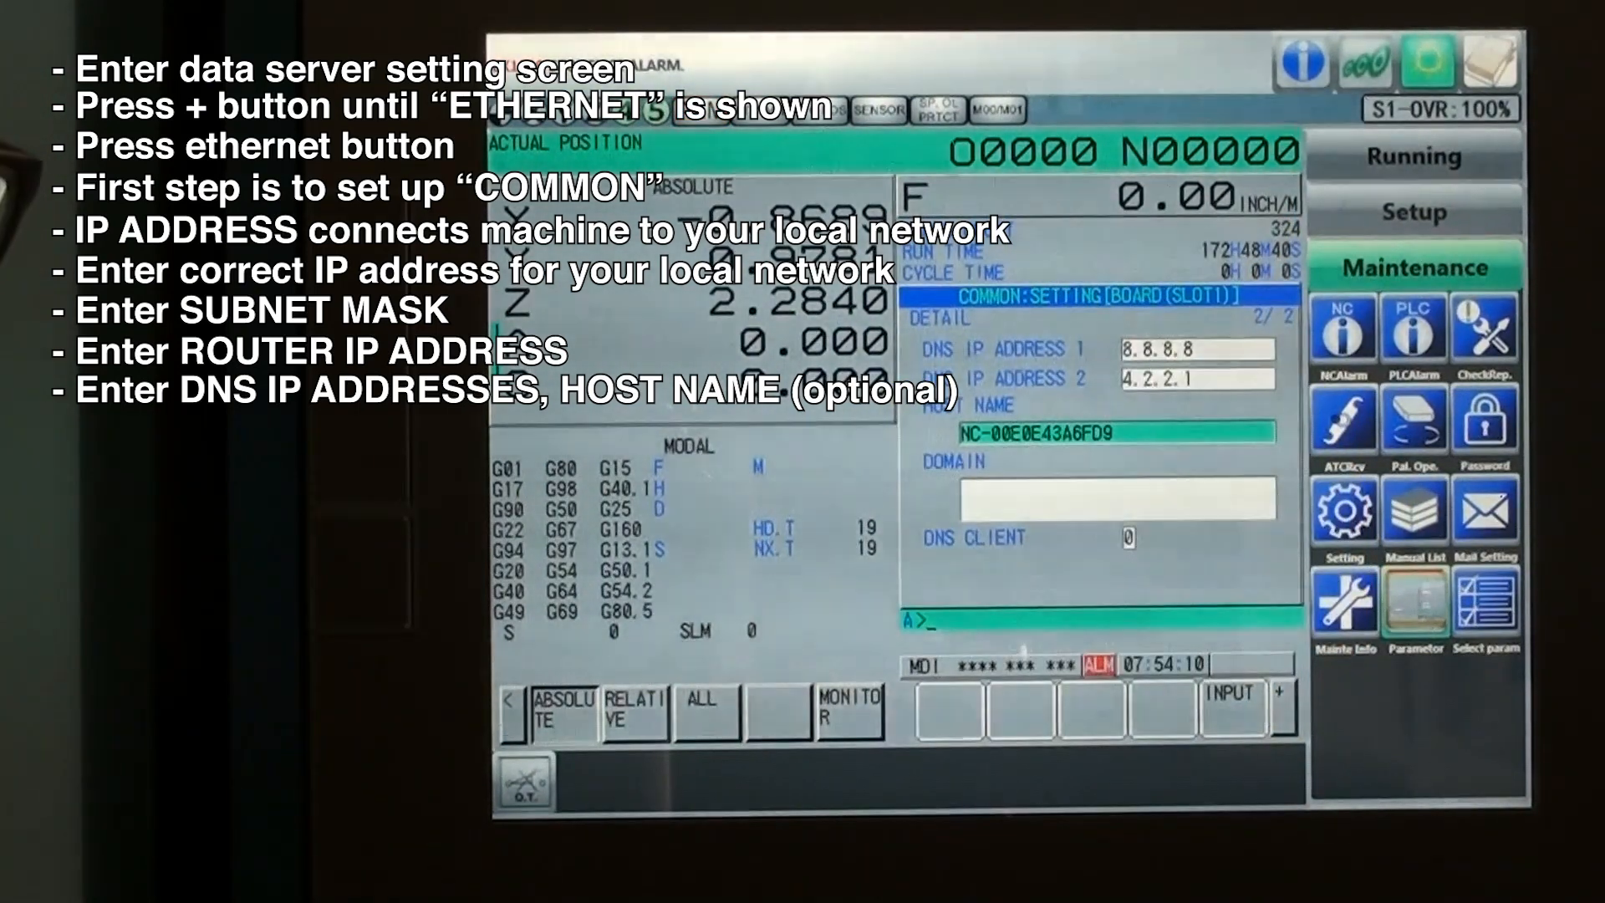
{"action": "left_click", "coordinate": [508, 709]}
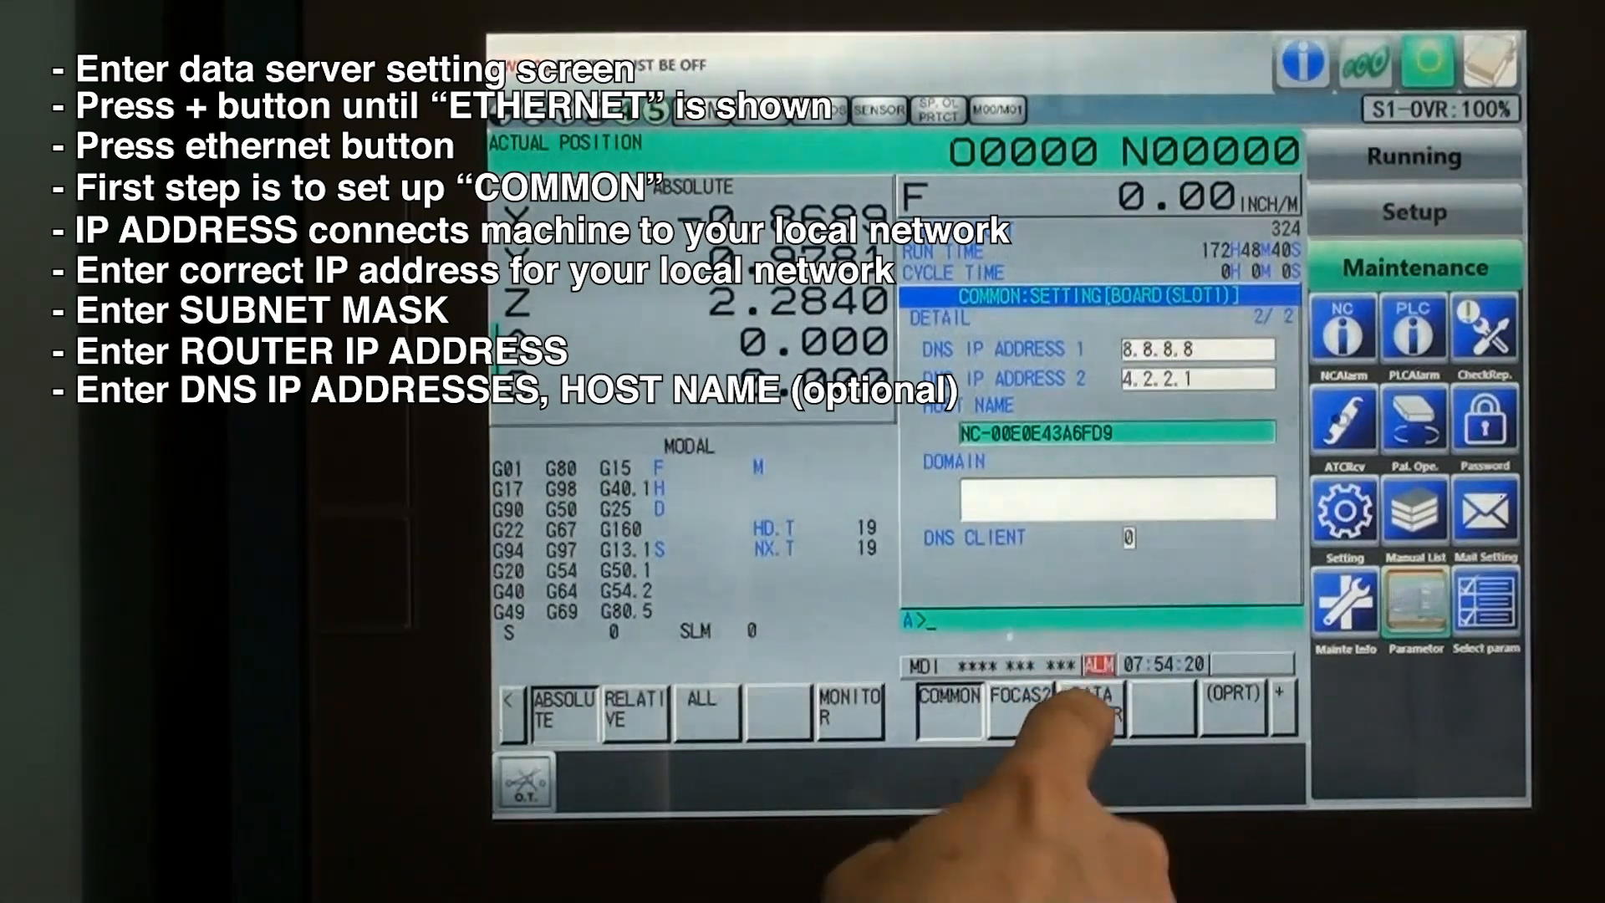
Step: Enter the DATA SERVER settings page
{"action": "left_click", "coordinate": [1092, 706]}
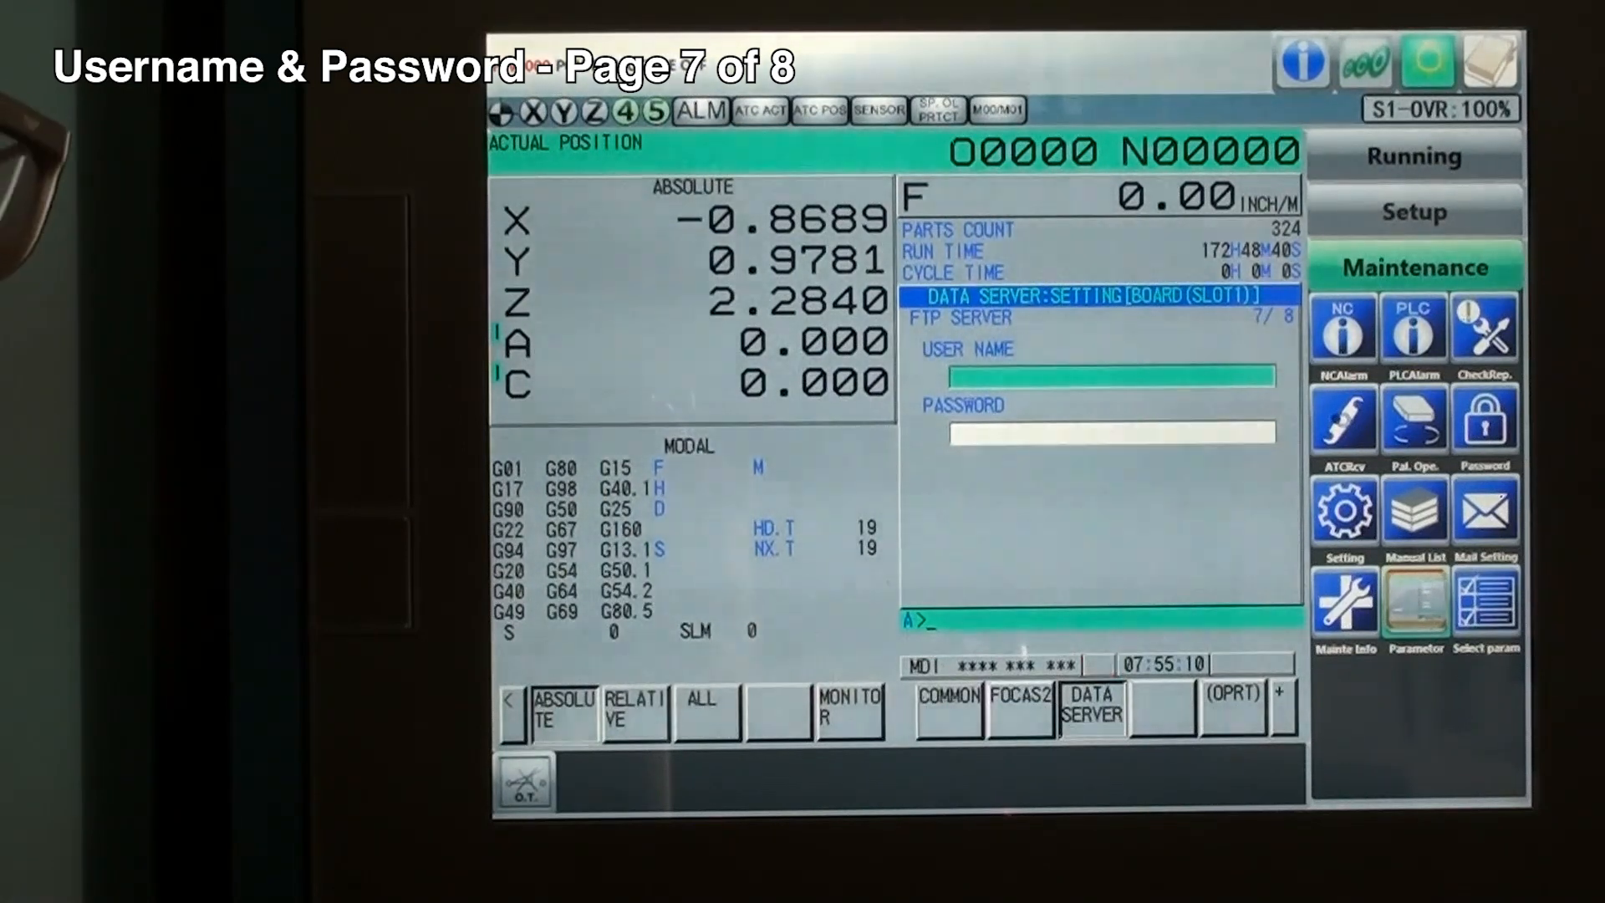
Step: Set the FTP server USER NAME to MX-330 and enter its password
{"action": "type", "text": "MX"}
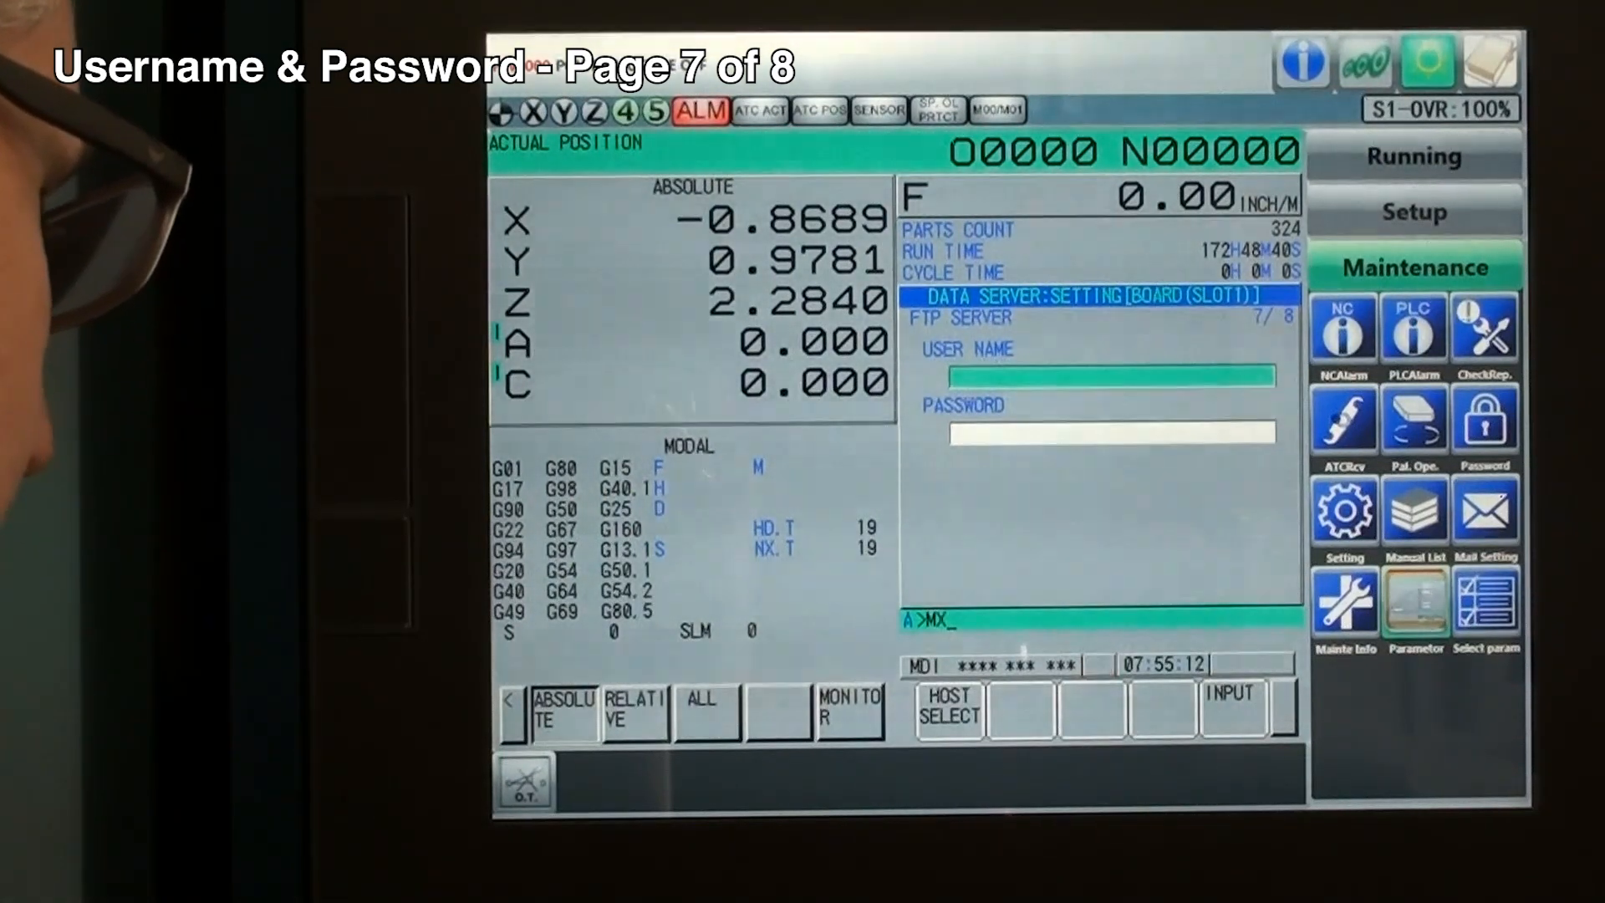
{"action": "type", "text": "-330"}
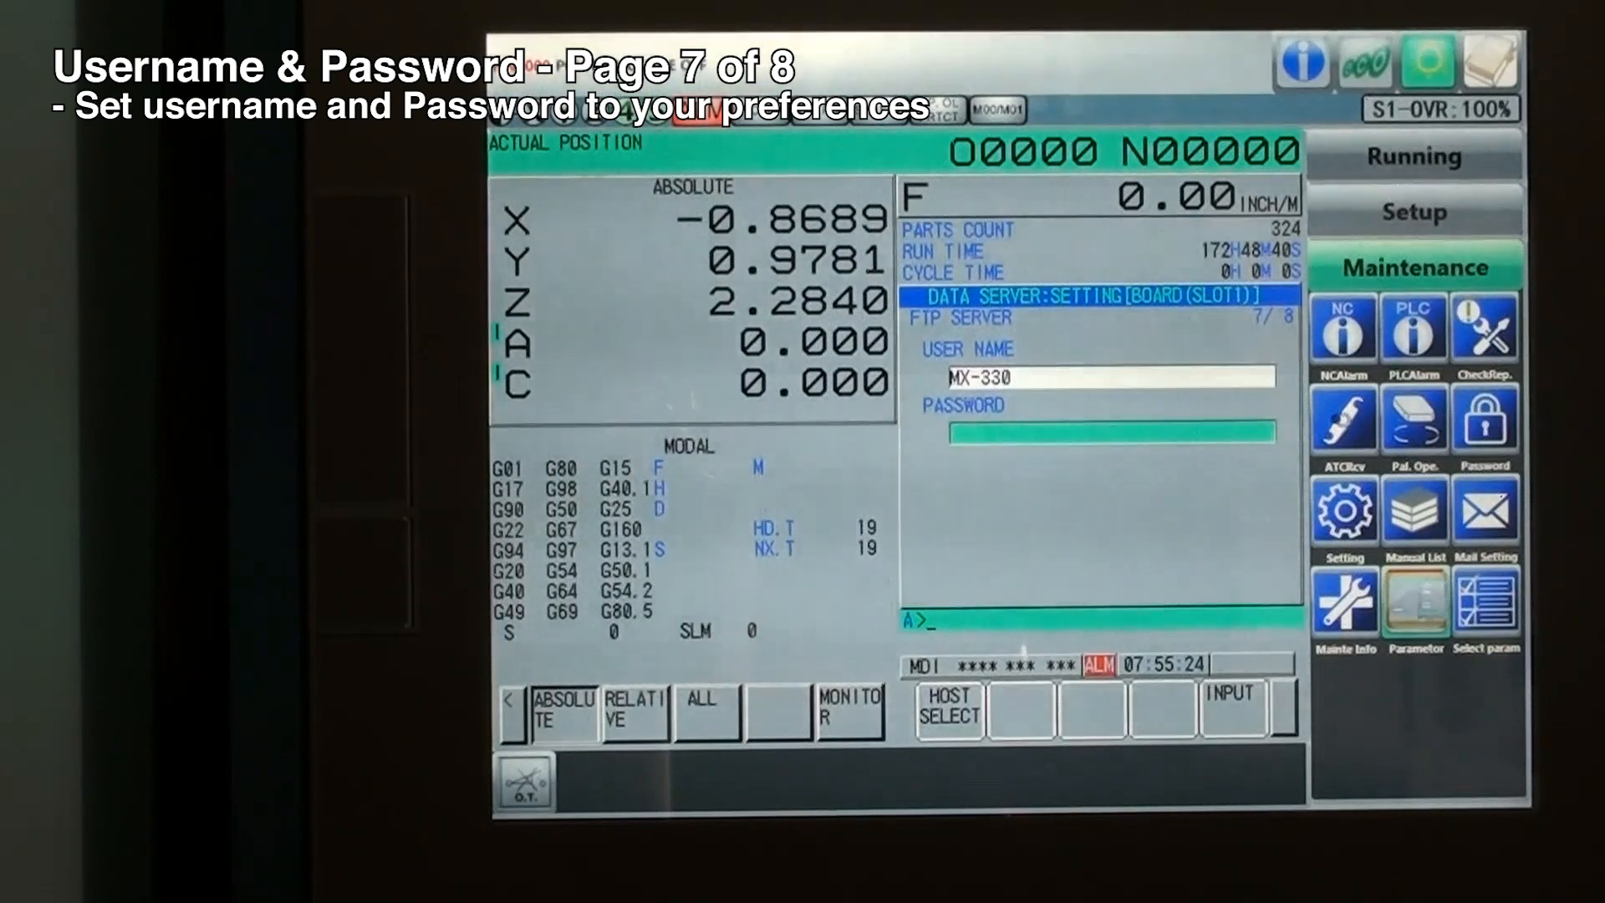
{"action": "type", "text": "MX-330"}
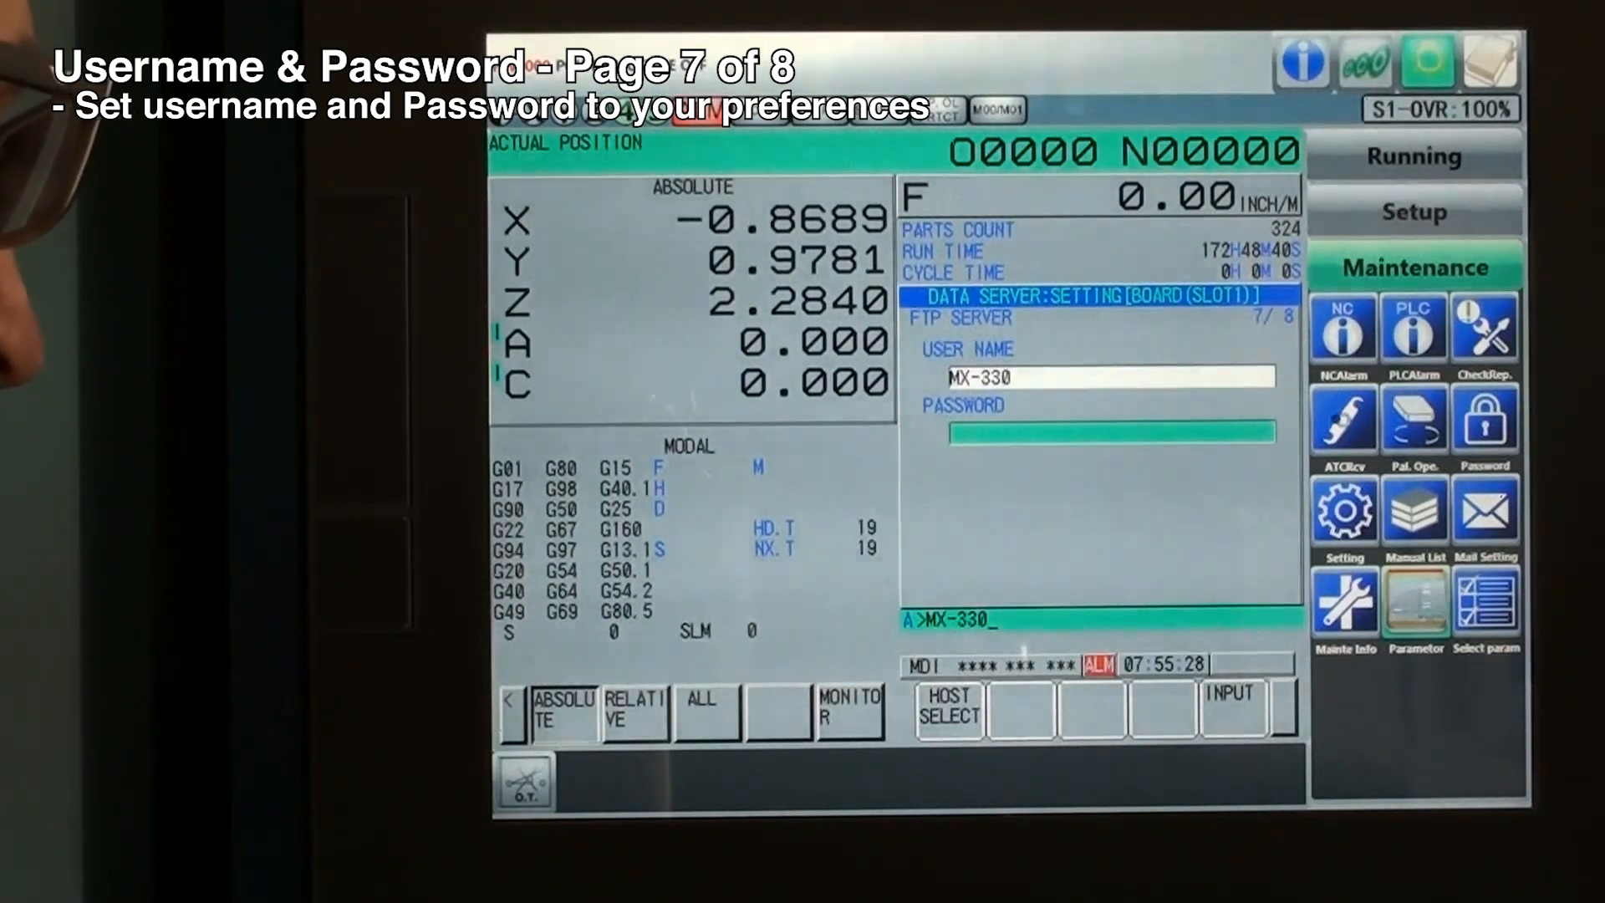
{"action": "type", "text": "******"}
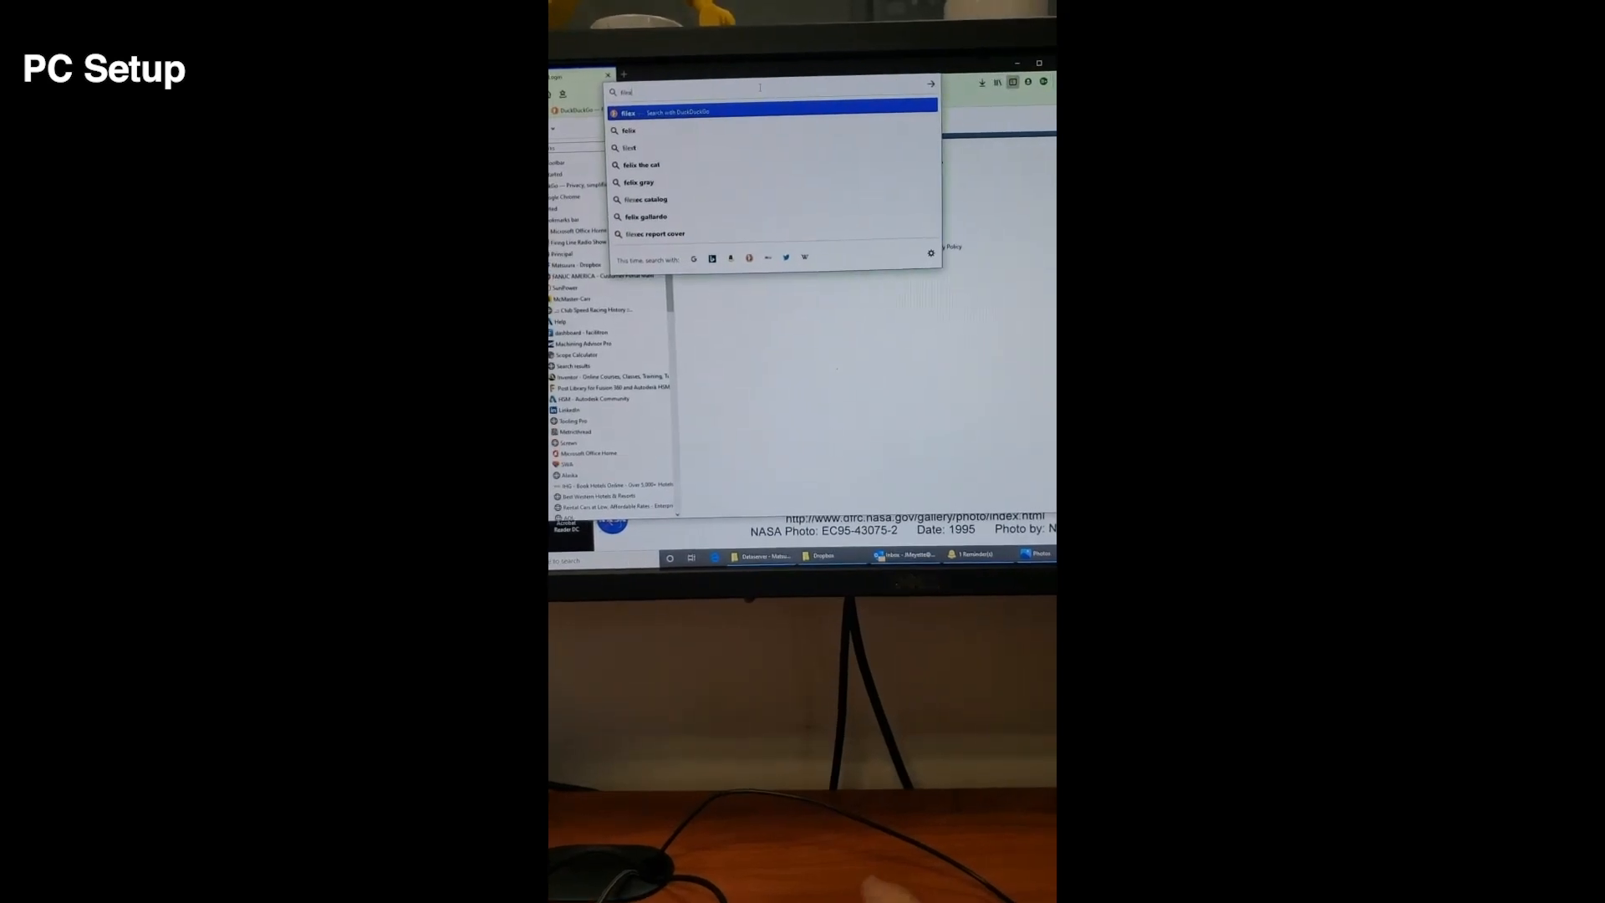
Step: Search 'filezilla' and go to the filezilla-project.org homepage
{"action": "type", "text": "filezilla&atb=v222-7&ia=web"}
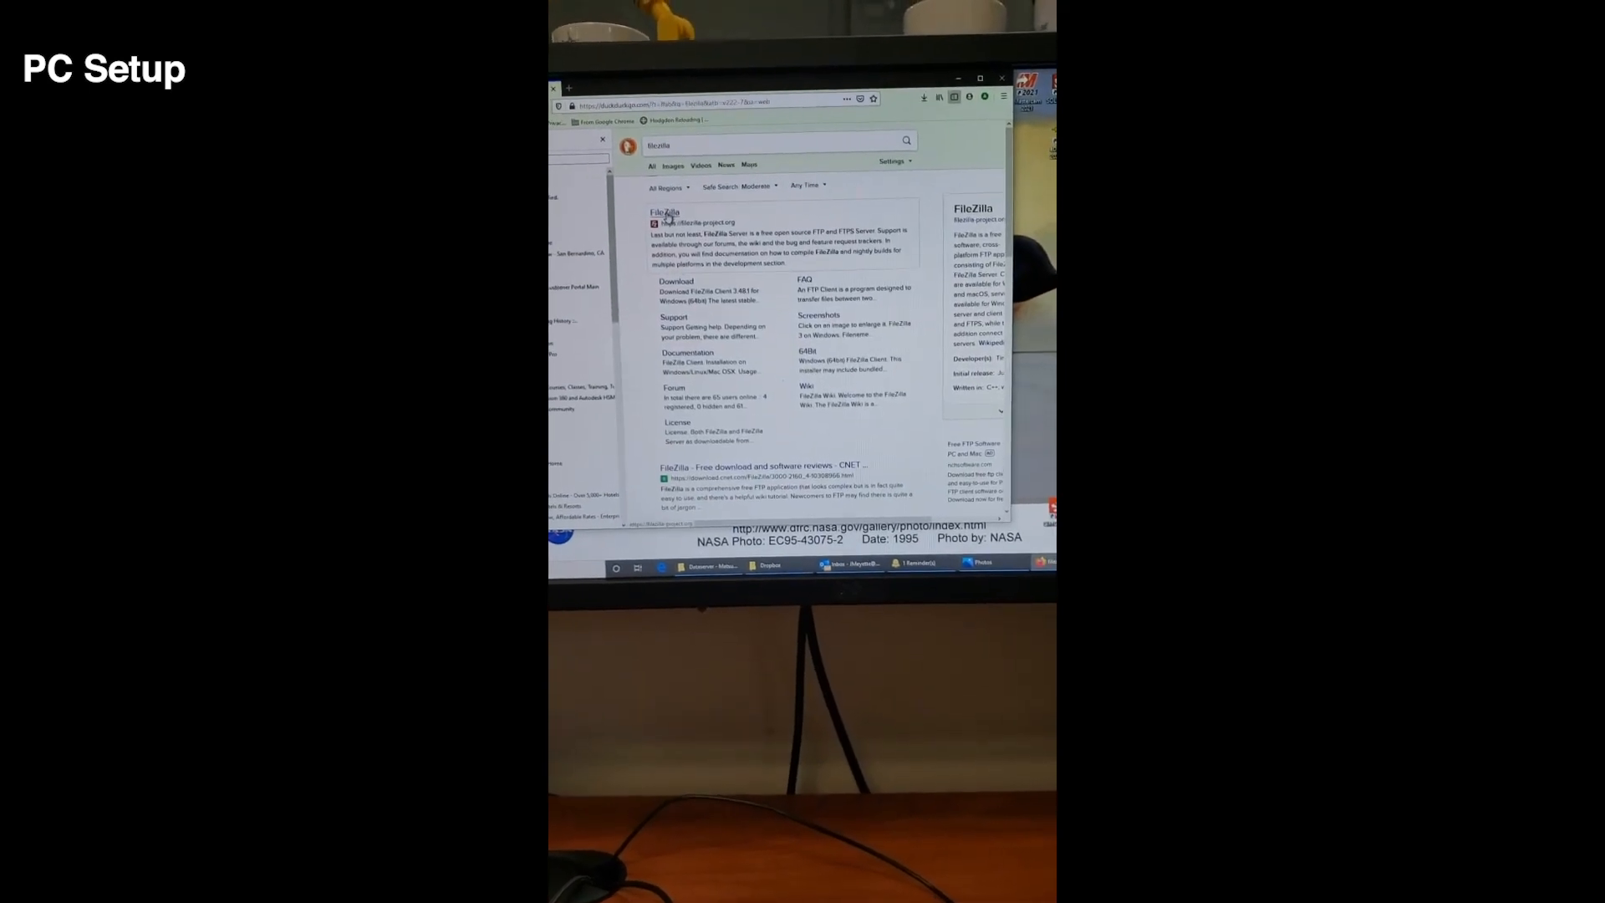
{"action": "left_click", "coordinate": [667, 215]}
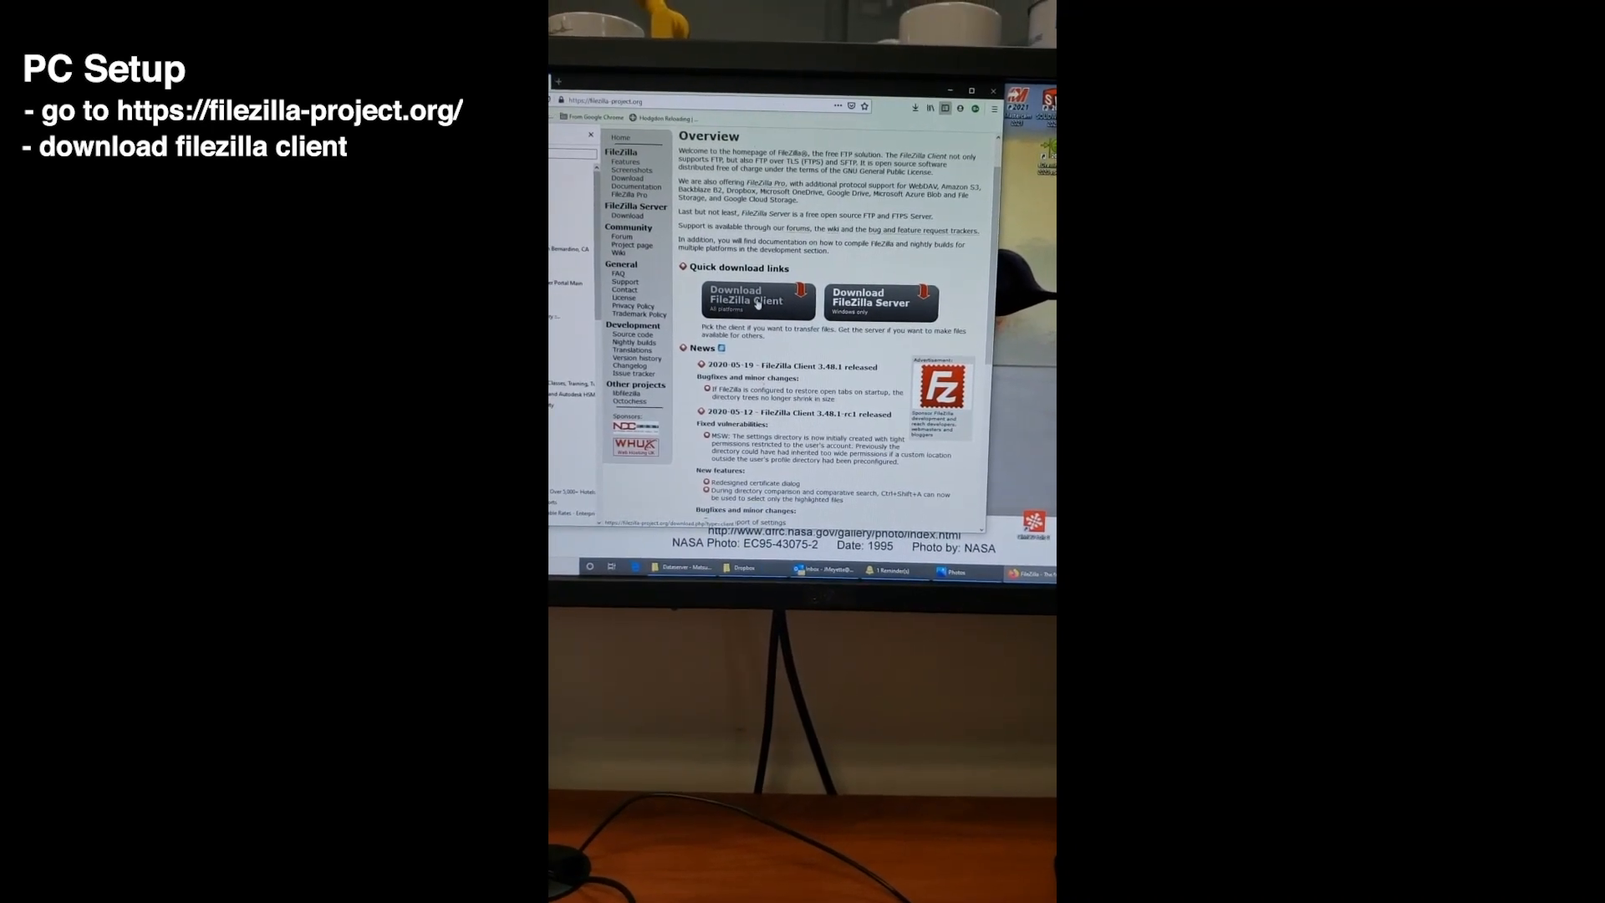
Step: Download the win64-setup.exe FileZilla Client installer to Downloads, replacing the existing copy
{"action": "left_click", "coordinate": [756, 299]}
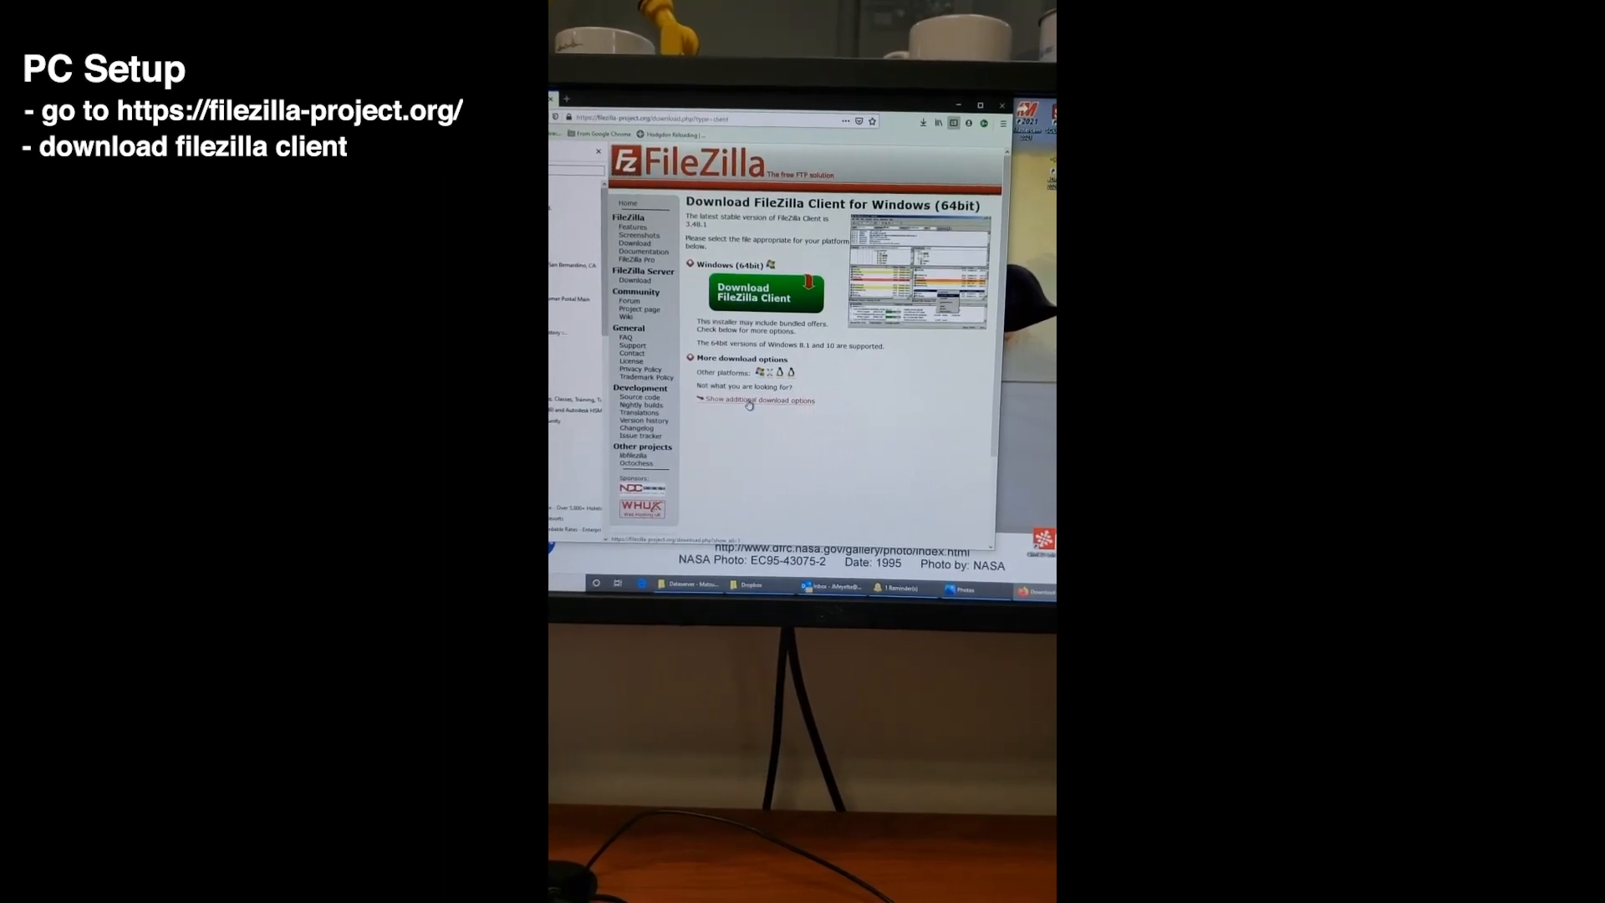
{"action": "left_click", "coordinate": [757, 399]}
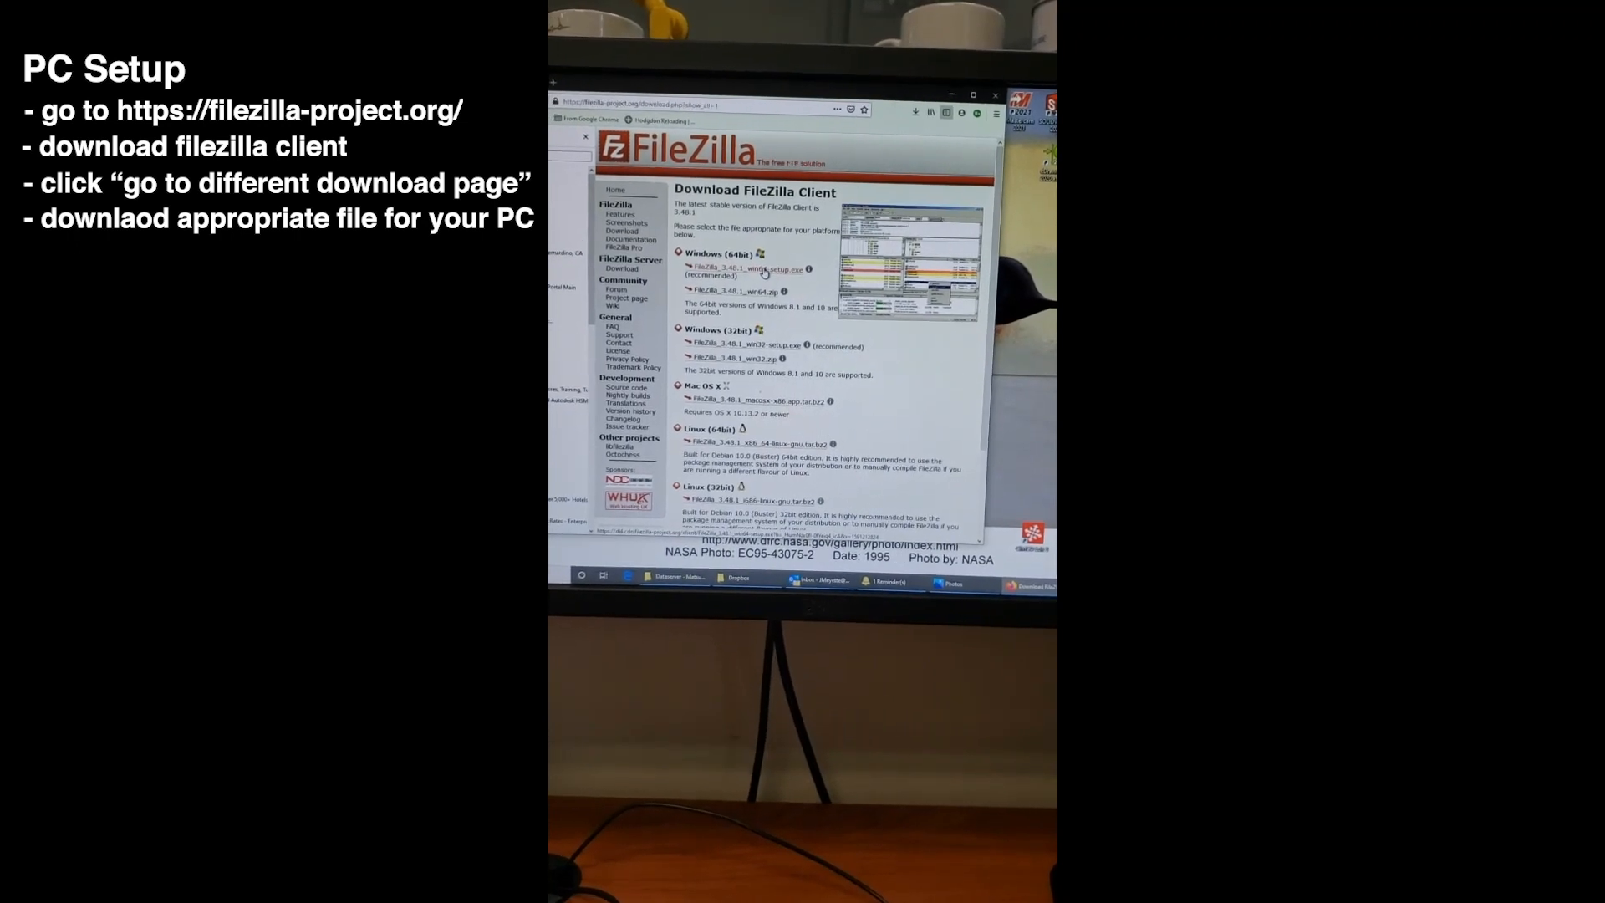
{"action": "left_click", "coordinate": [724, 269]}
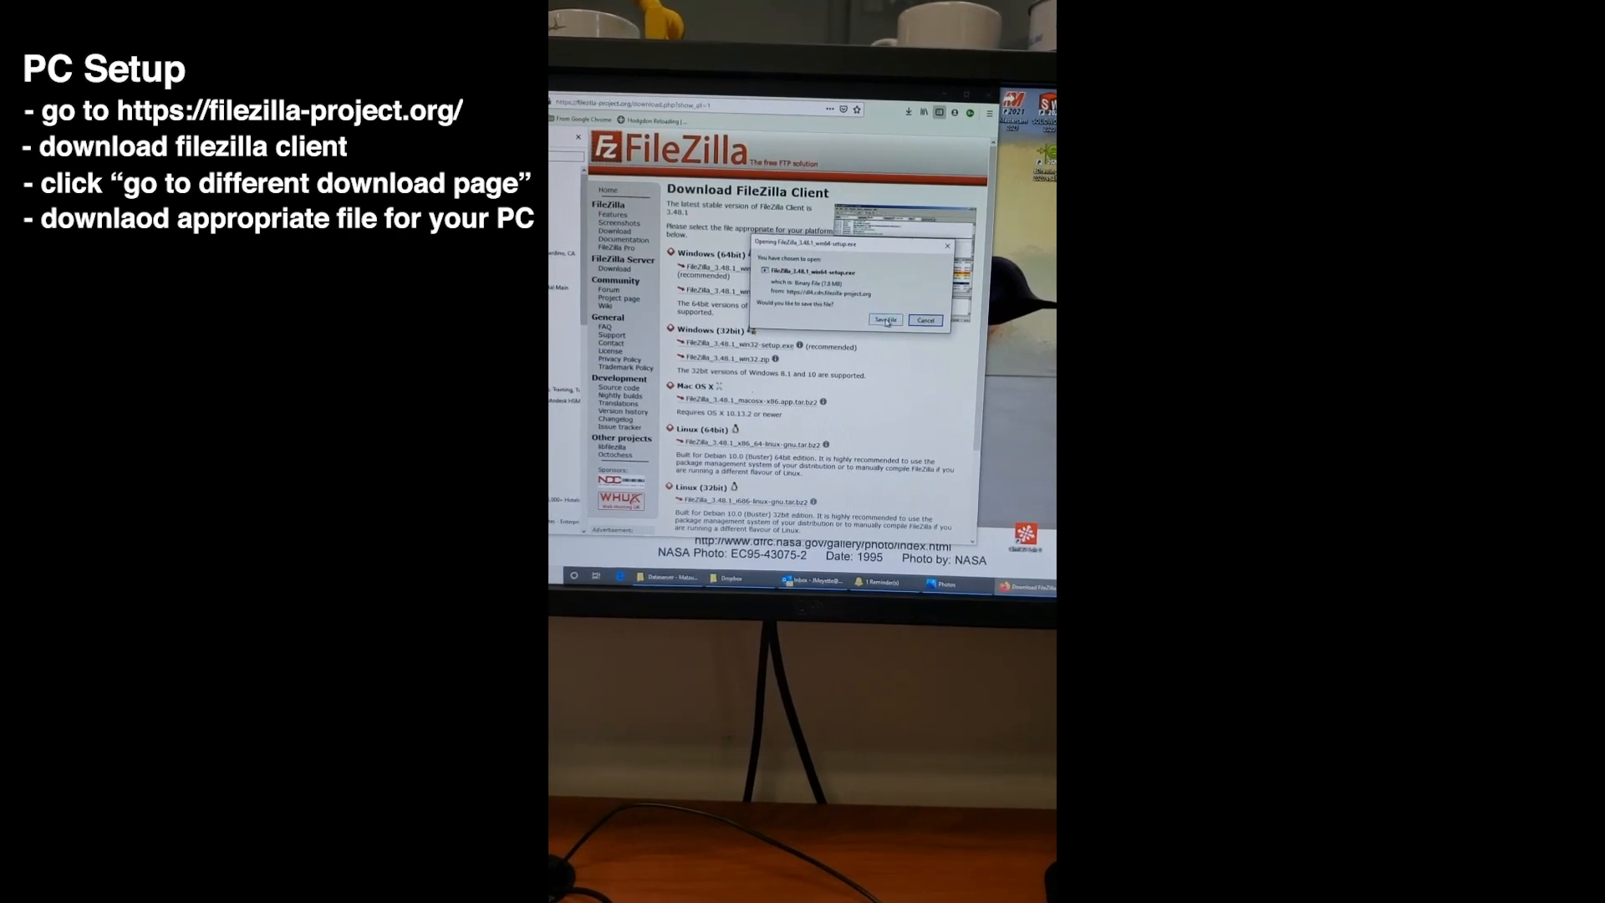
{"action": "left_click", "coordinate": [884, 320]}
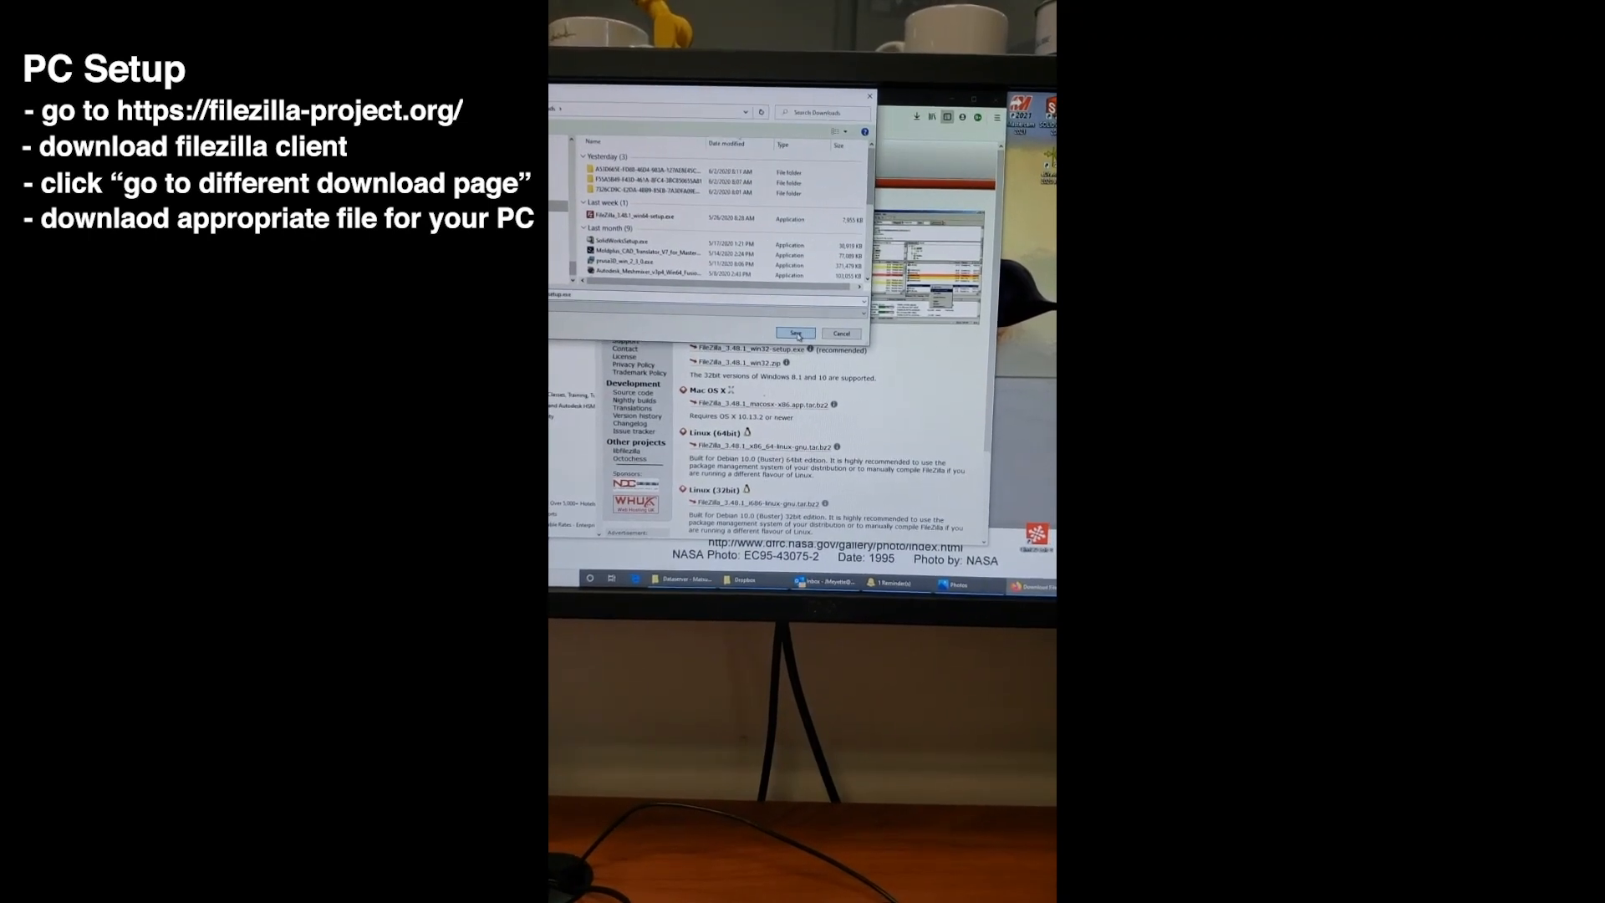
{"action": "left_click", "coordinate": [796, 334]}
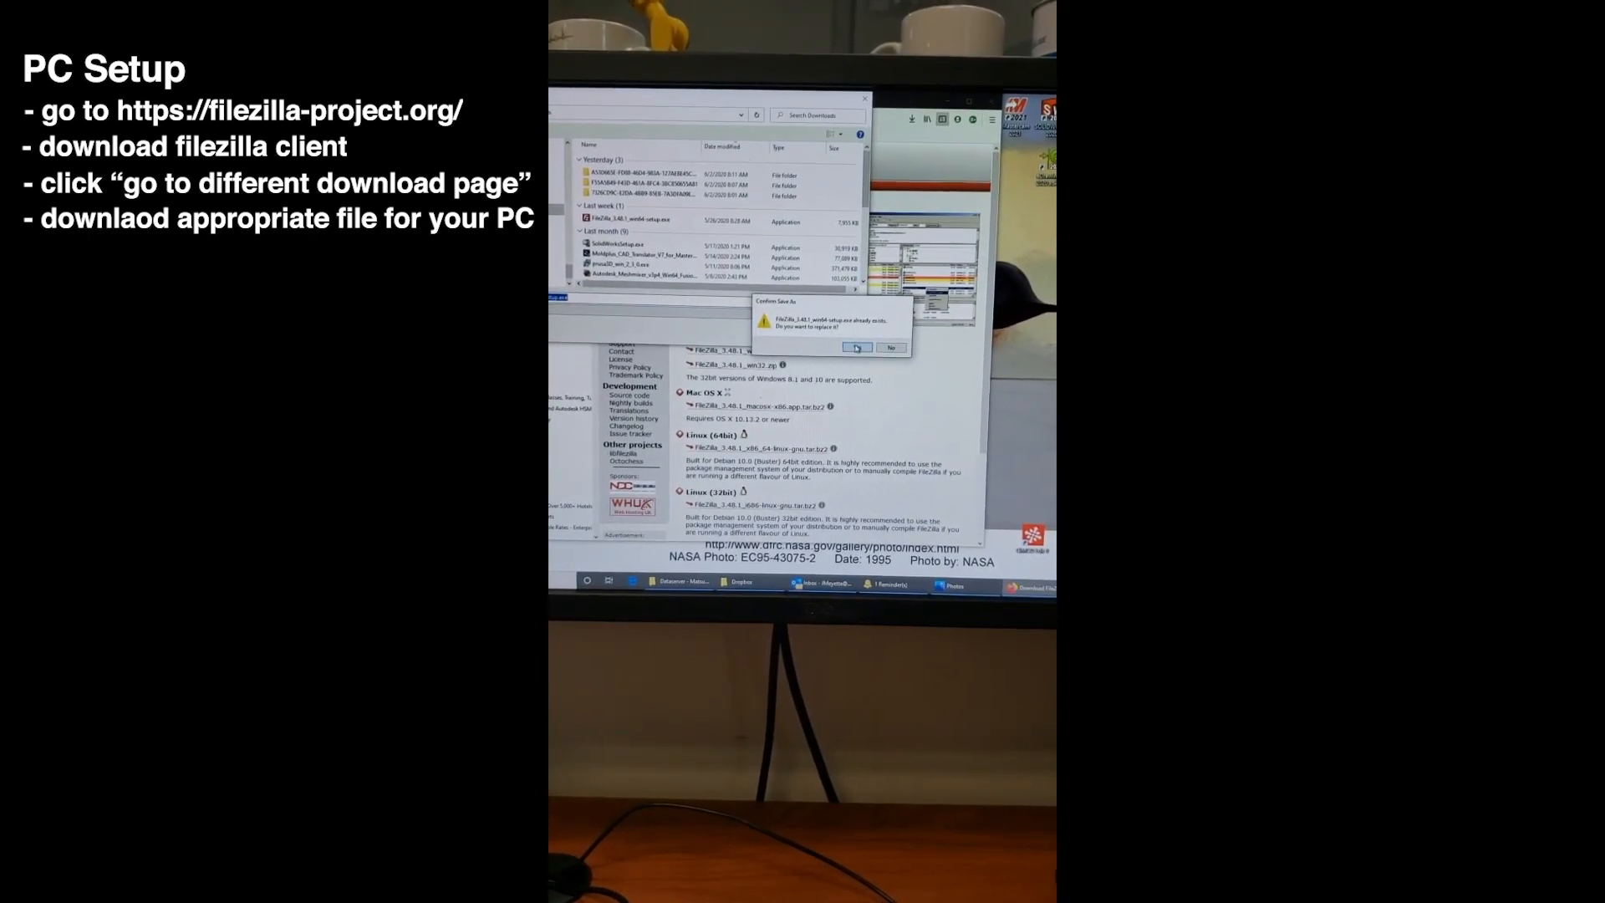
{"action": "left_click", "coordinate": [856, 347]}
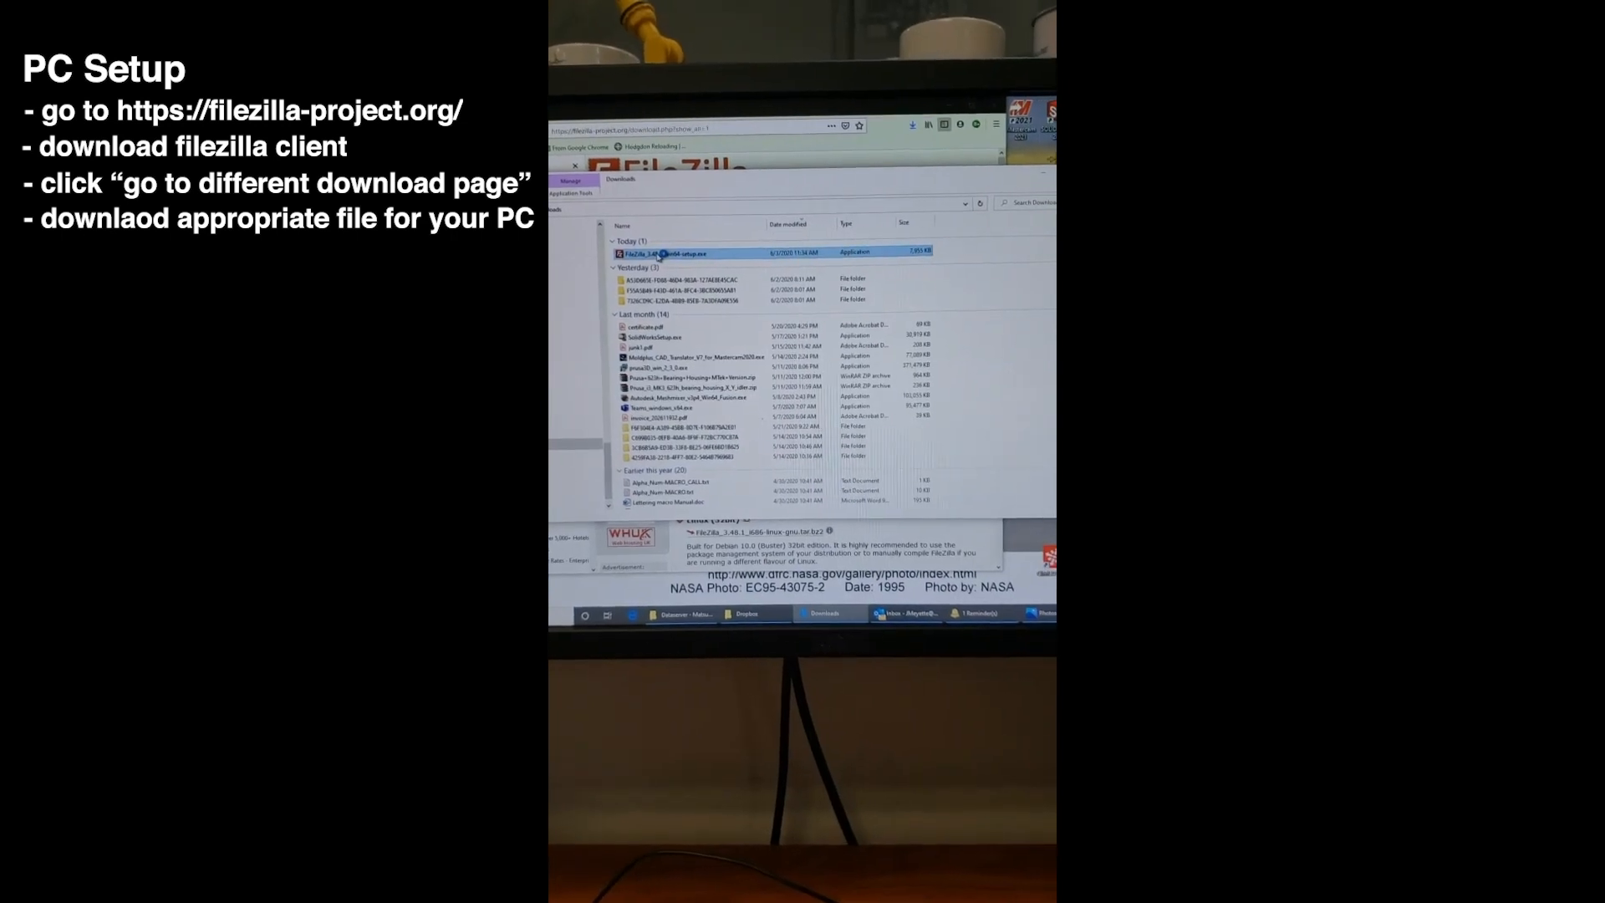
Step: Launch the FileZilla installer, allow changes, accept the license and keep the all-users install
{"action": "double_click", "coordinate": [655, 253]}
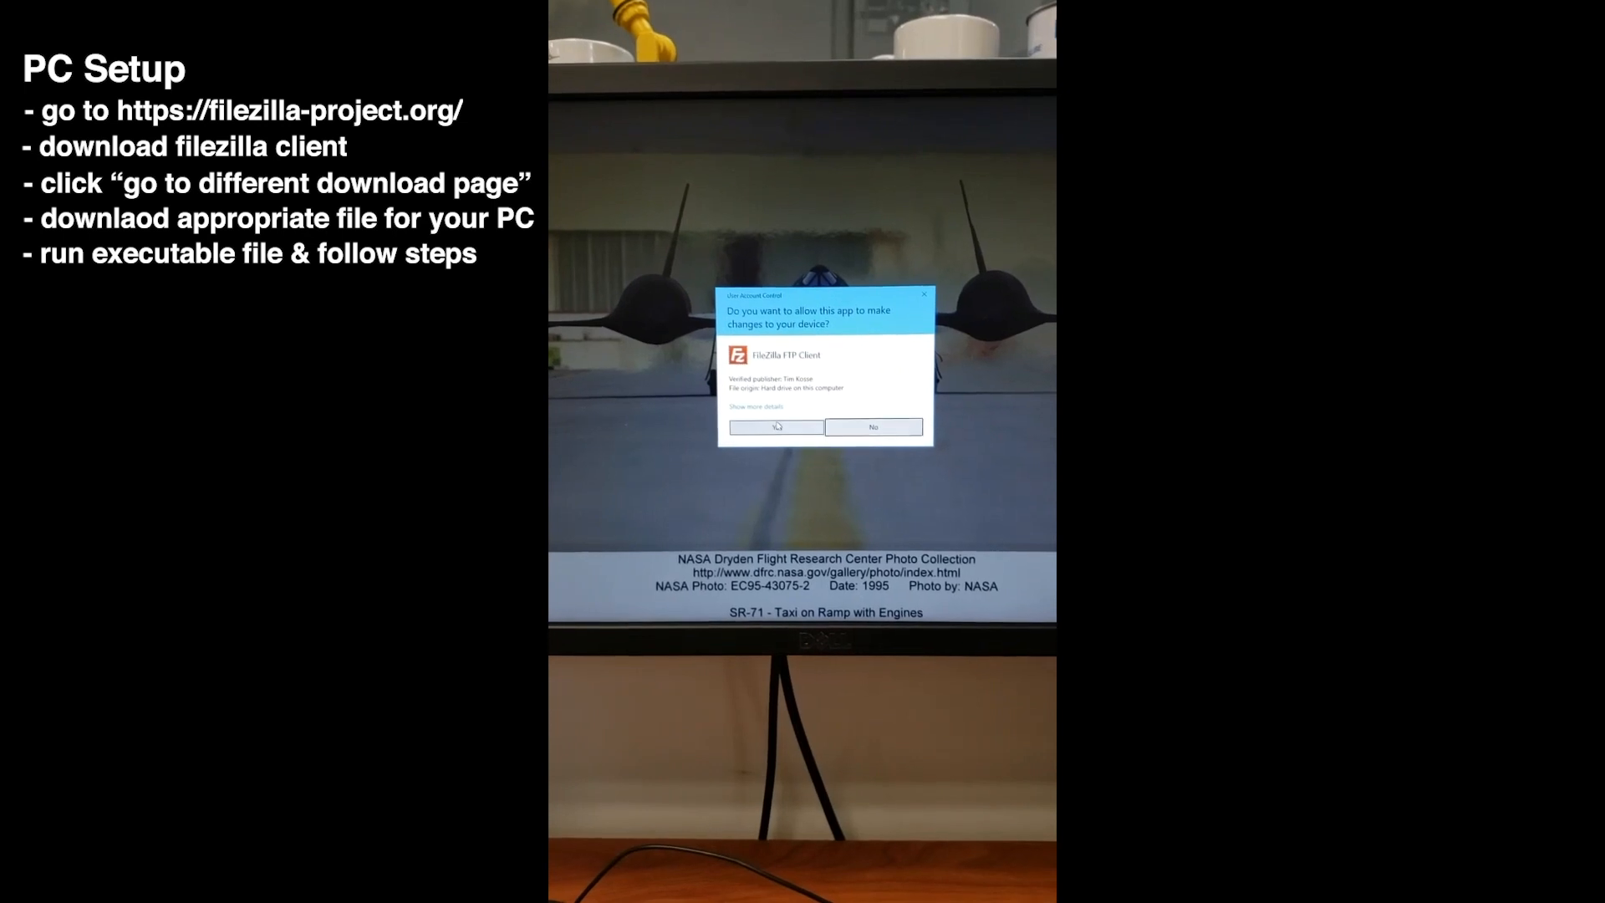
{"action": "left_click", "coordinate": [774, 426]}
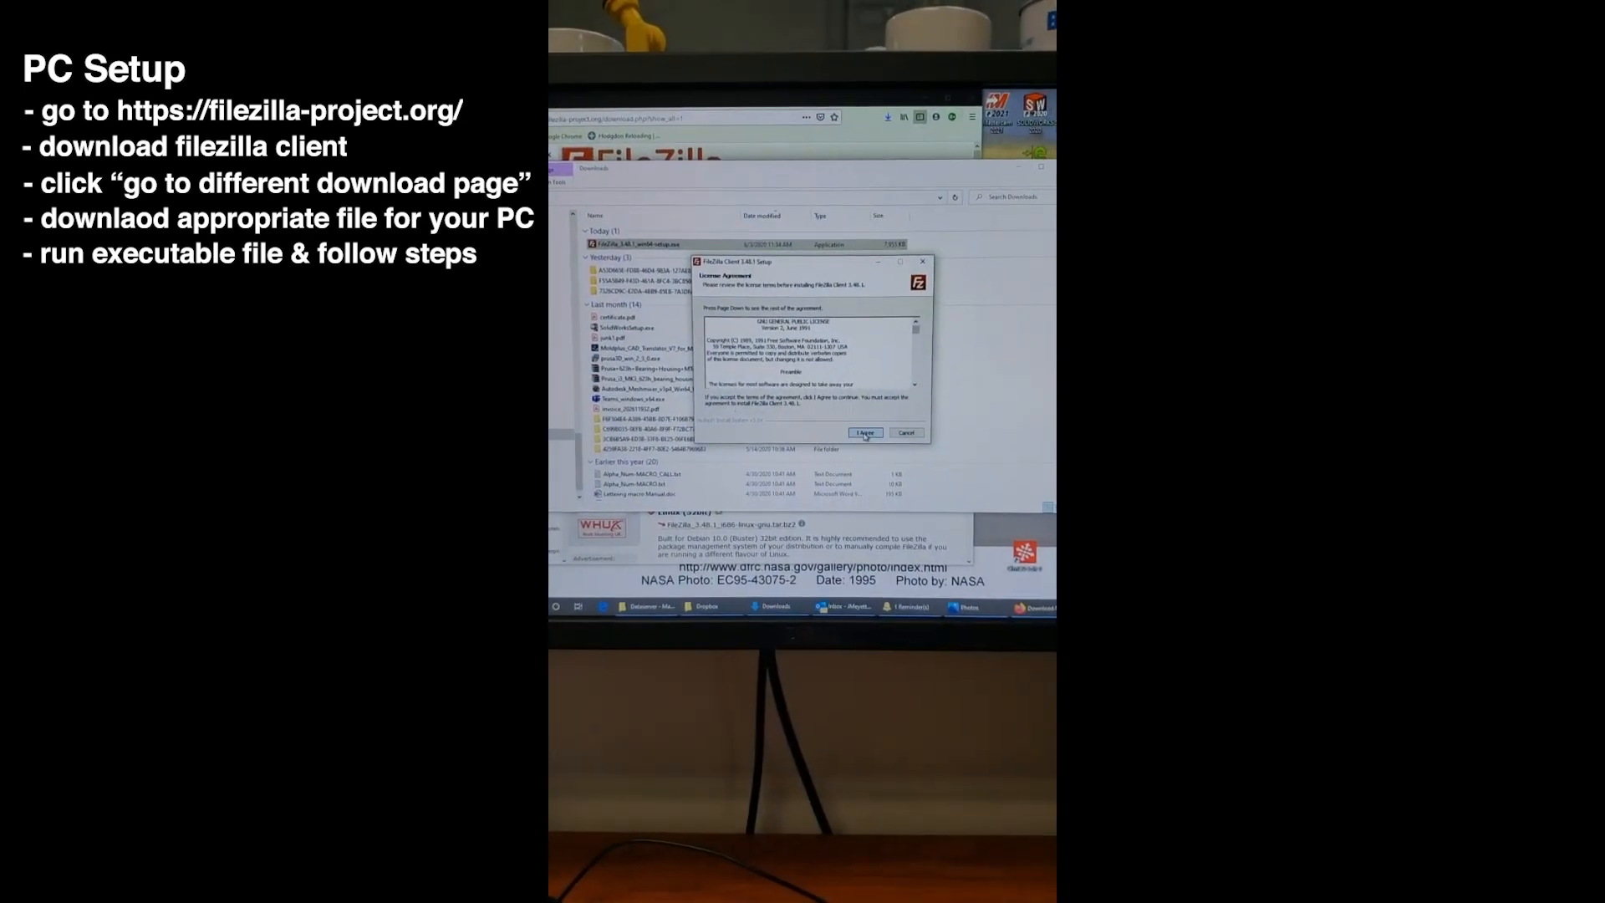
{"action": "left_click", "coordinate": [864, 431]}
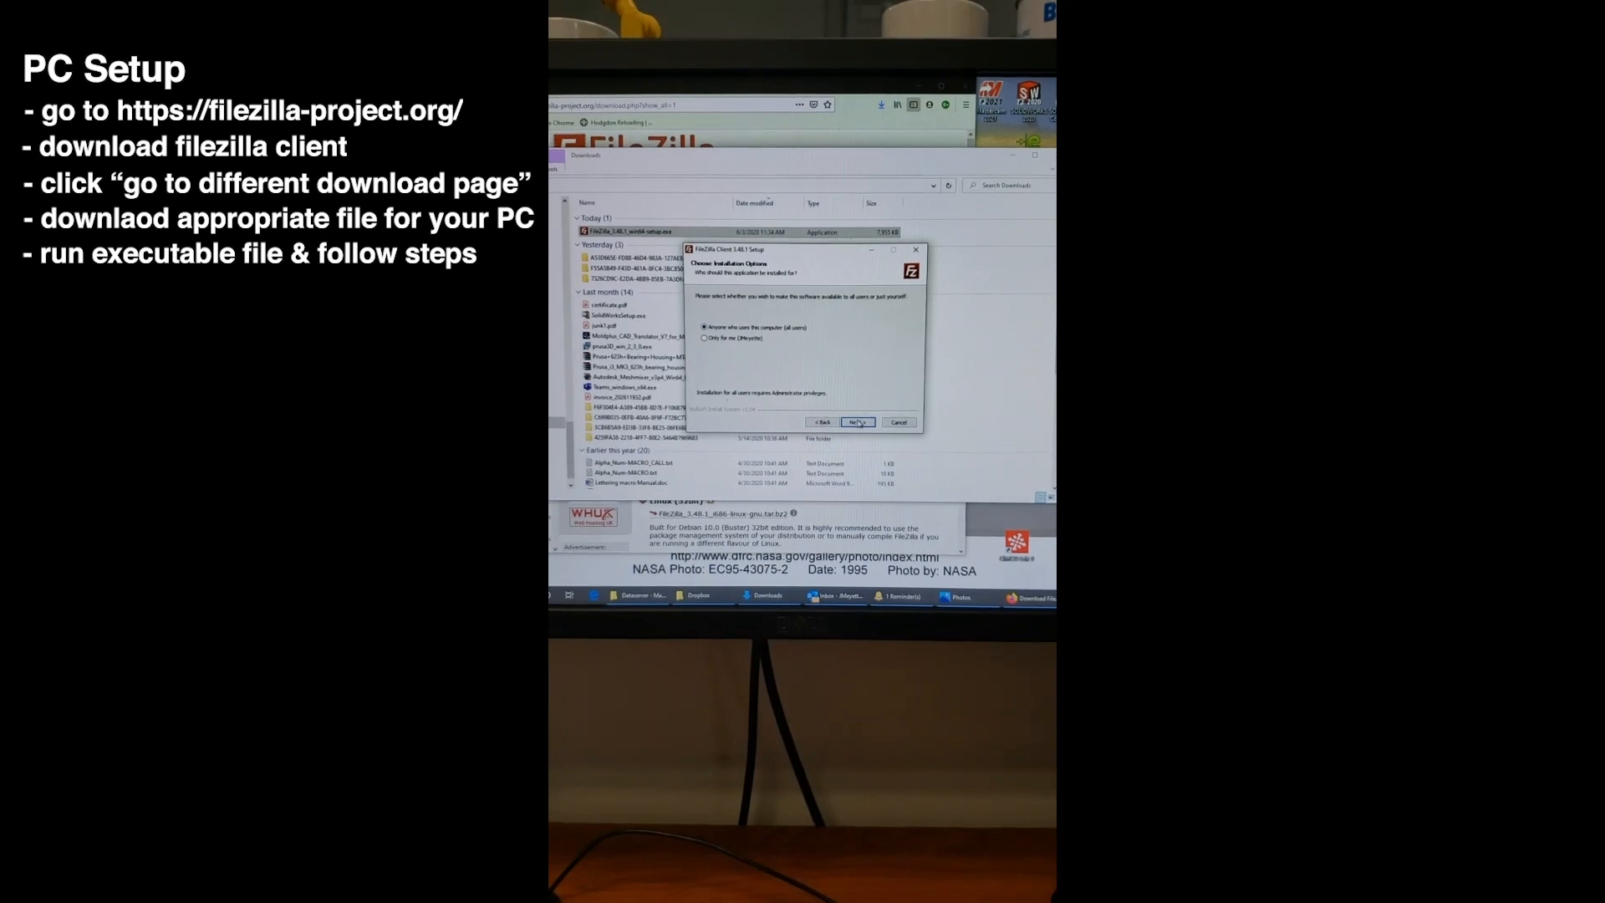
{"action": "left_click", "coordinate": [856, 422]}
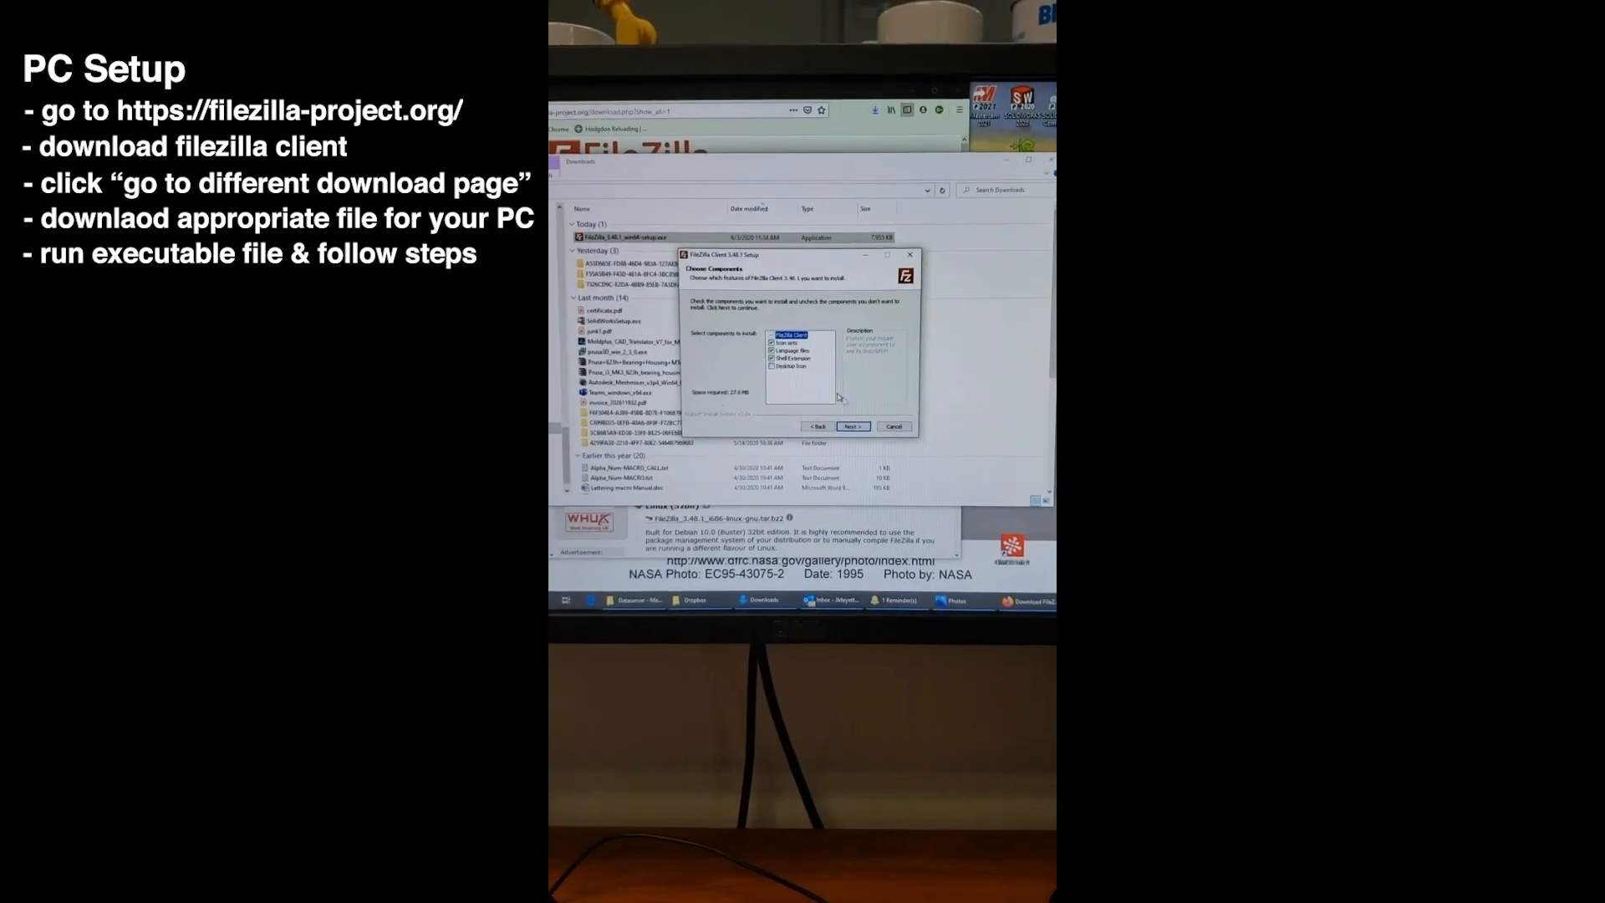
{"action": "left_click", "coordinate": [787, 373]}
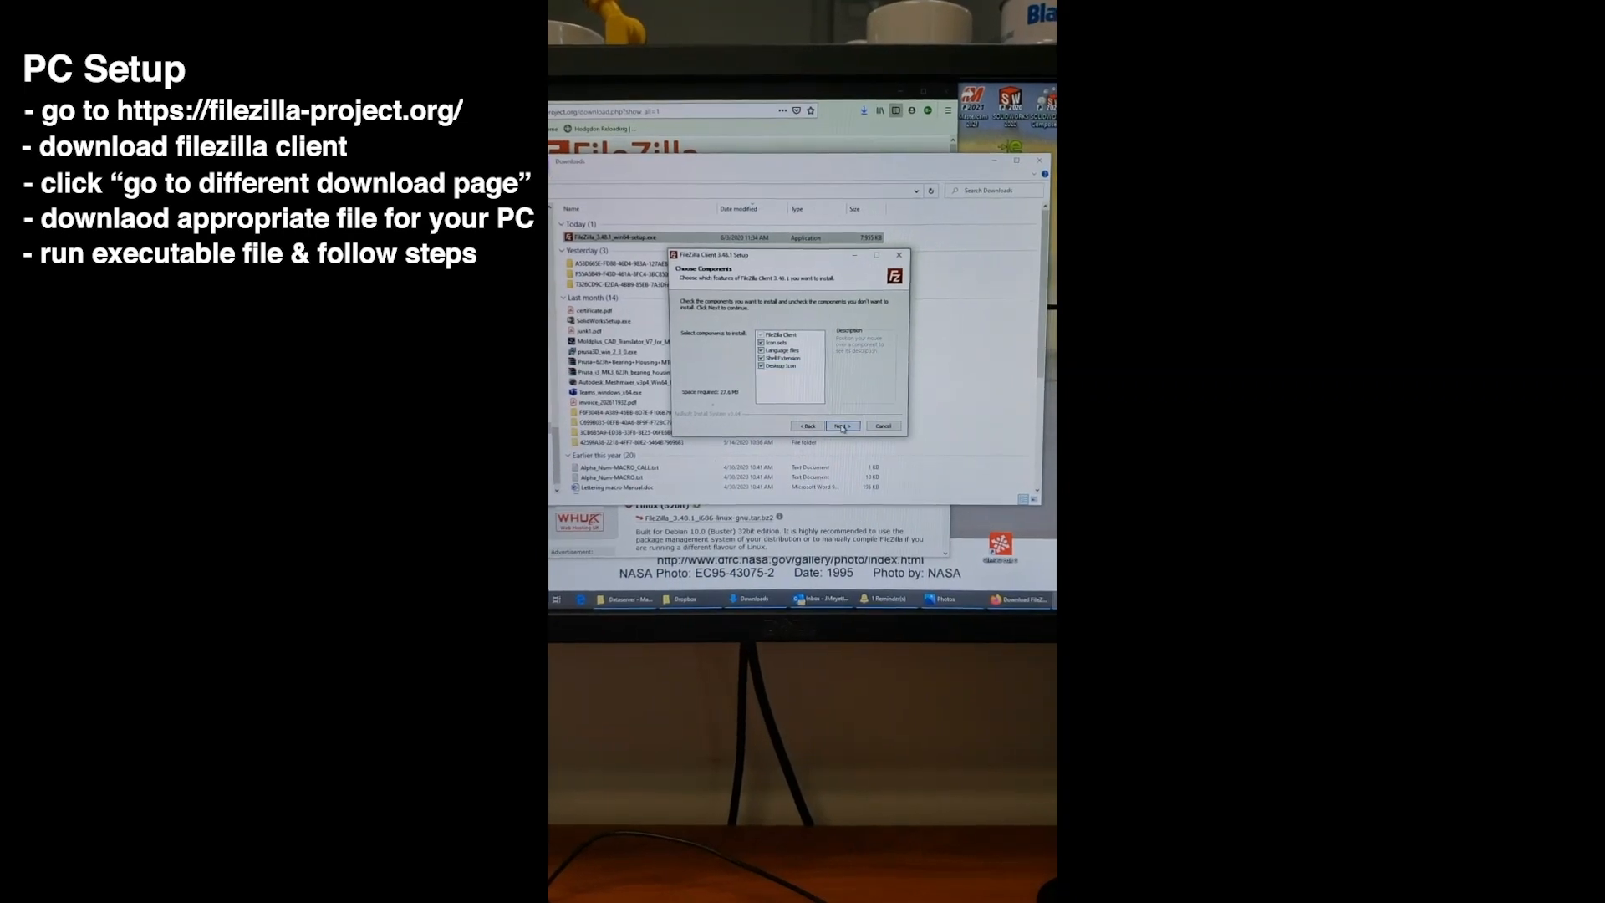
Step: Accept the default components, install folder and Start menu folder, then finish installing FileZilla 3.48.1
{"action": "left_click", "coordinate": [841, 426]}
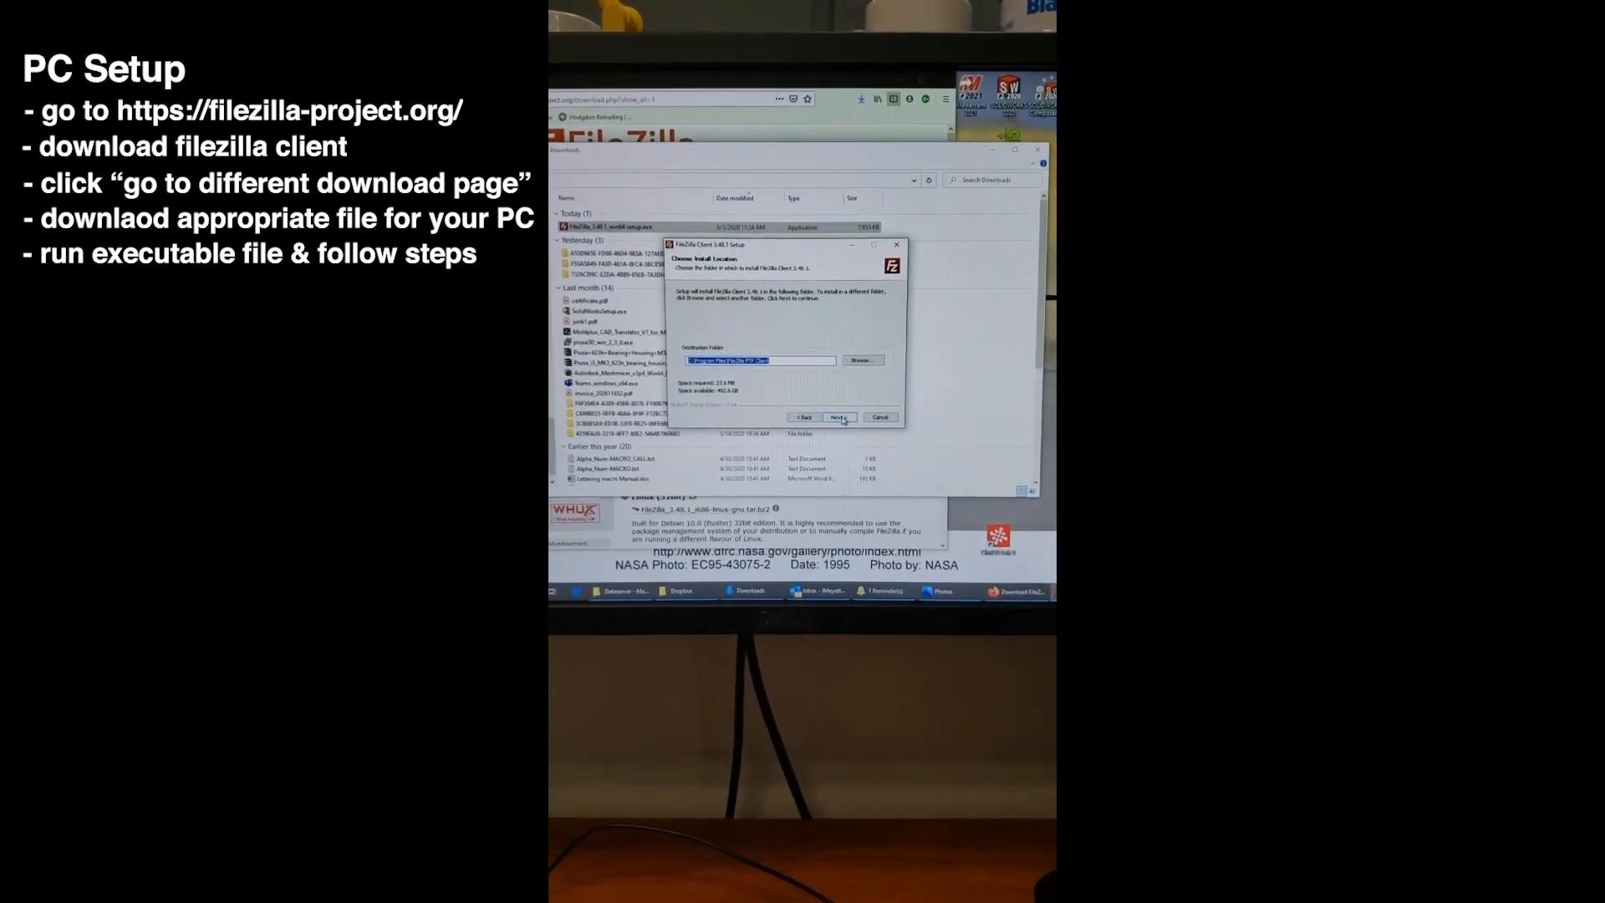
{"action": "left_click", "coordinate": [841, 418]}
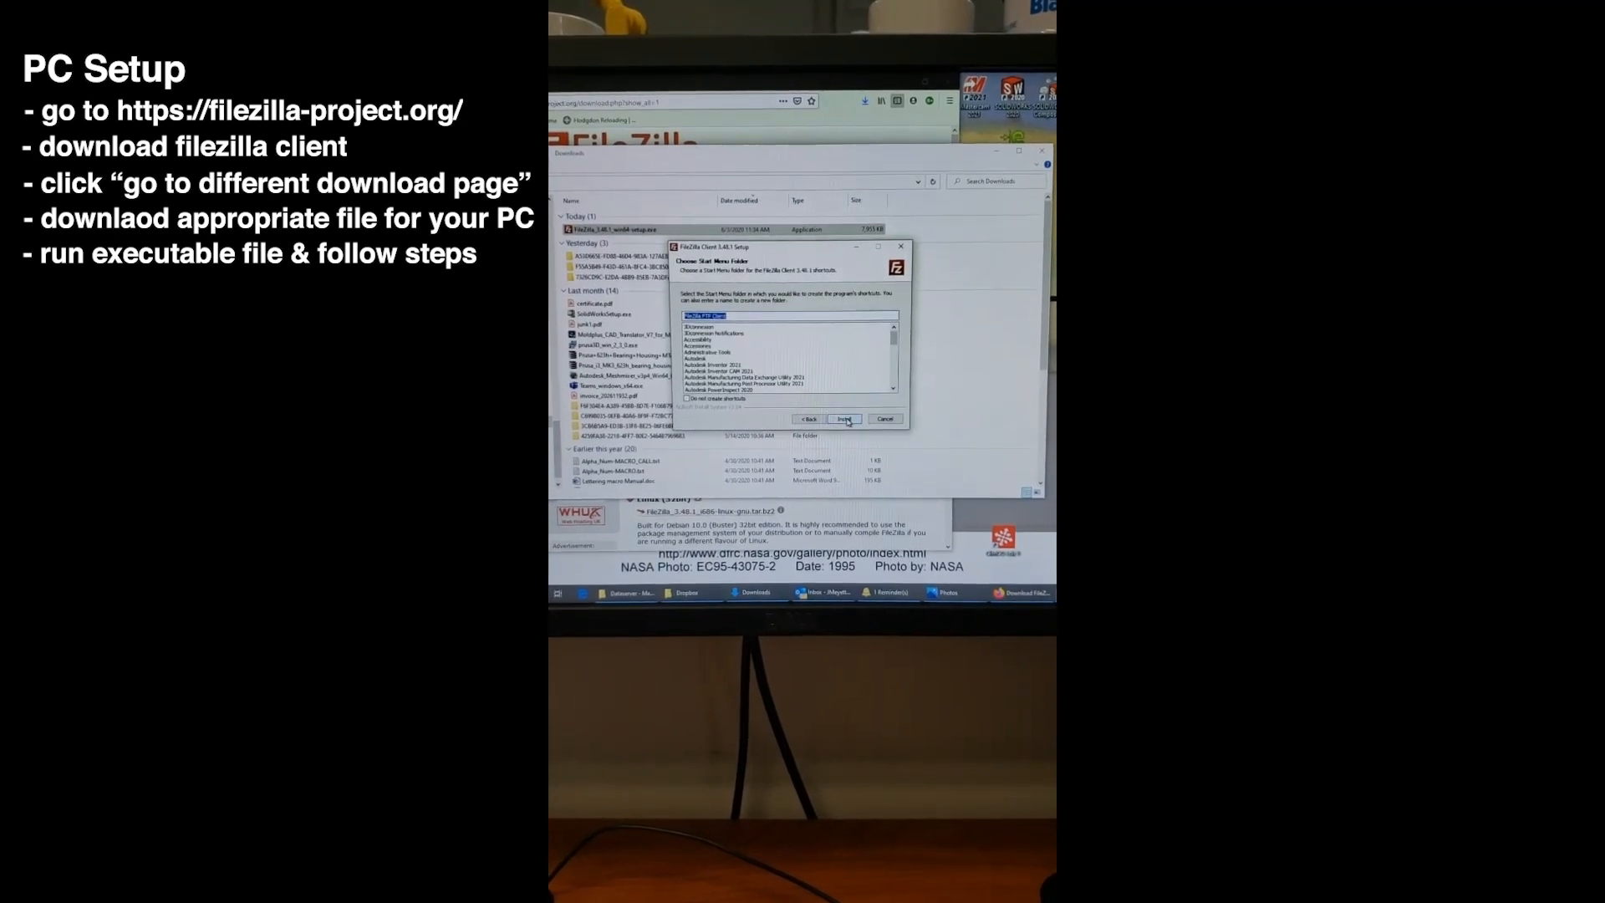
{"action": "left_click", "coordinate": [841, 418]}
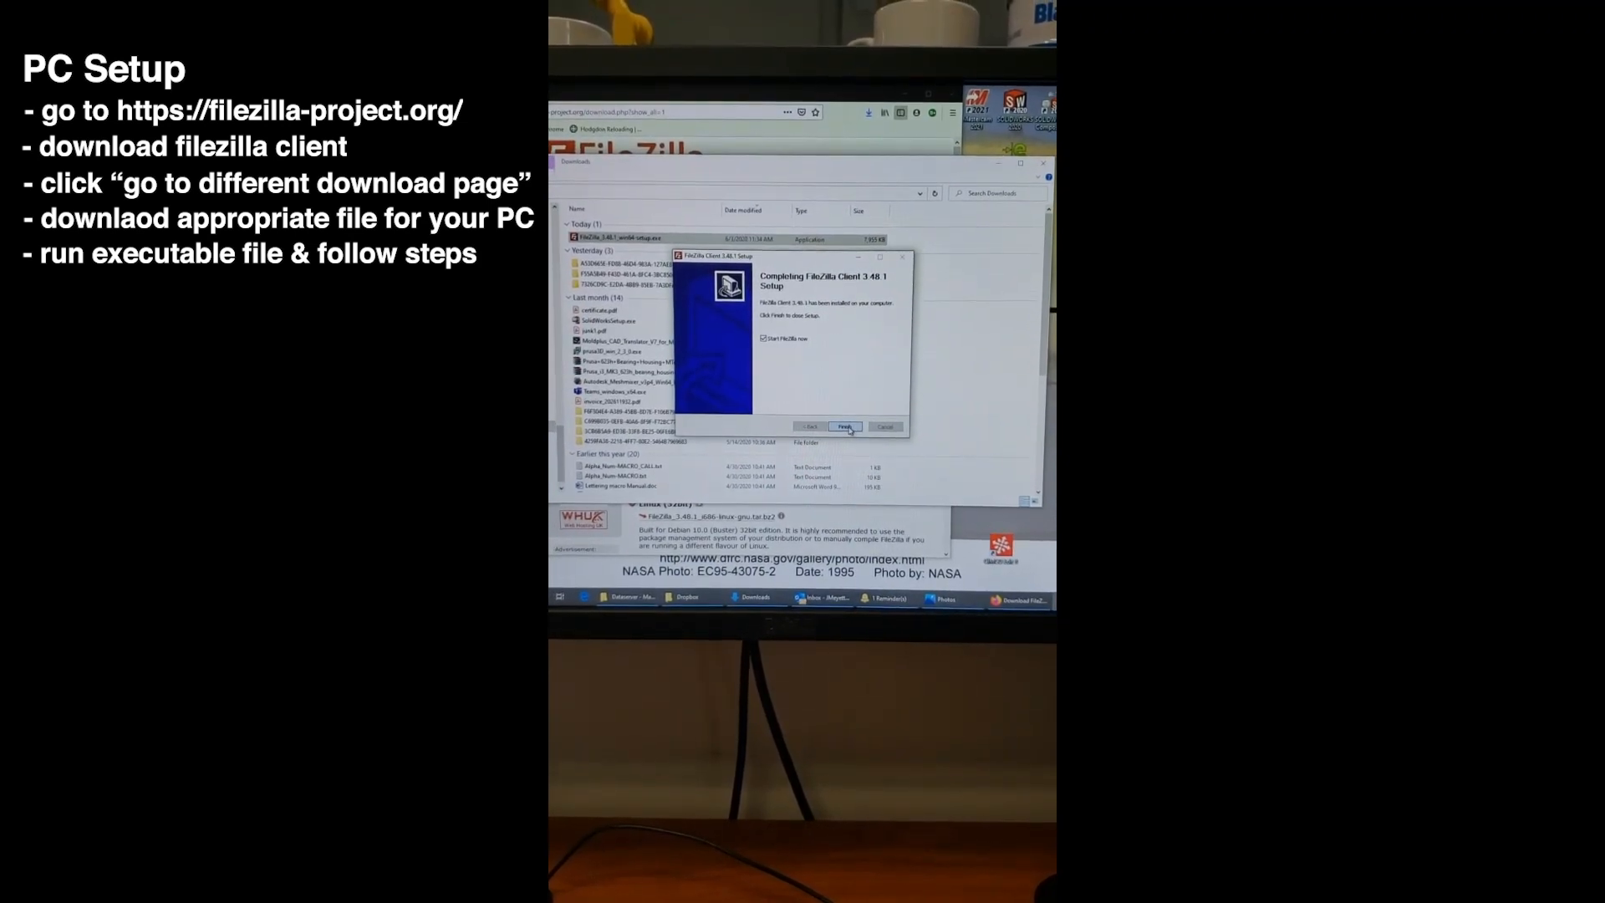
{"action": "left_click", "coordinate": [845, 427]}
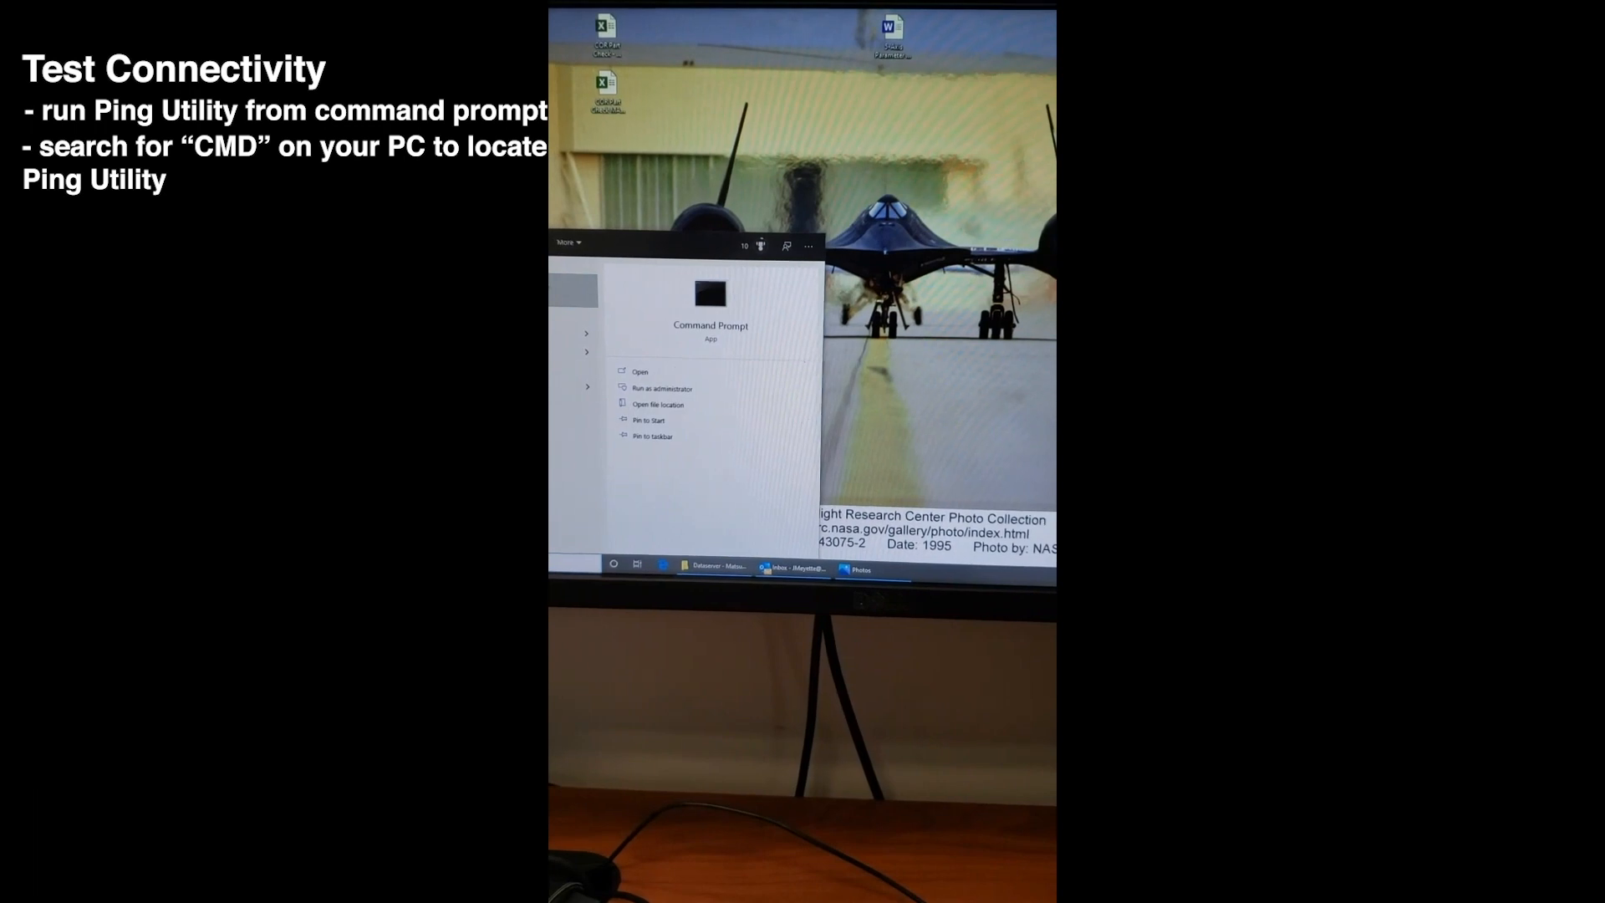
Step: Start Command Prompt and begin a ping to the server address 192.168..
{"action": "left_click", "coordinate": [639, 371]}
{"action": "type", "text": "ping"}
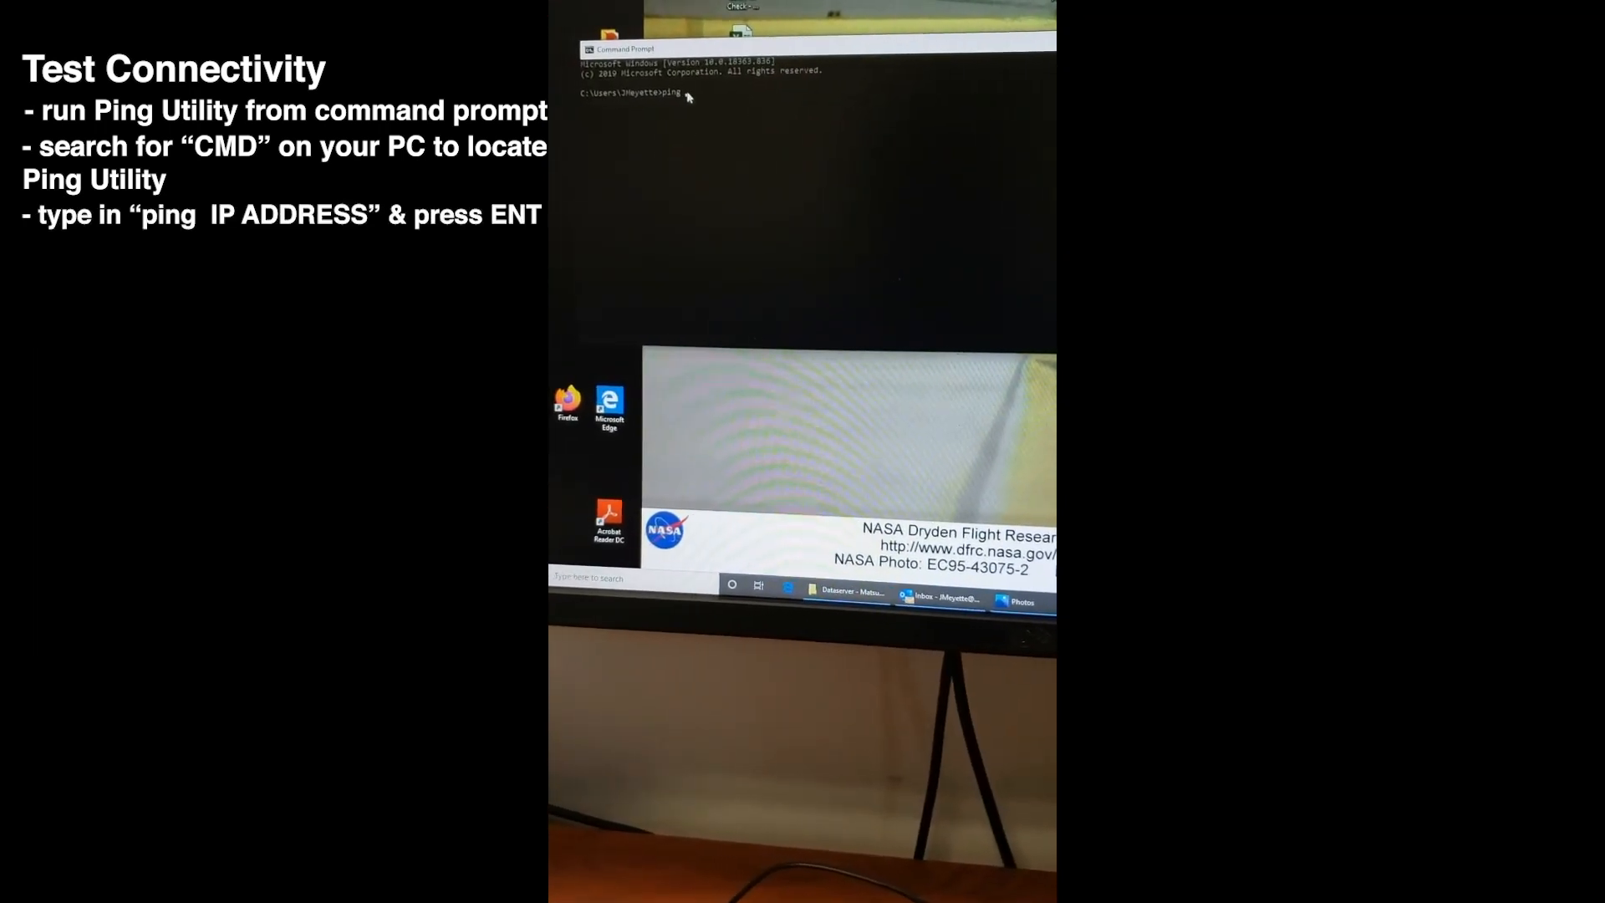
{"action": "type", "text": "192.168.105.23"}
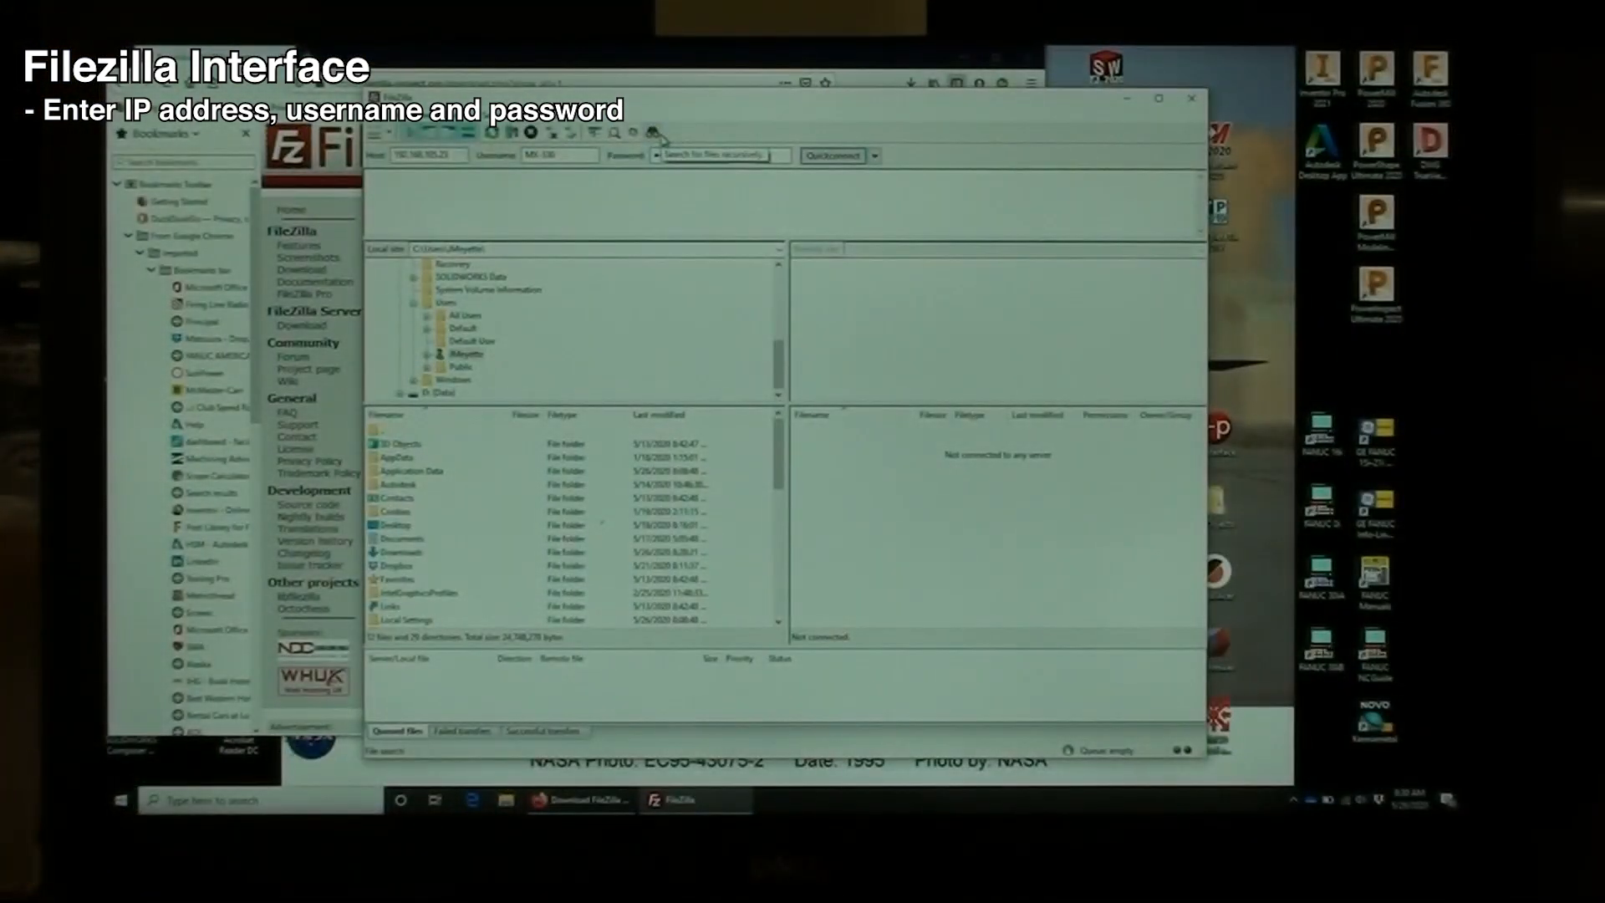
Step: Quickconnect to host 192.168.105.23 as user MX-330
{"action": "left_click", "coordinate": [831, 155]}
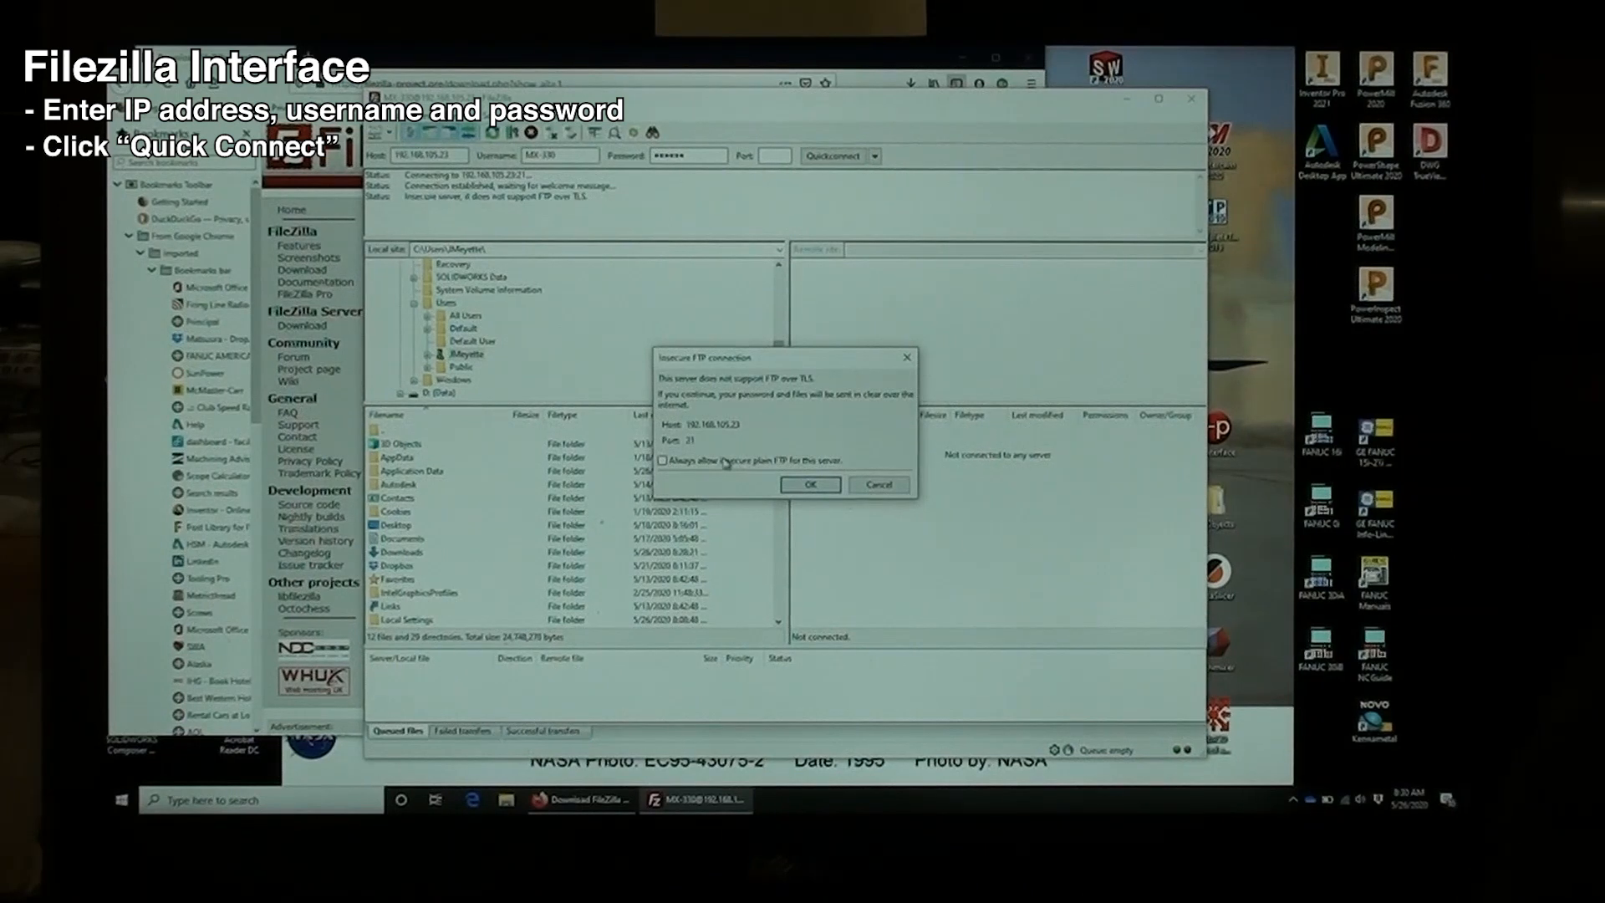
Step: Always allow insecure plain FTP for this server and proceed to the remote folder listing
{"action": "left_click", "coordinate": [809, 485]}
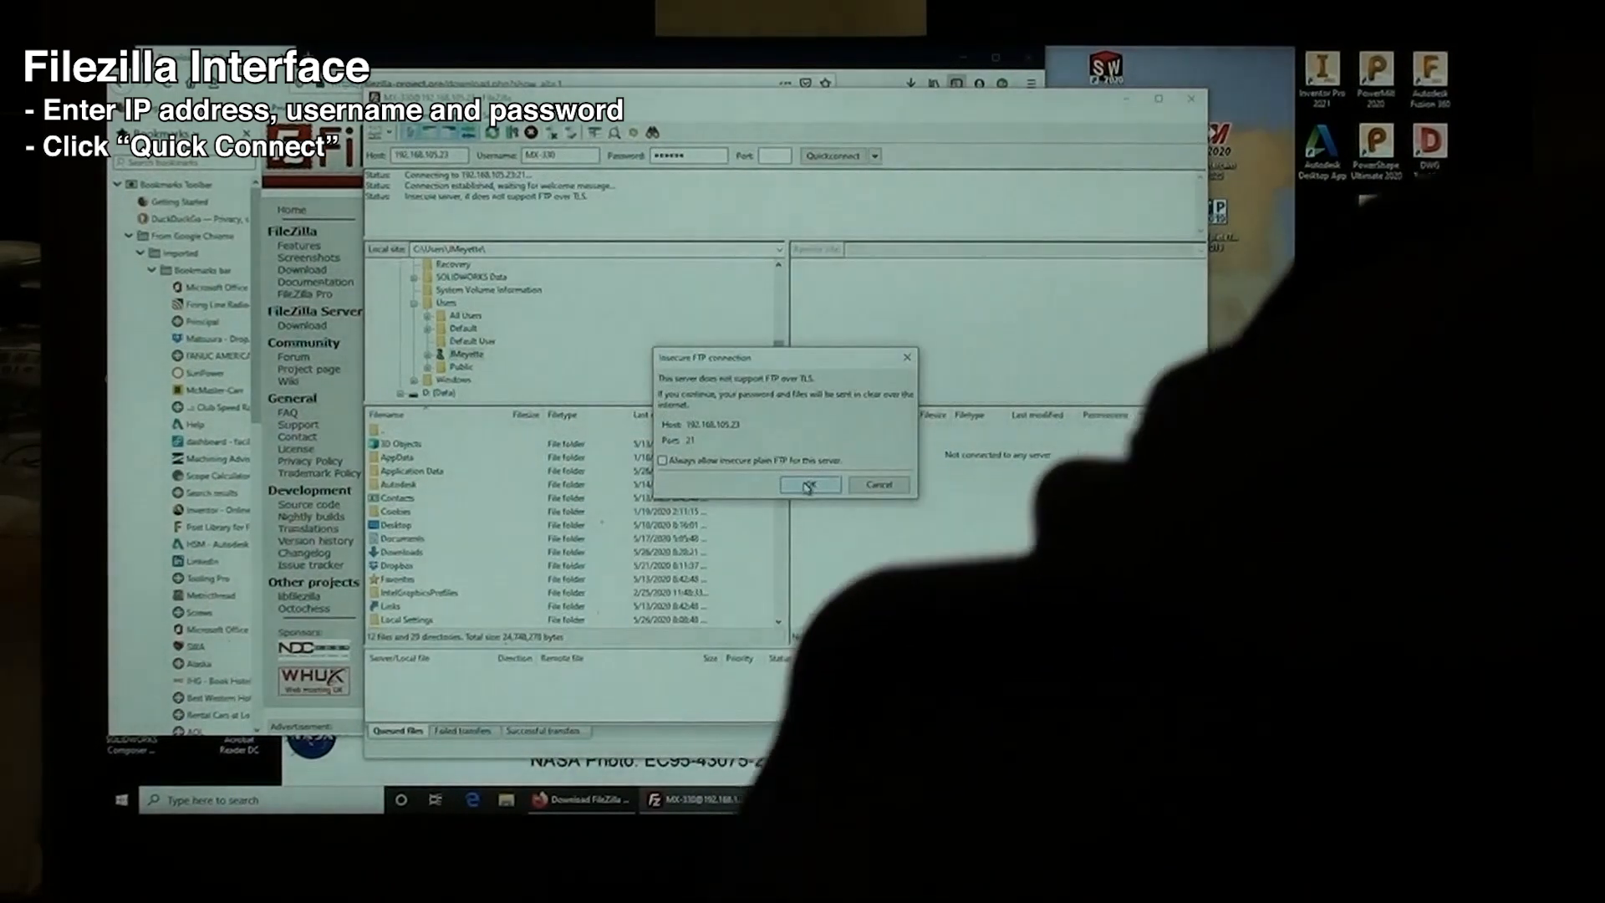
{"action": "left_click", "coordinate": [809, 485]}
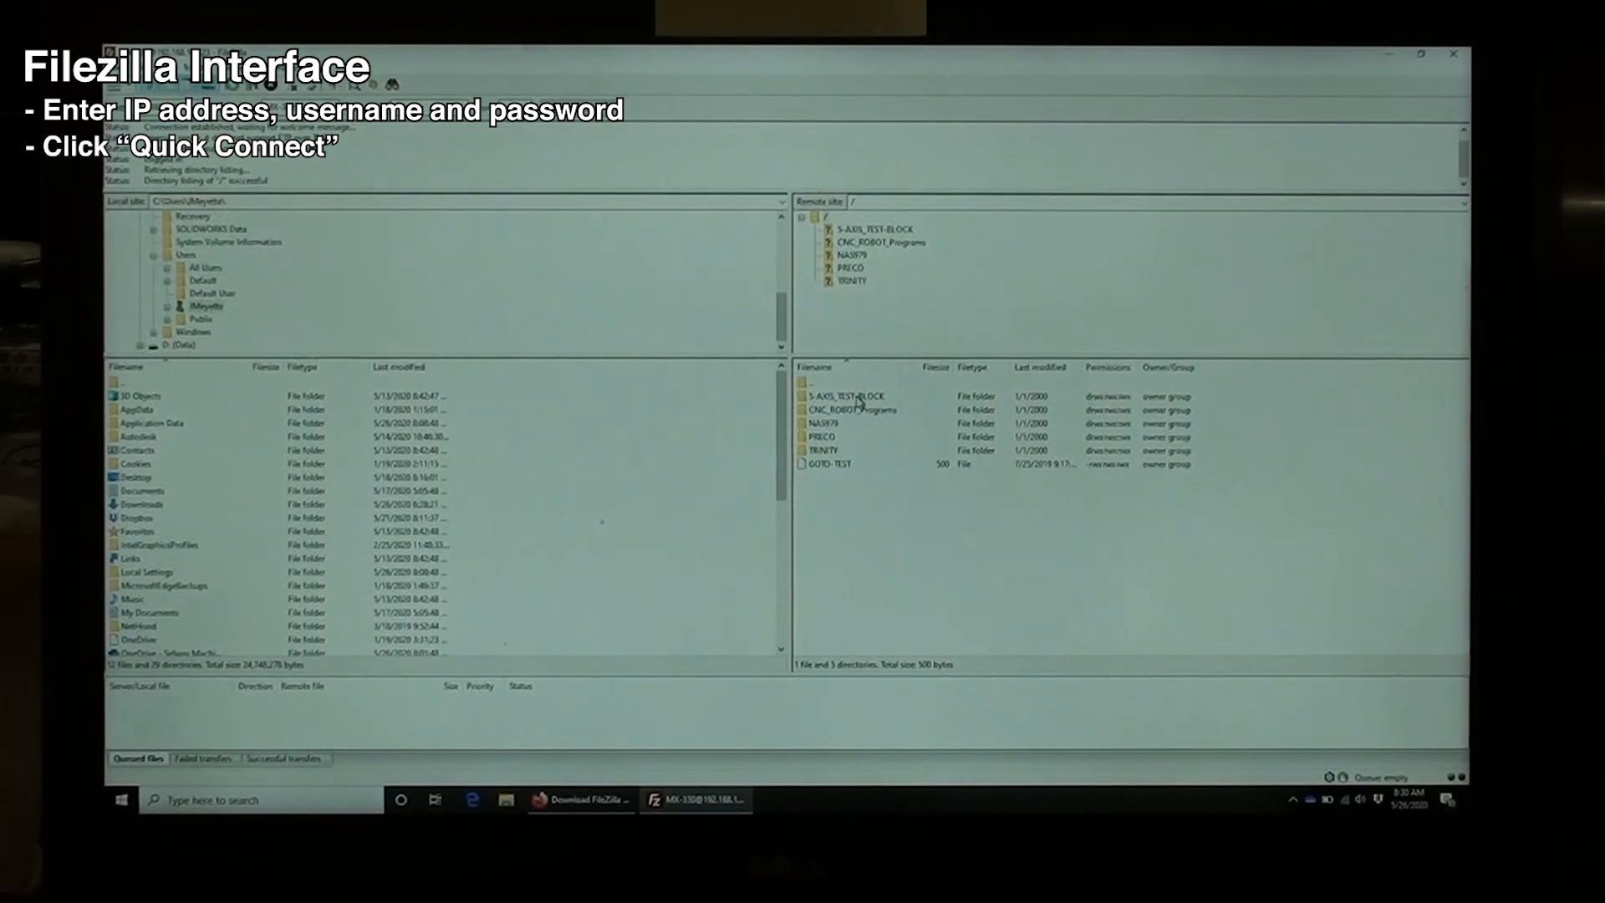
{"action": "left_click", "coordinate": [844, 396]}
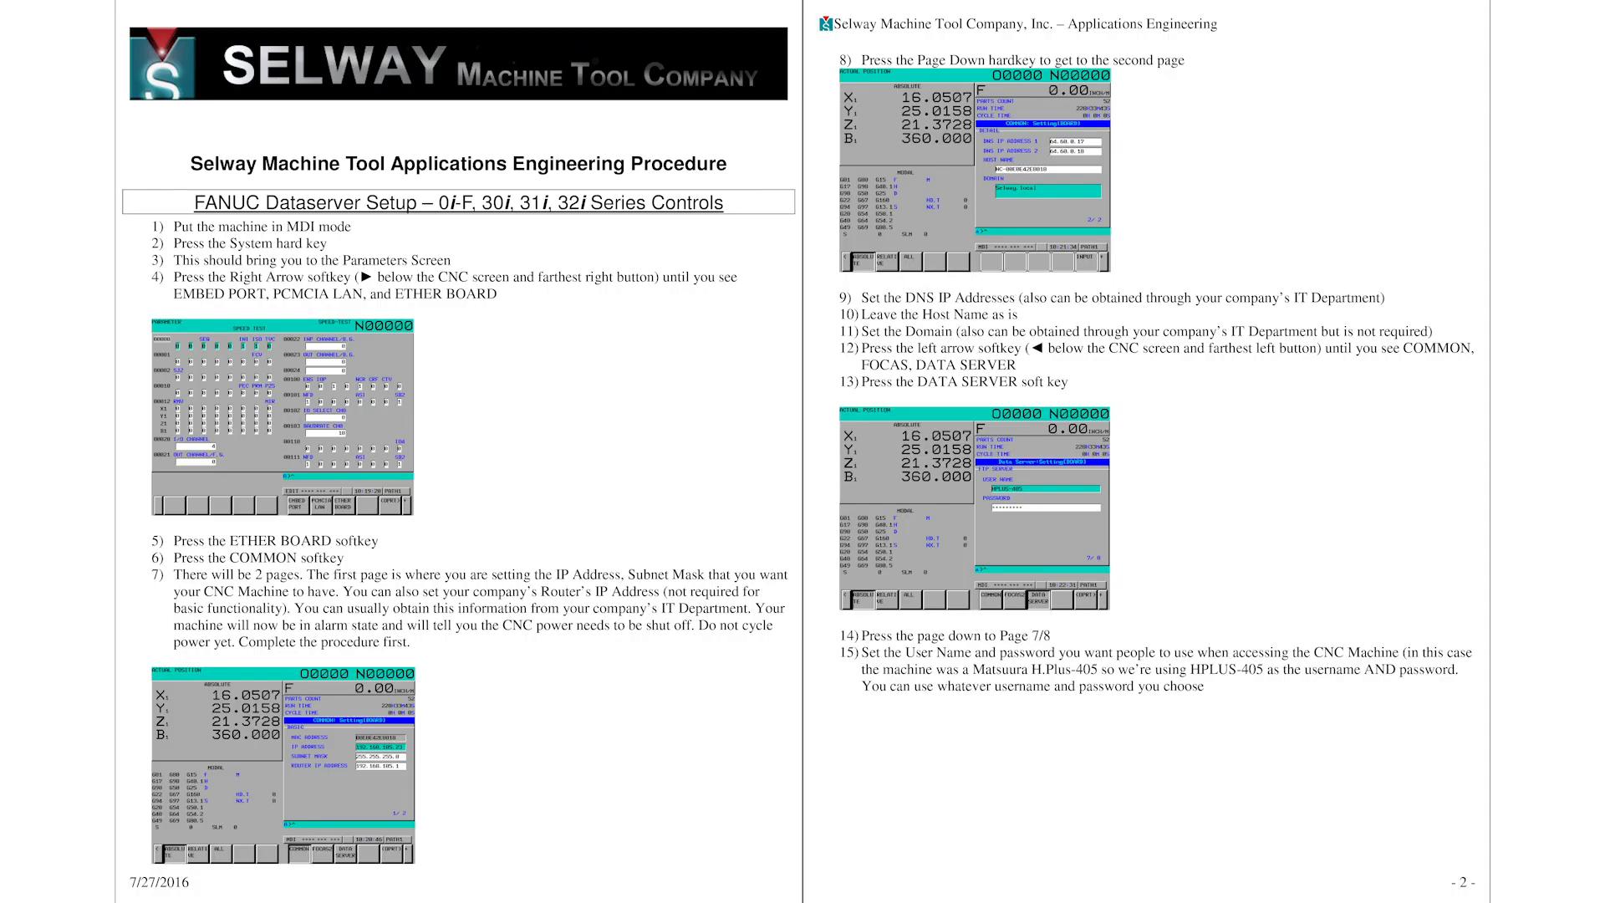
Step: Scroll the Selway Dataserver procedure PDF down to pages 3 and 4
{"action": "scroll", "scroll_direction": "down", "scroll_amount": 3}
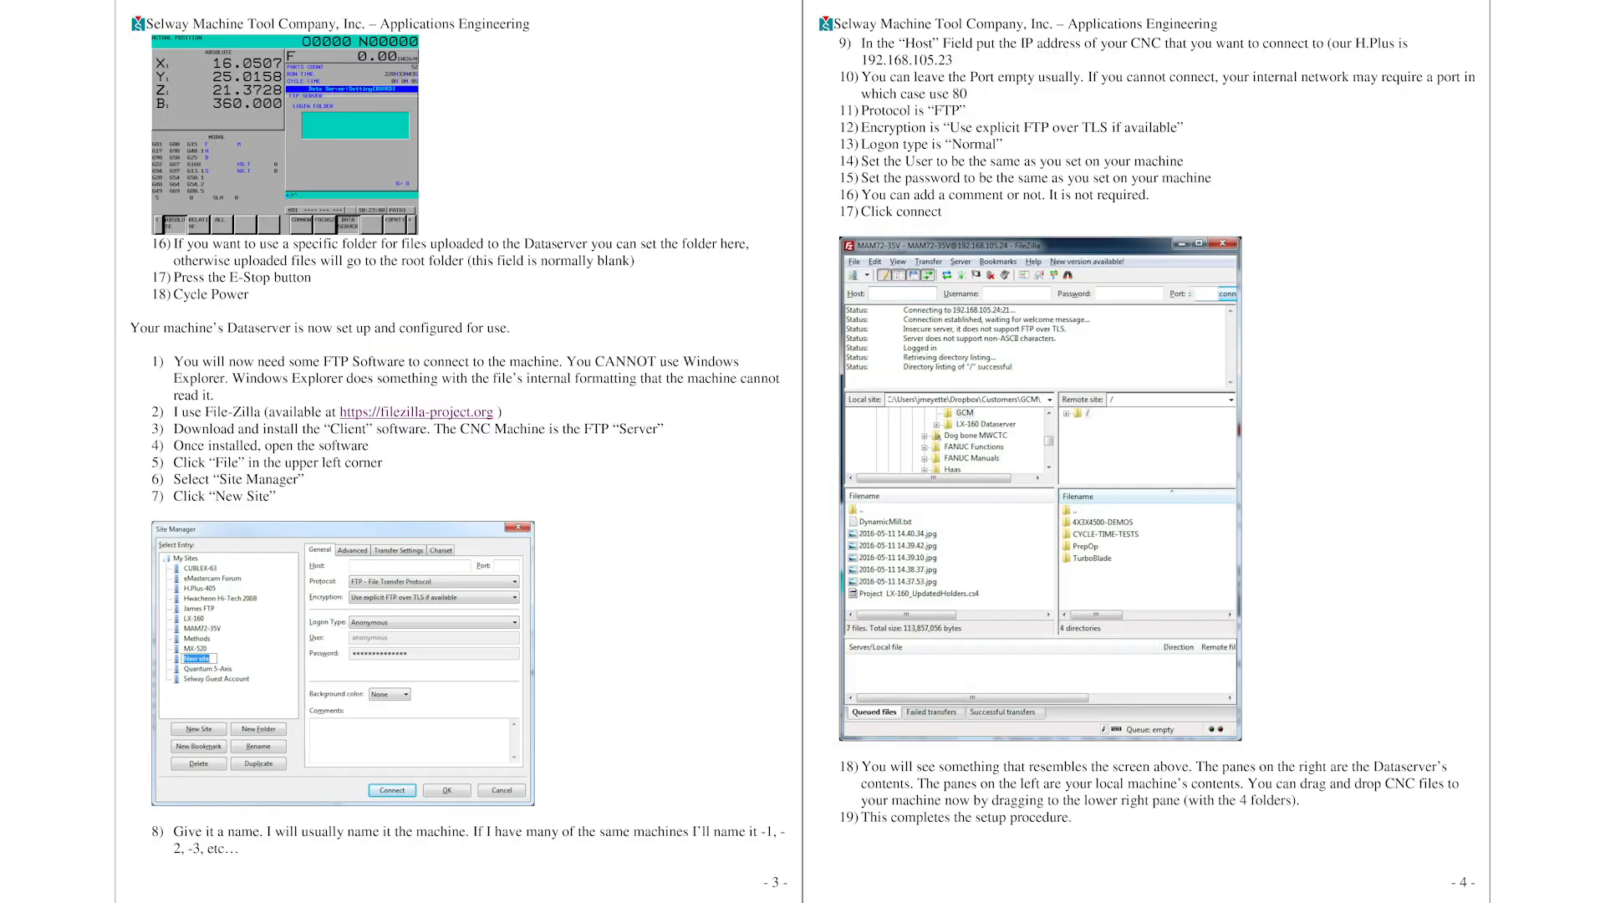